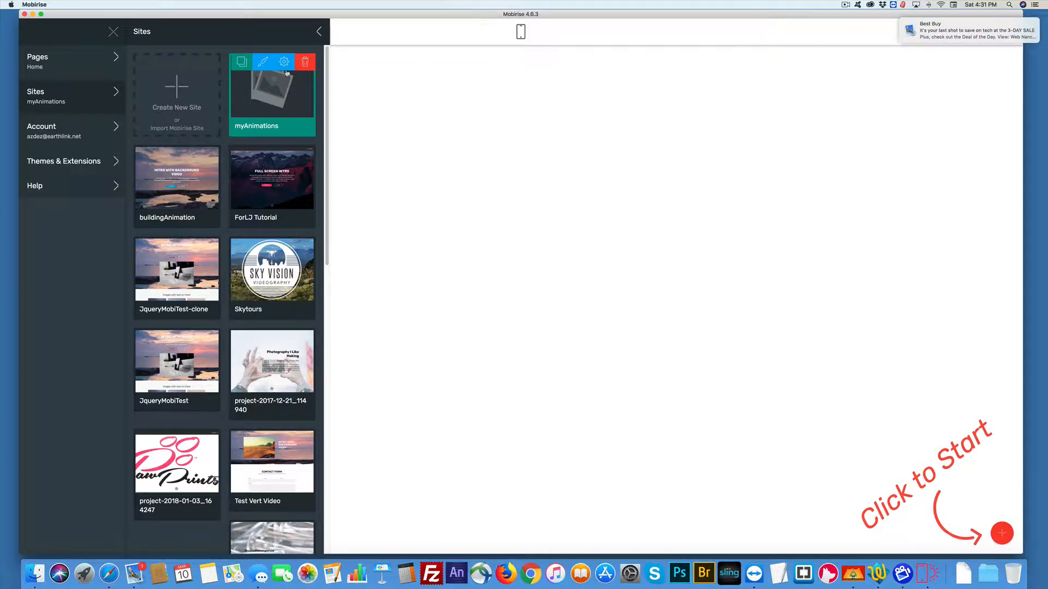
Step: Switch on Animation on Scroll in the myAnimations site styles
{"action": "left_click", "coordinate": [284, 62]}
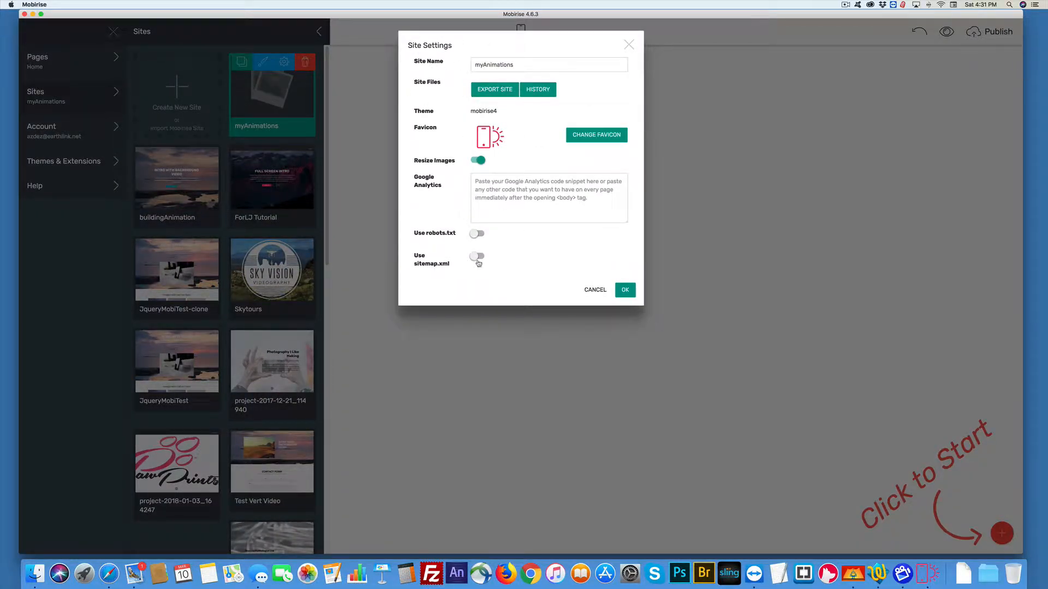
{"action": "left_click", "coordinate": [625, 290]}
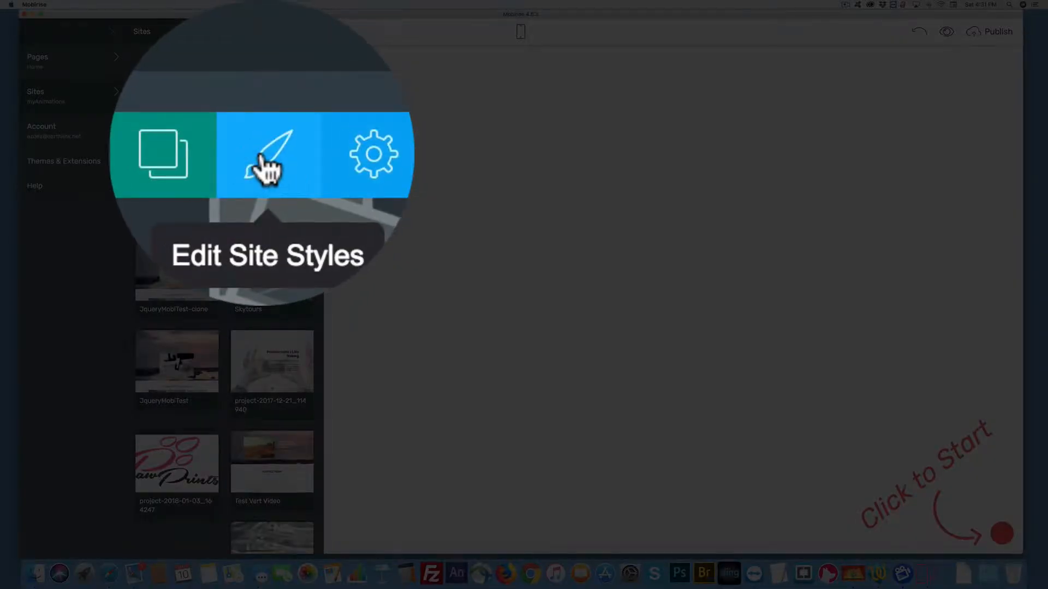
{"action": "left_click", "coordinate": [267, 155]}
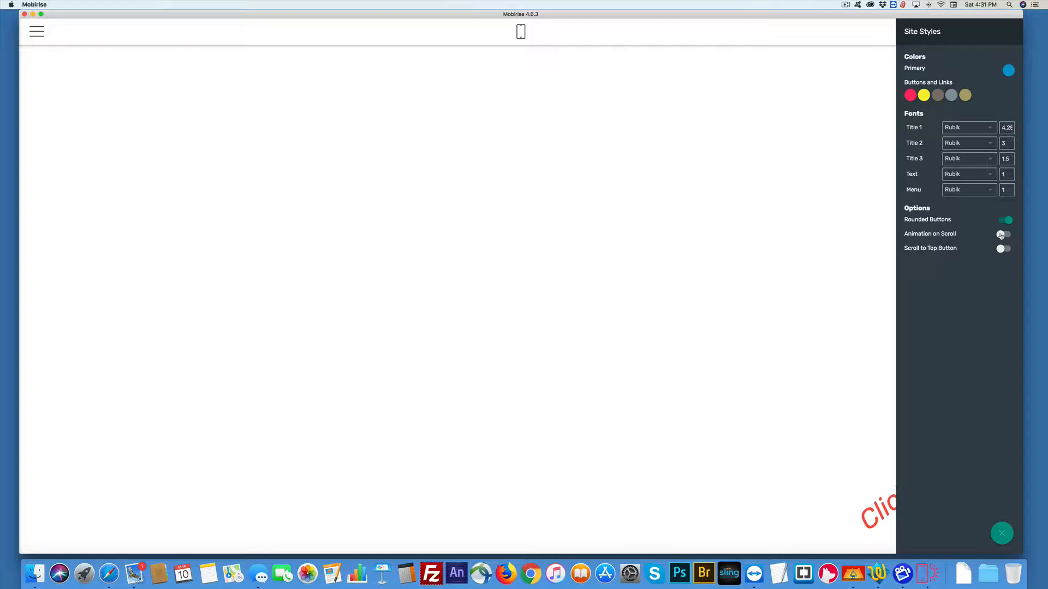
{"action": "left_click", "coordinate": [1003, 234]}
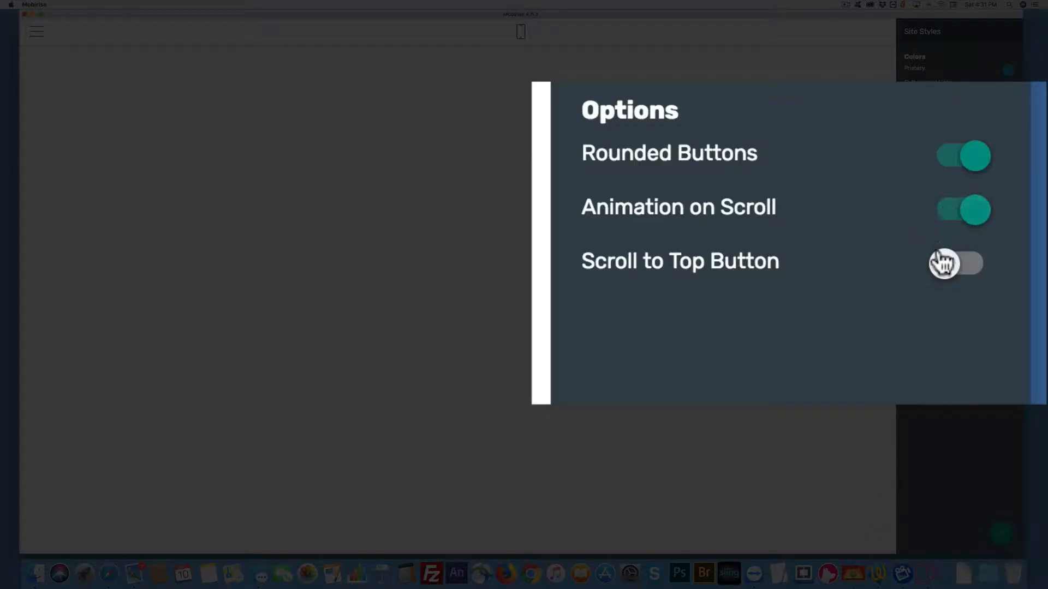
{"action": "left_click", "coordinate": [963, 264]}
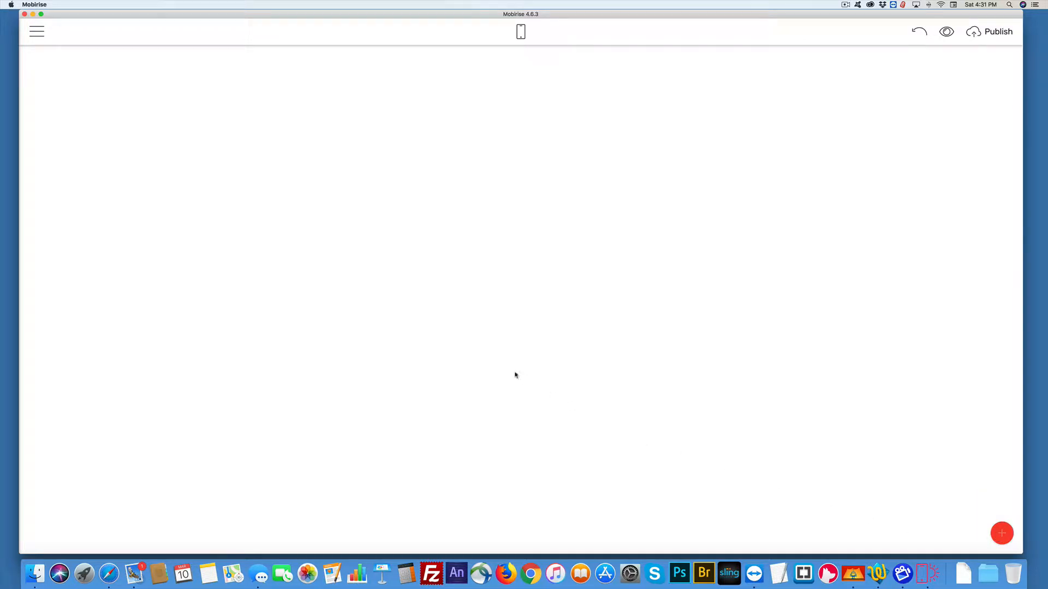
Step: Open the Home page settings from Pages and focus the End of body code field
{"action": "left_click", "coordinate": [37, 31]}
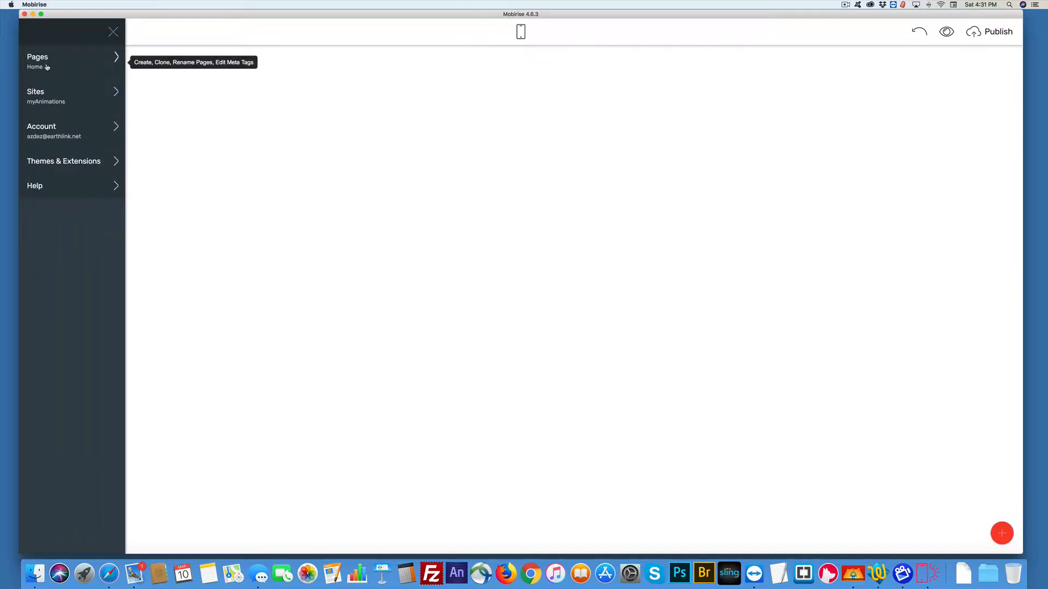
{"action": "left_click", "coordinate": [38, 57]}
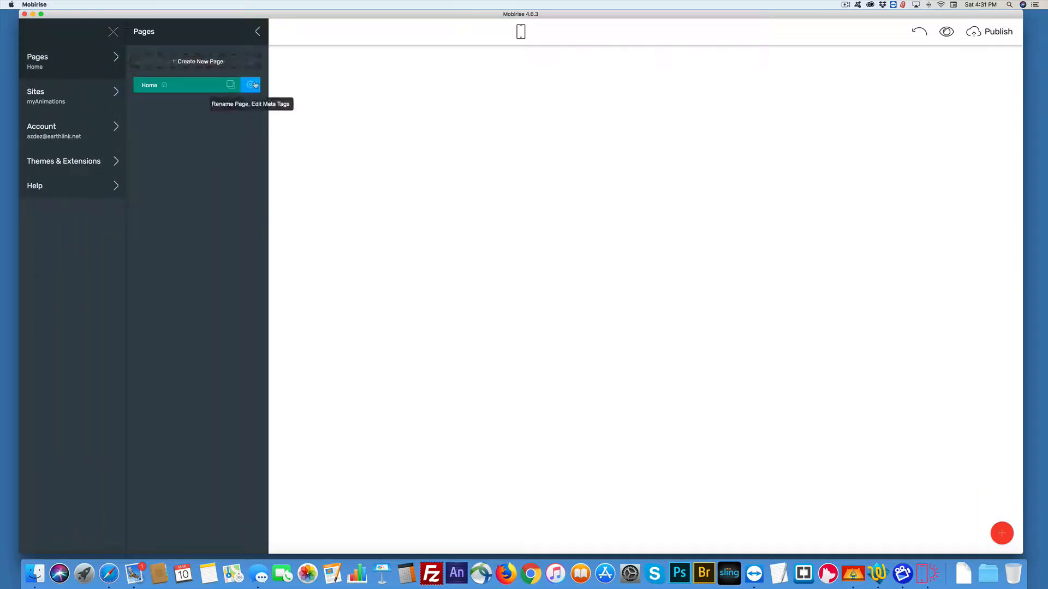
{"action": "left_click", "coordinate": [250, 85]}
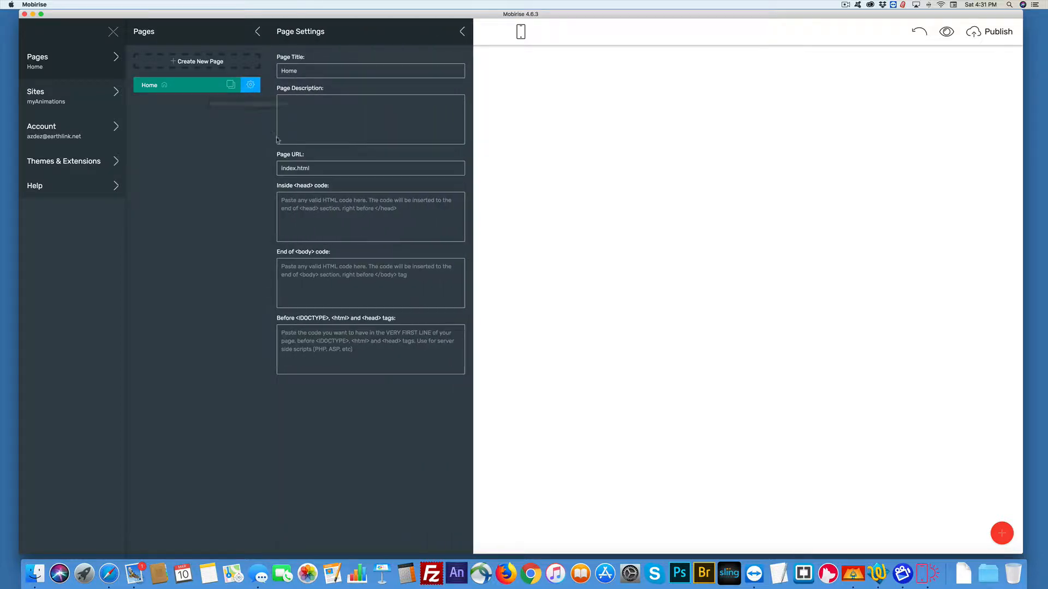
{"action": "left_click", "coordinate": [370, 283]}
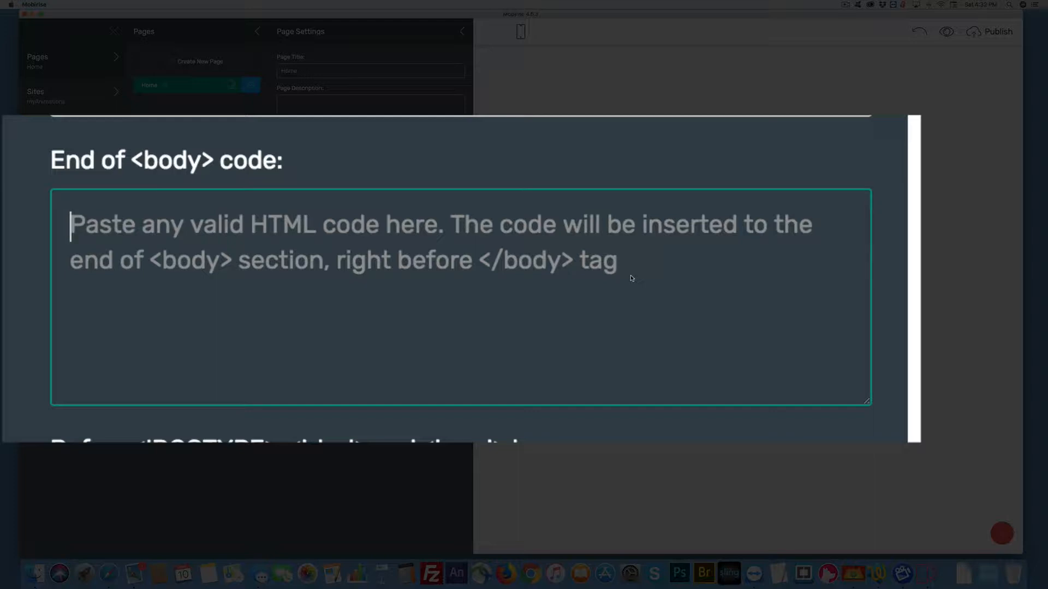
Step: Type a script tag with src="myAnimations.js" into the End of body code
{"action": "type", "text": "<sc"}
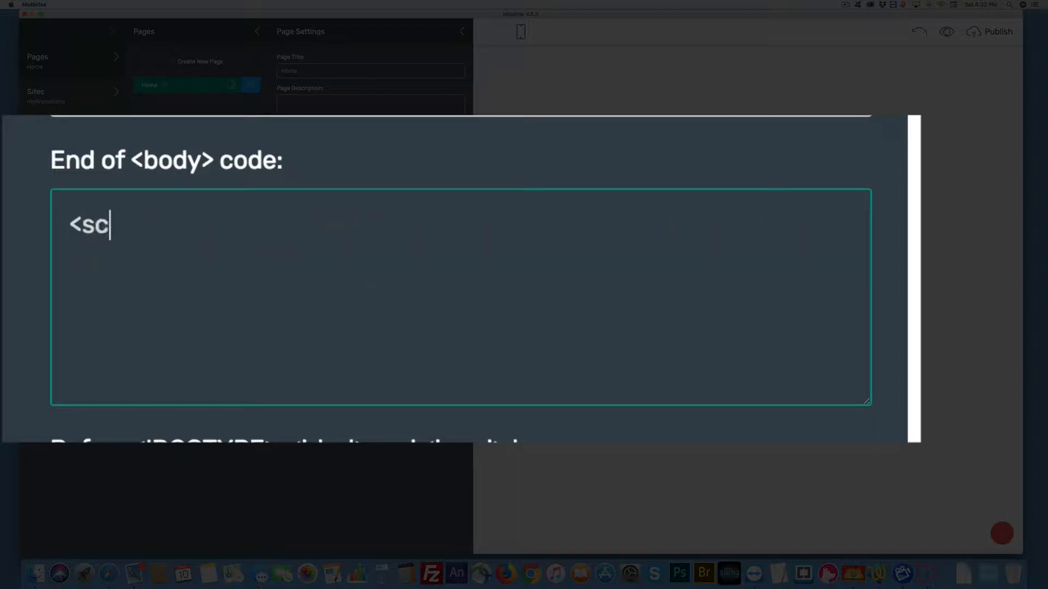
{"action": "type", "text": "ript"}
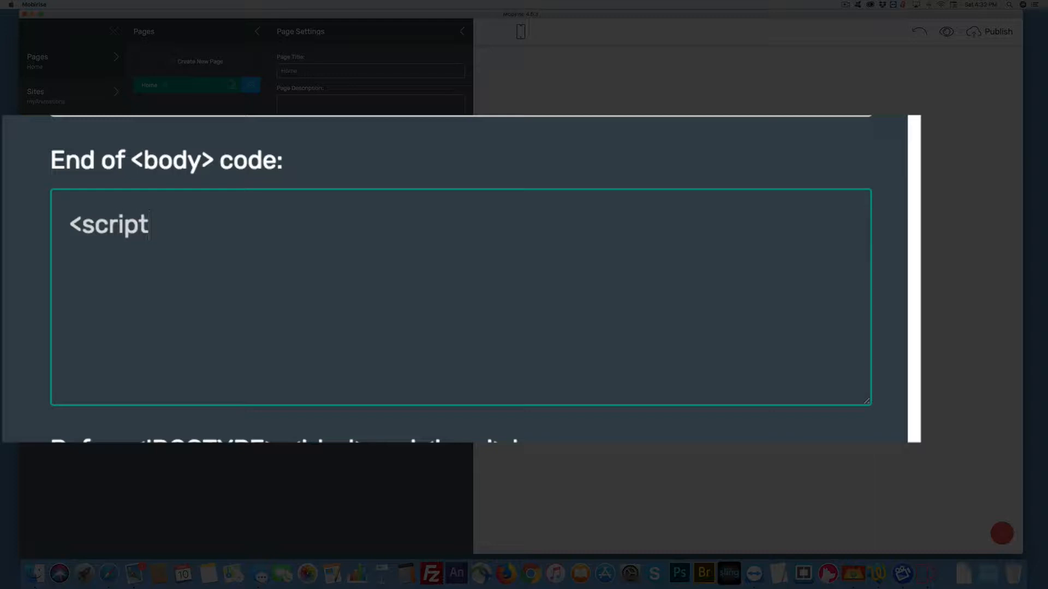
{"action": "type", "text": "src"}
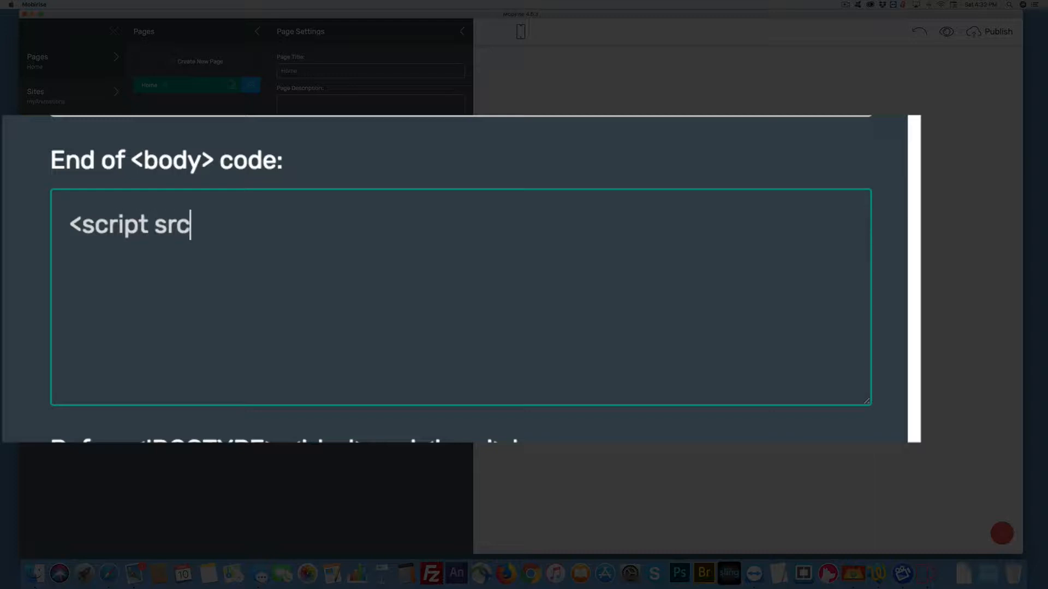
{"action": "type", "text": "="}
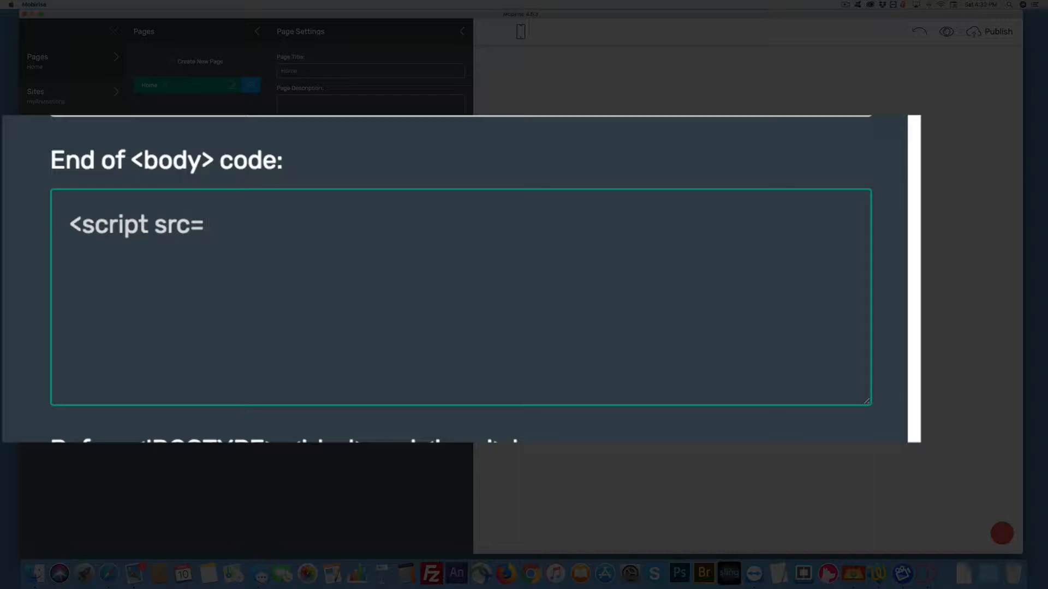
{"action": "type", "text": "\"\""}
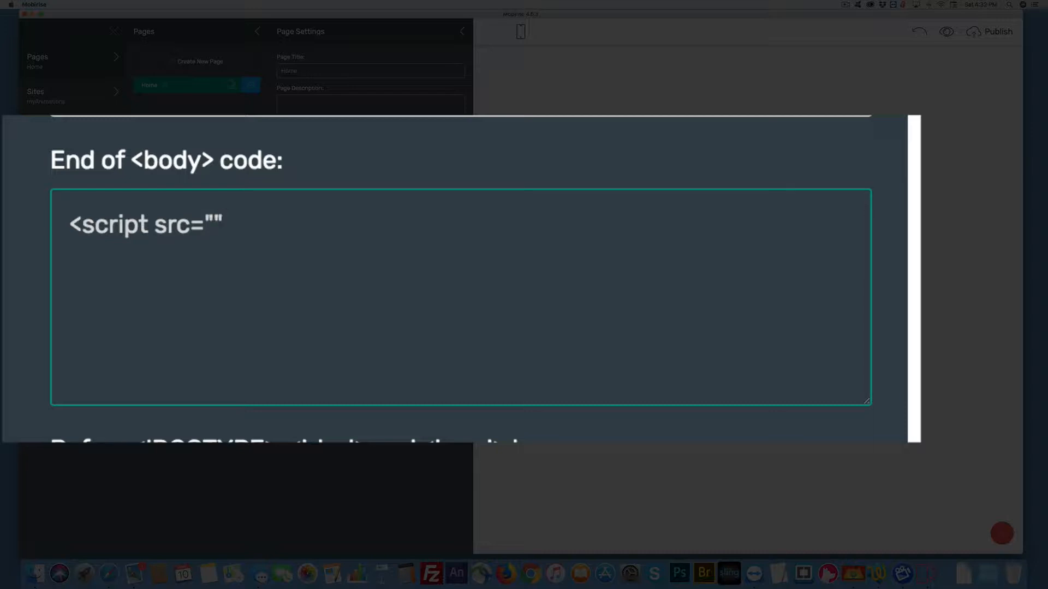
{"action": "type", "text": "my"}
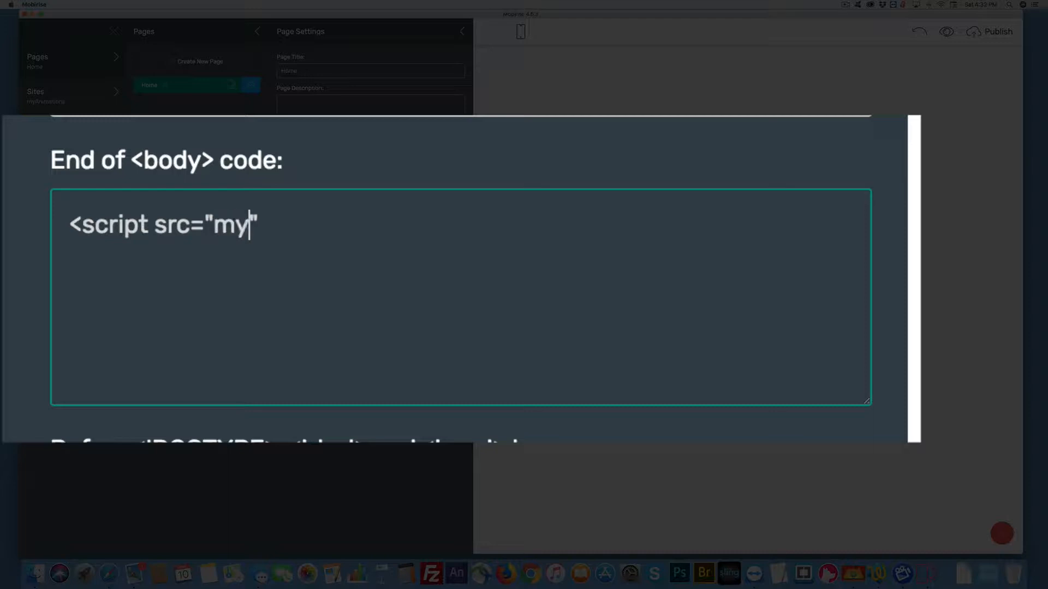
{"action": "type", "text": "ANi"}
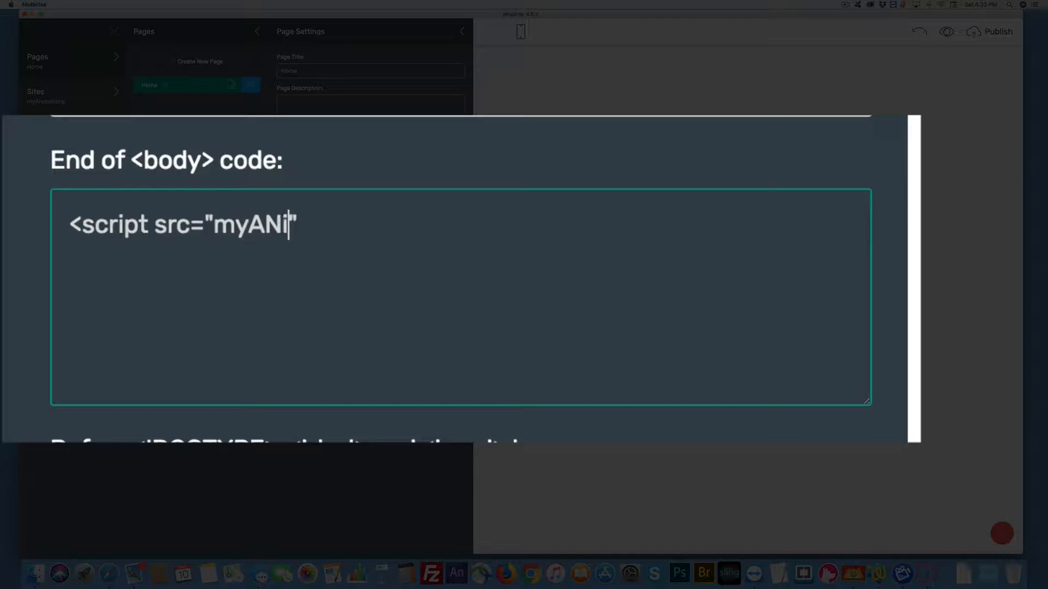
{"action": "type", "text": "ma"}
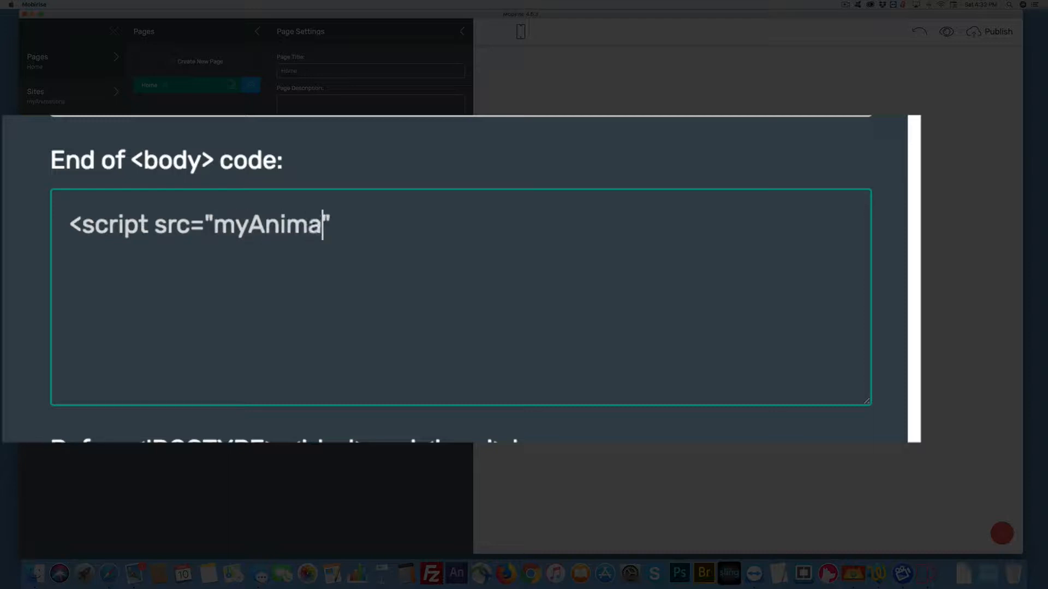
{"action": "type", "text": "tions"}
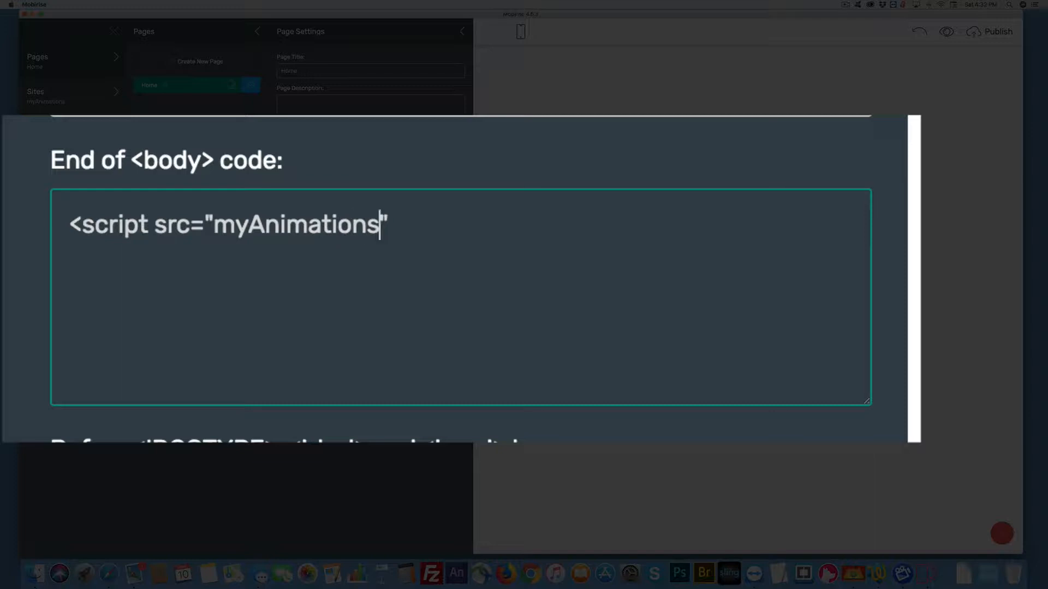
{"action": "type", "text": ".js"}
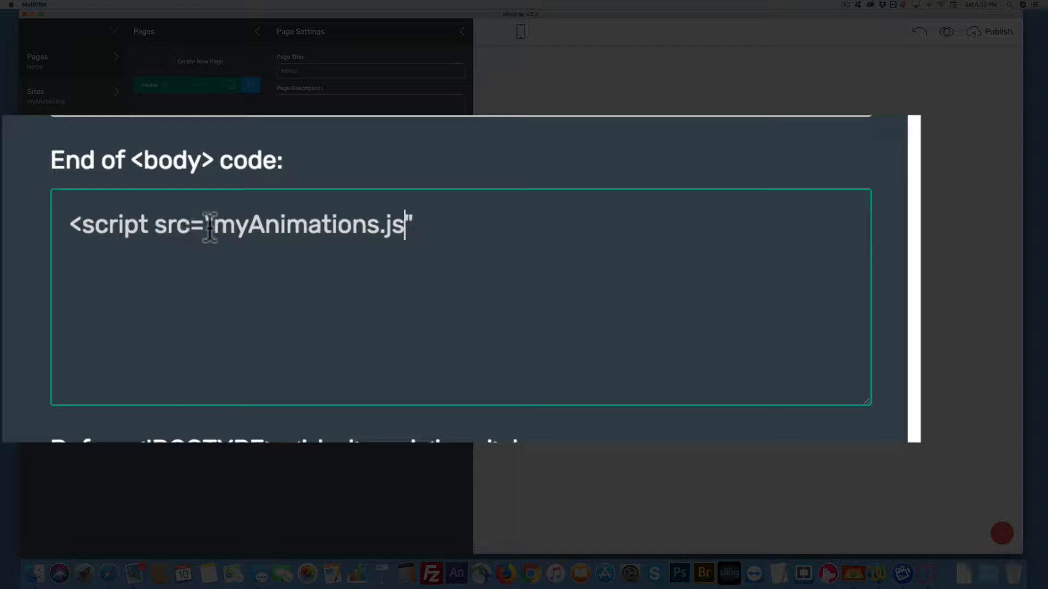
Step: Copy the file name myAnimations.js and close the tag with </script>
{"action": "left_click_drag", "start_coordinate": [212, 225], "coordinate": [405, 225]}
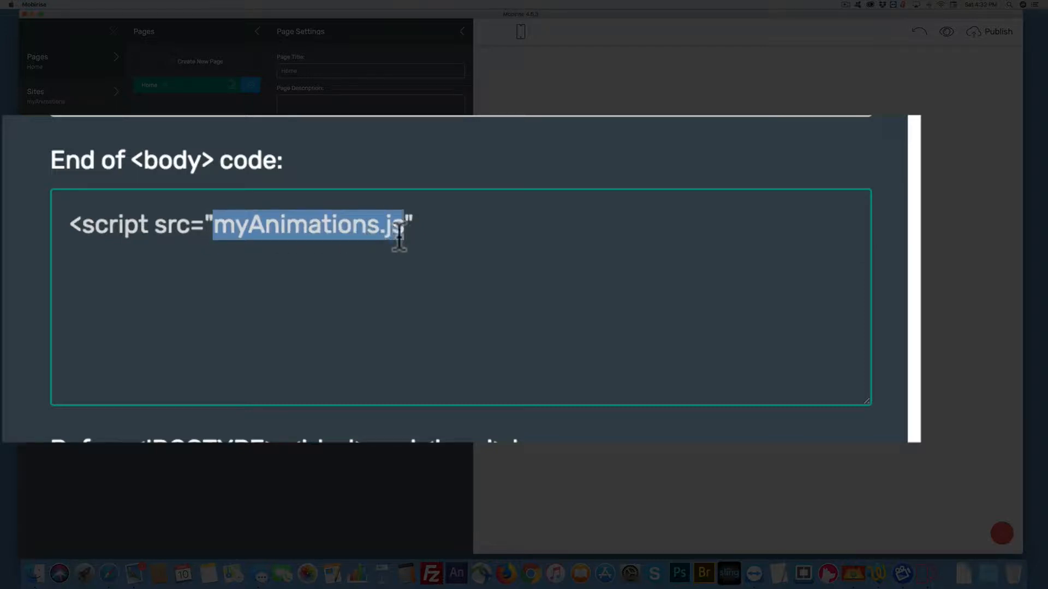
{"action": "left_click", "coordinate": [458, 232]}
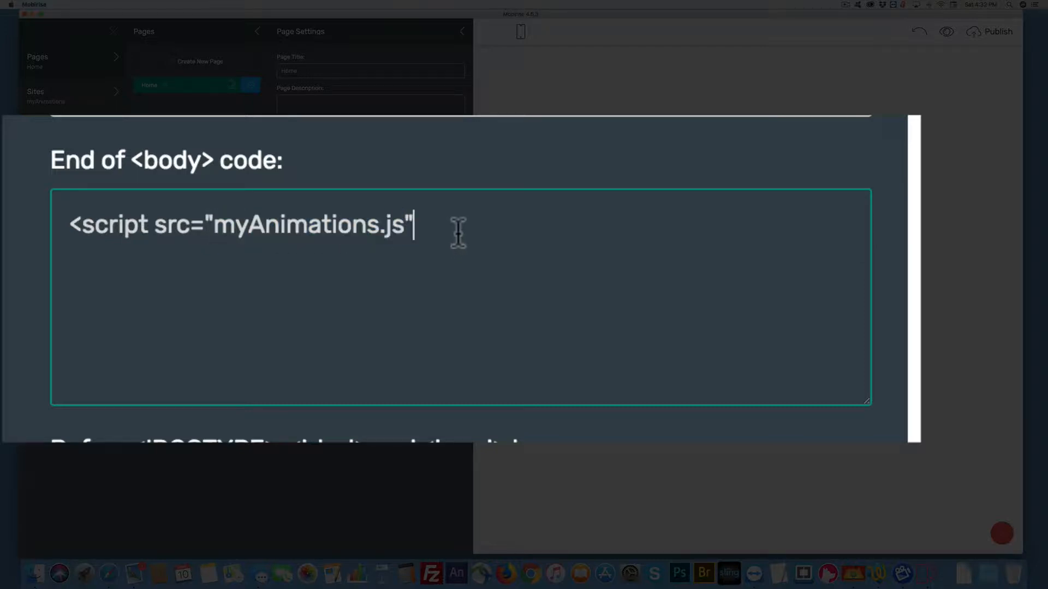
{"action": "type", "text": ">"}
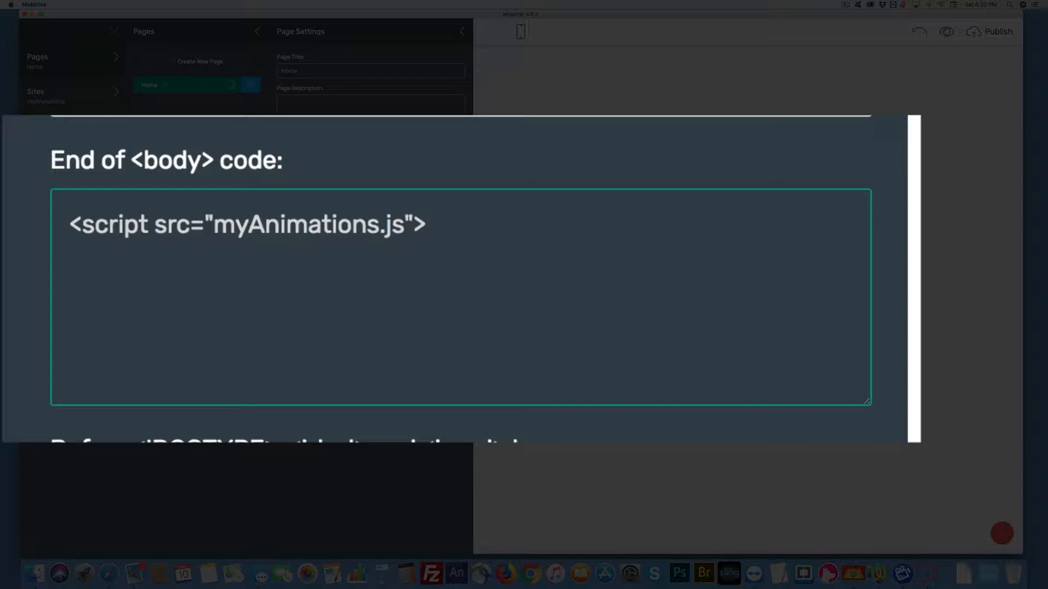
{"action": "type", "text": "</sc"}
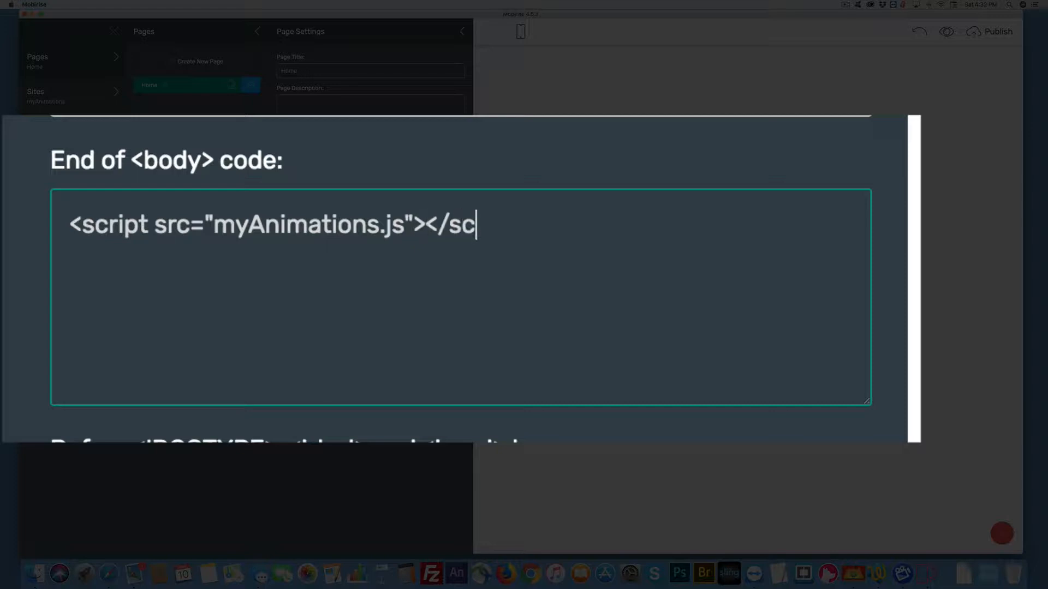
{"action": "type", "text": "ript"}
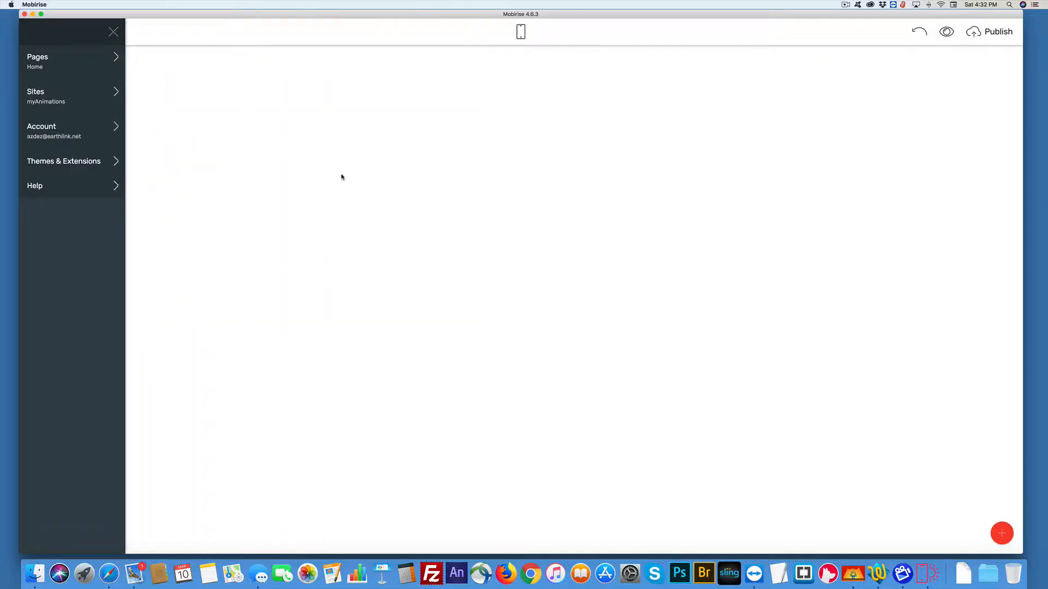
{"action": "mouse_move", "coordinate": [877, 573]}
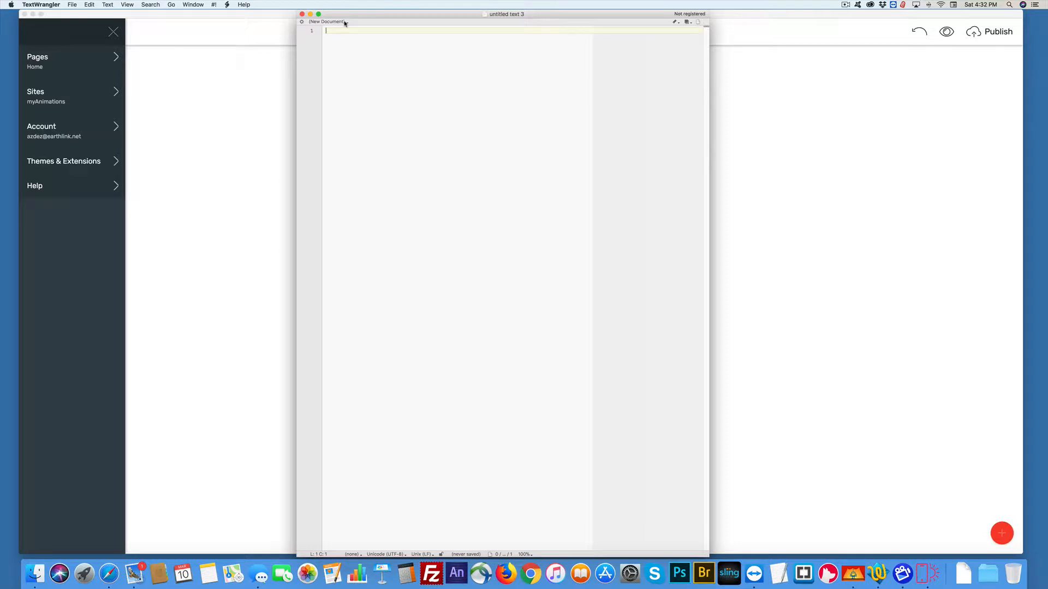
Step: Save the blank TextWrangler document as myAnimations.js in the myAnimations folder
{"action": "key", "text": "cmd+s"}
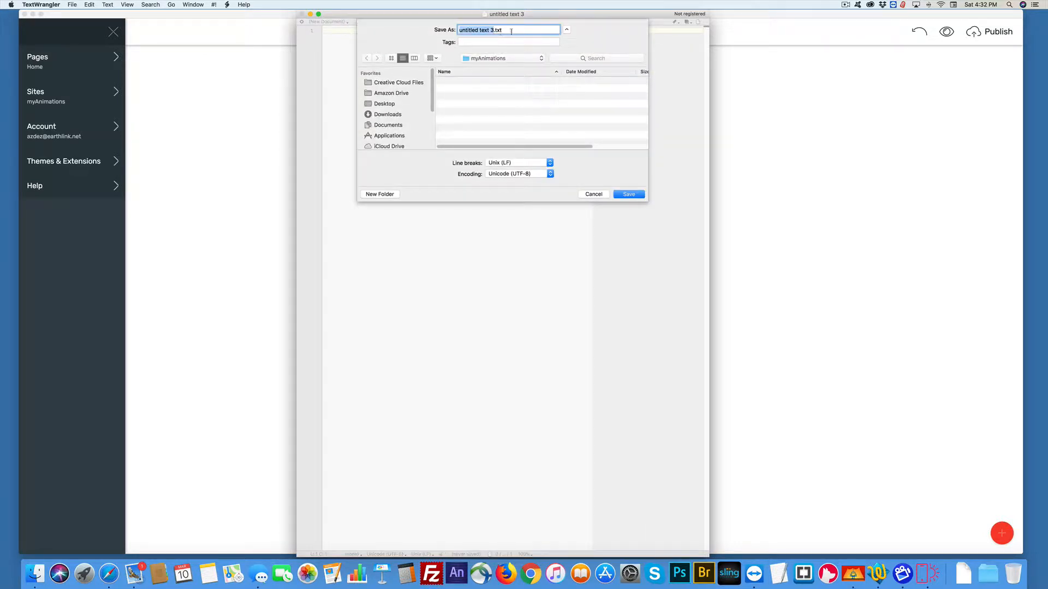
{"action": "type", "text": "myAnimations.js"}
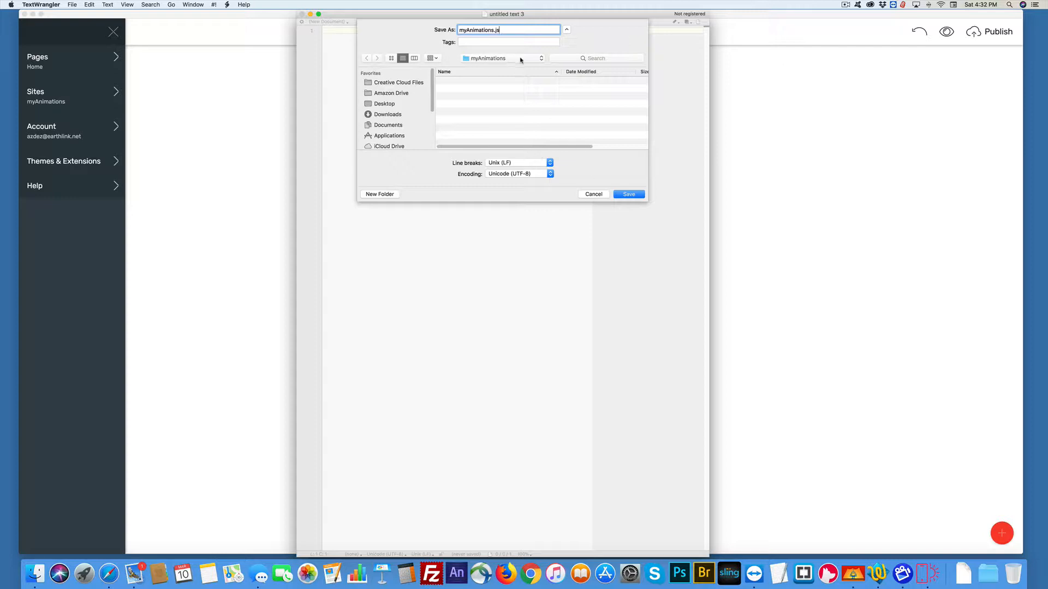
{"action": "left_click", "coordinate": [628, 194]}
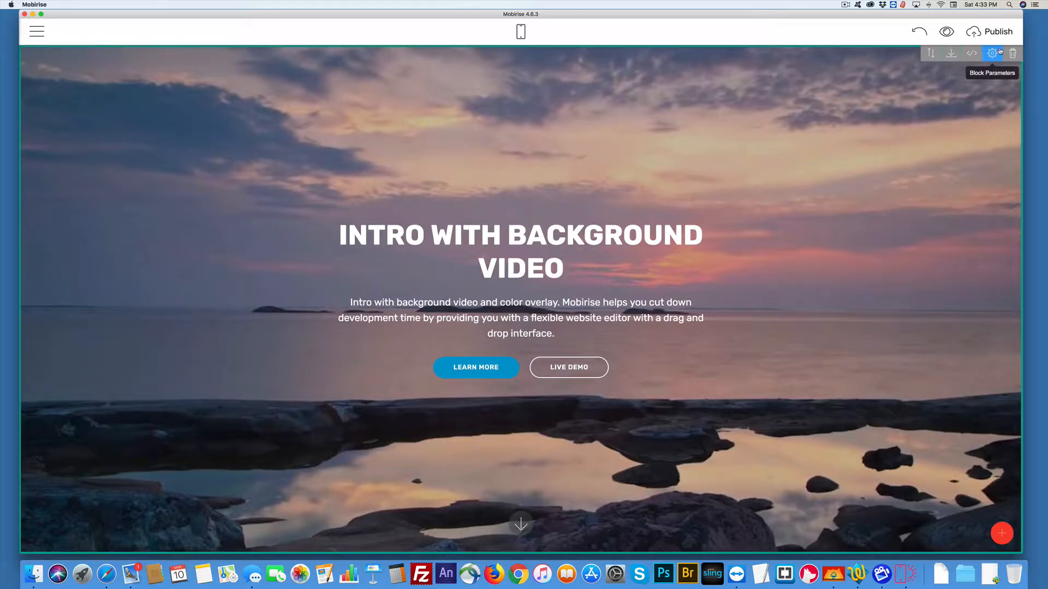
Step: Drag article header, article title and two-column text blocks from the Blocks library
{"action": "left_click", "coordinate": [1001, 533]}
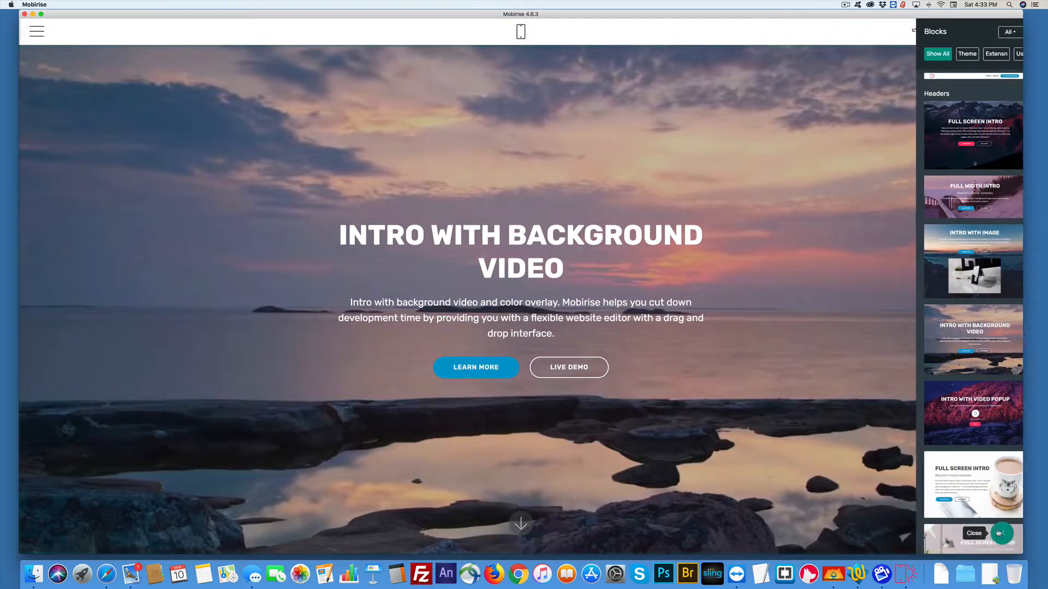
{"action": "scroll", "scroll_direction": "down", "scroll_amount": 3}
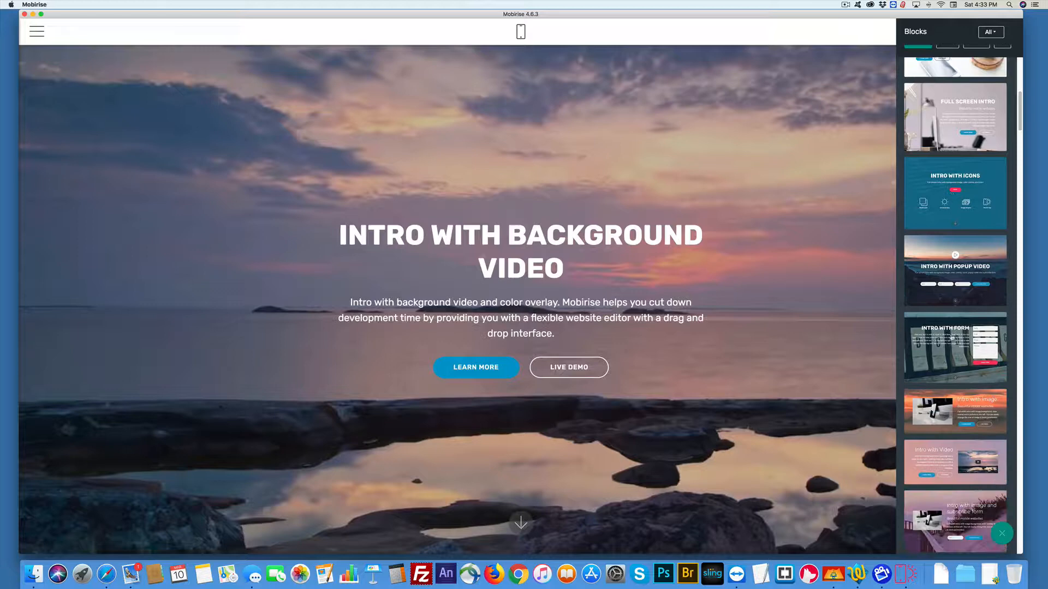
{"action": "scroll", "scroll_direction": "down", "scroll_amount": 3}
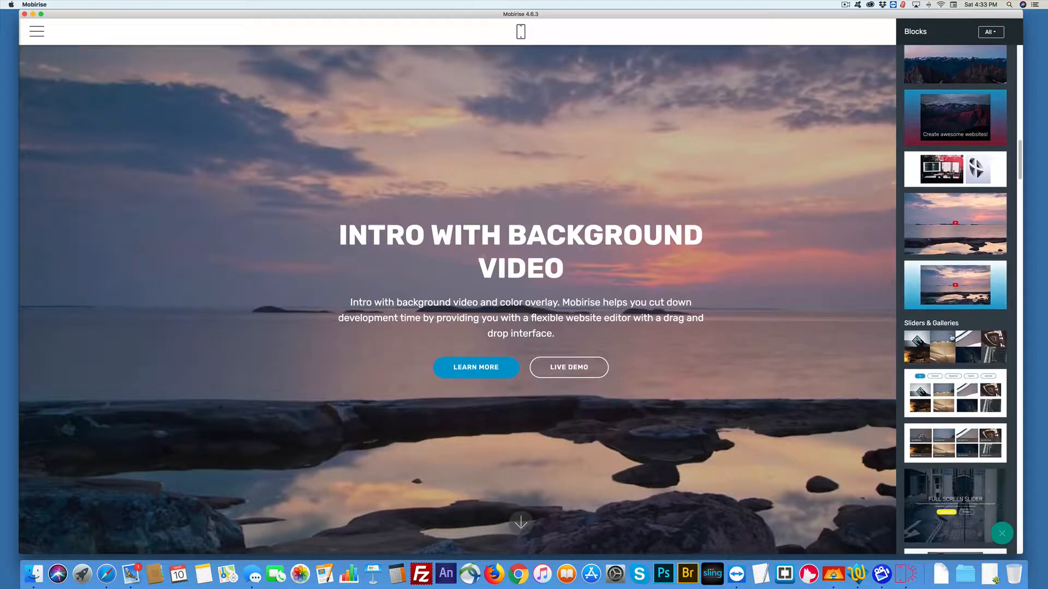
{"action": "scroll", "scroll_direction": "down", "scroll_amount": 3}
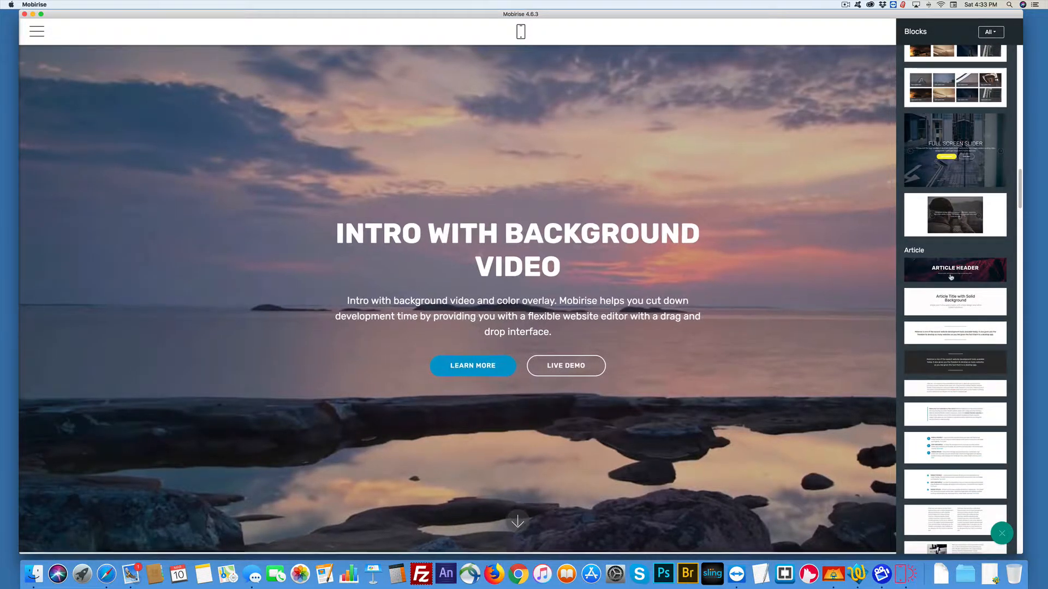
{"action": "scroll", "scroll_direction": "down", "scroll_amount": 3}
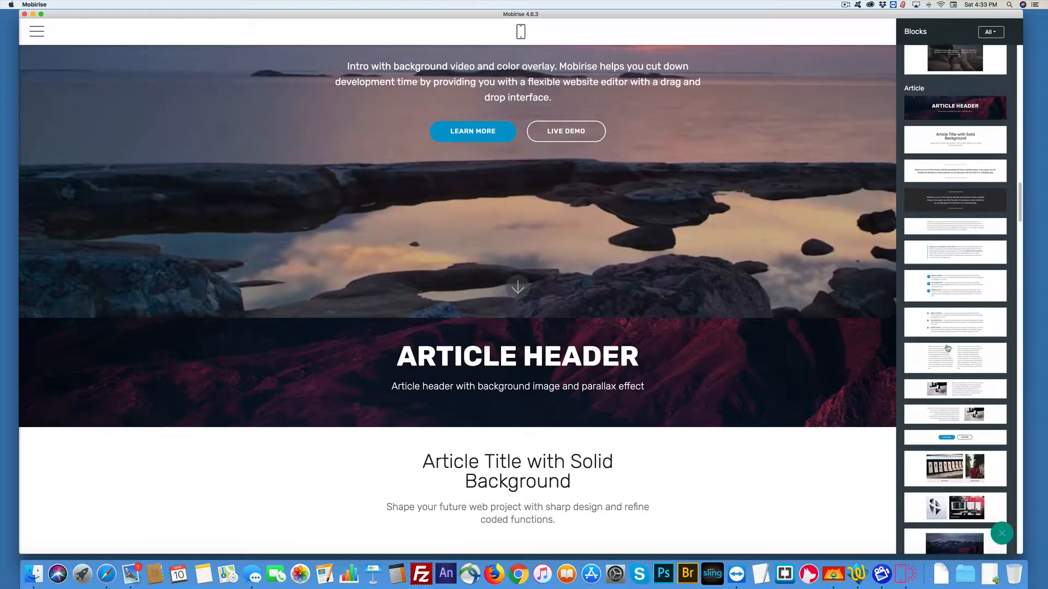
{"action": "scroll", "scroll_direction": "down", "scroll_amount": 3}
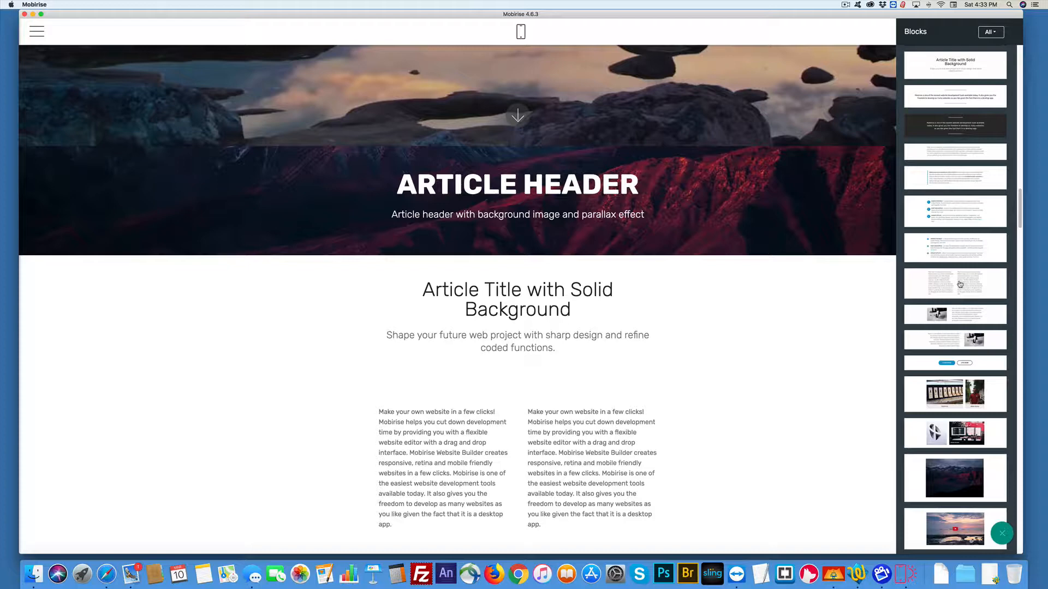
{"action": "scroll", "scroll_direction": "down", "scroll_amount": 3}
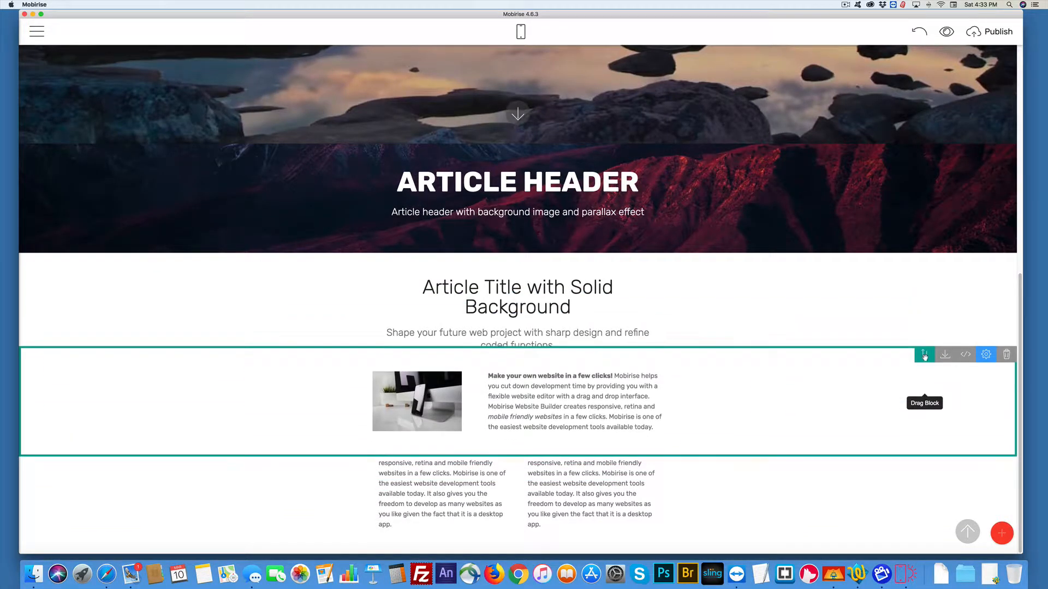
Step: Move the image-with-text block just above the two-column text block
{"action": "scroll", "scroll_direction": "down", "scroll_amount": 3}
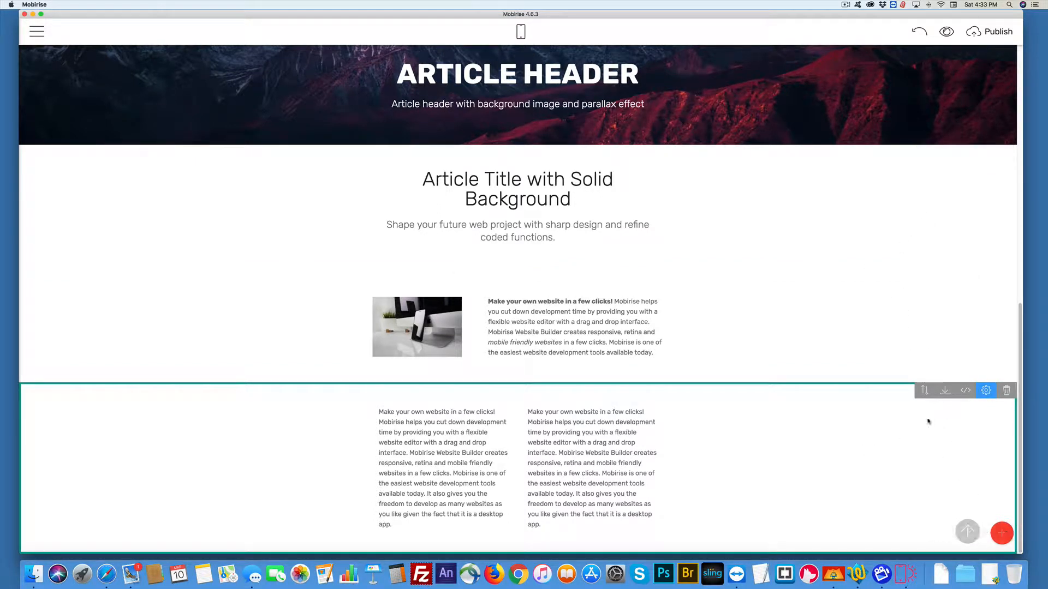
Step: Drop a Footer block at the page bottom and a Menu block above the intro
{"action": "left_click", "coordinate": [1000, 533]}
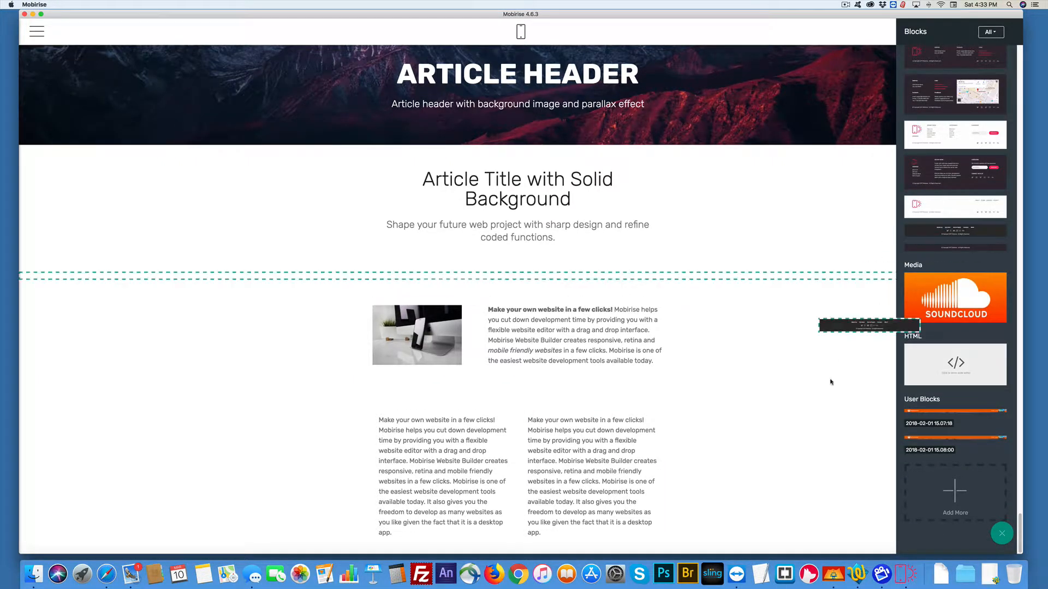
{"action": "scroll", "scroll_direction": "down", "scroll_amount": 3}
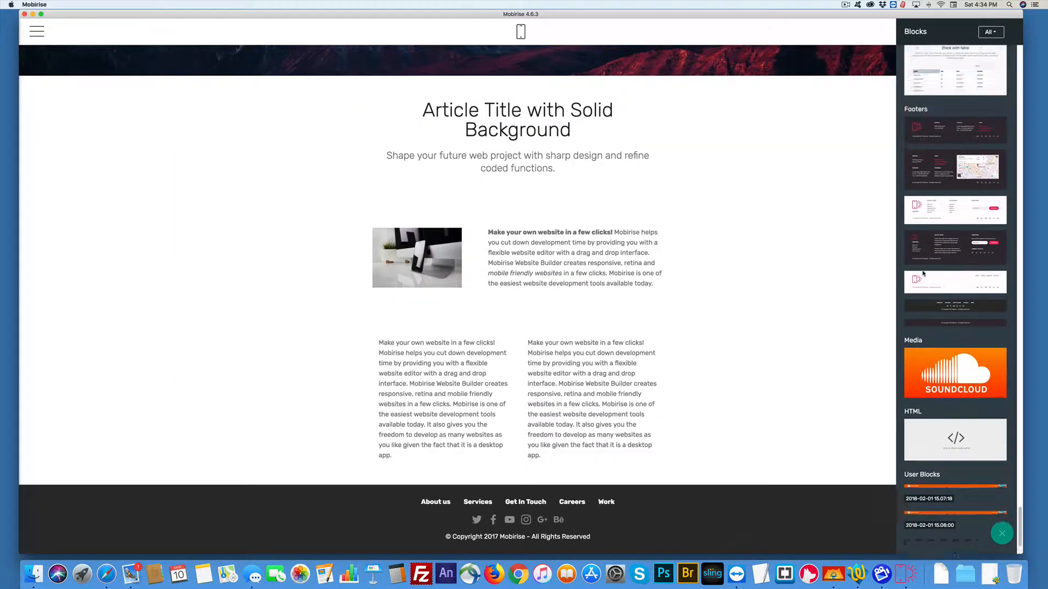
{"action": "scroll", "scroll_direction": "down", "scroll_amount": 3}
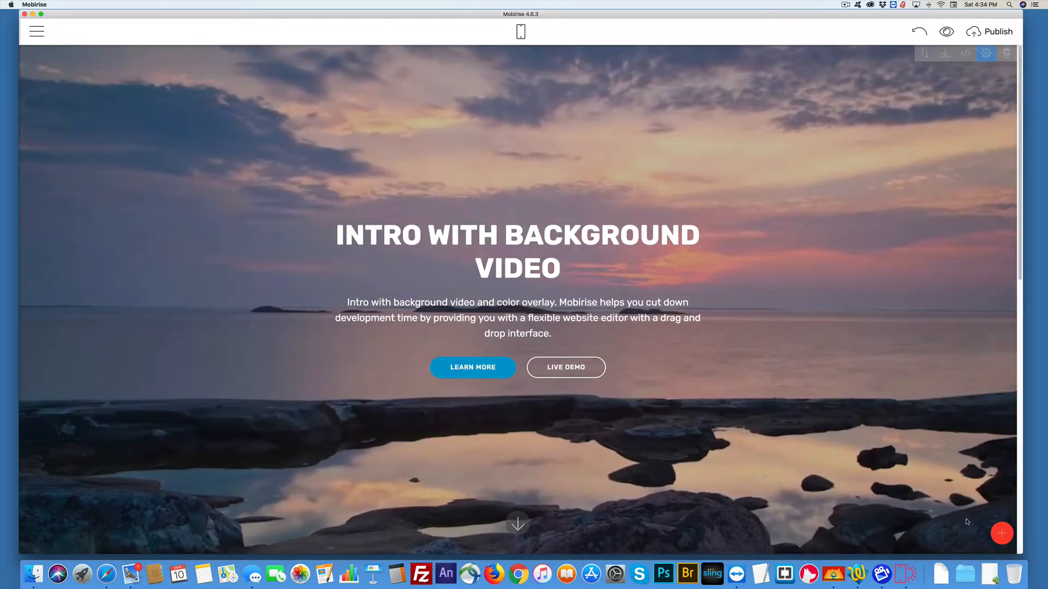
{"action": "left_click", "coordinate": [1001, 532]}
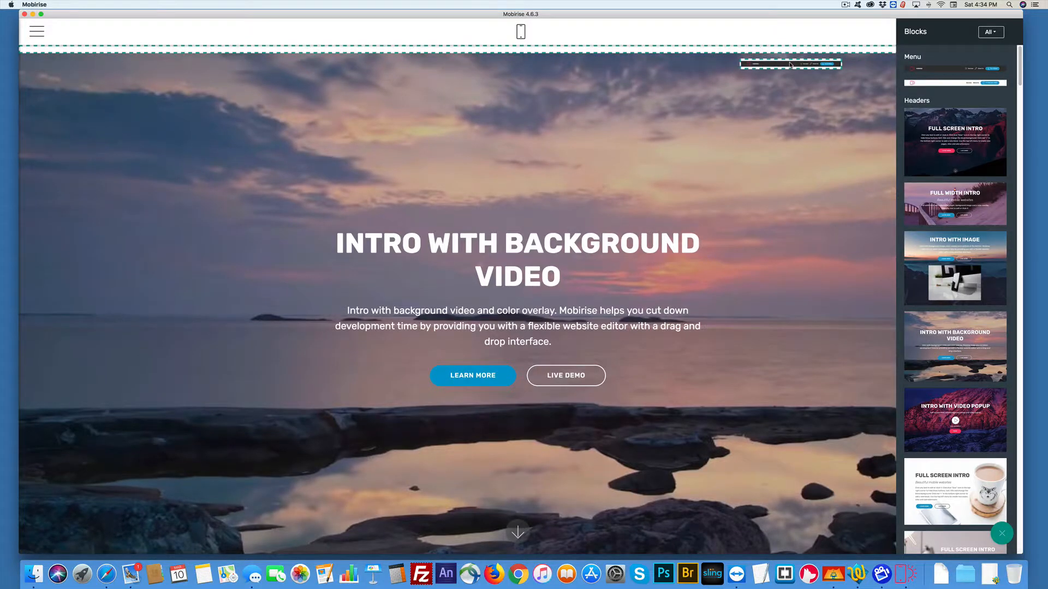
{"action": "left_click", "coordinate": [789, 64]}
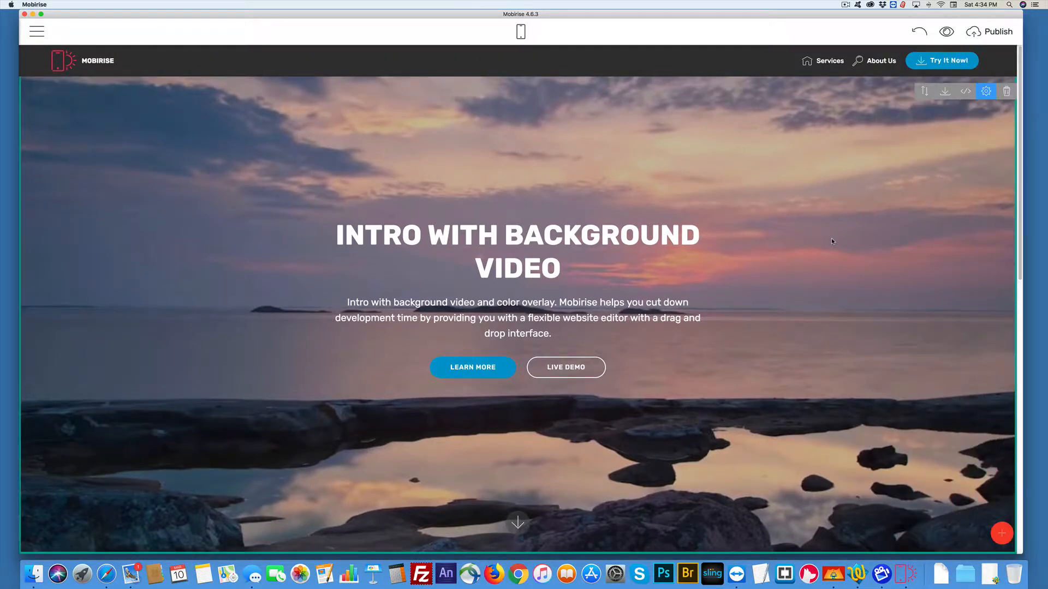
{"action": "mouse_move", "coordinate": [947, 32]}
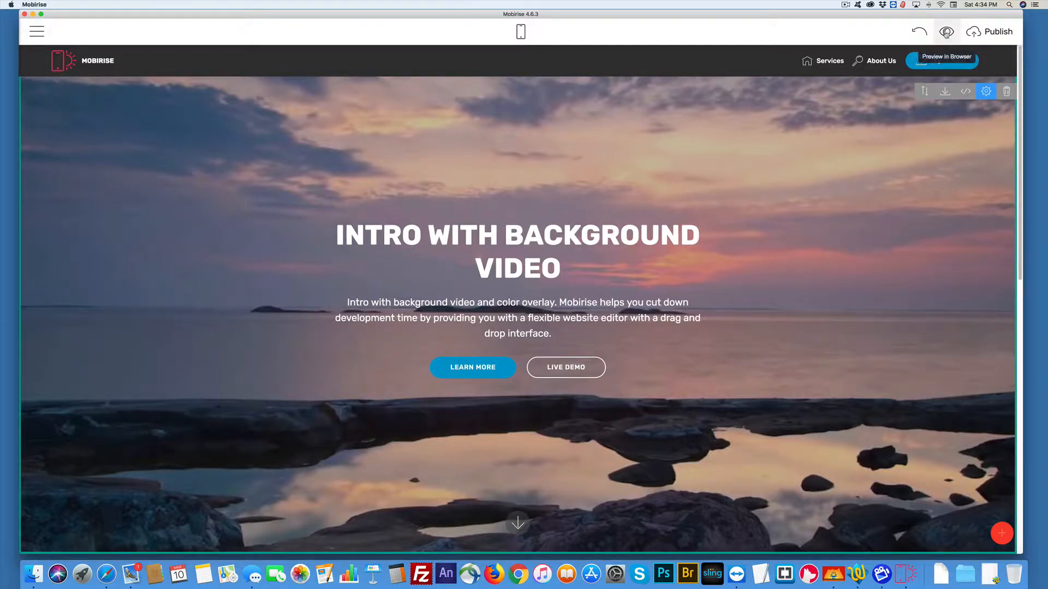
{"action": "left_click", "coordinate": [941, 56]}
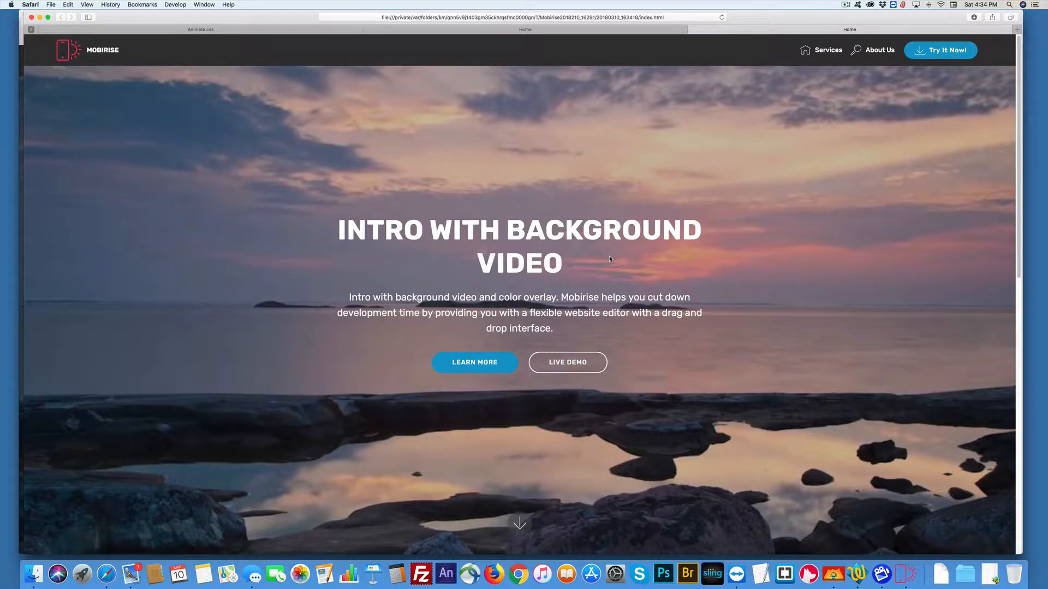
{"action": "scroll", "scroll_direction": "down", "scroll_amount": 3}
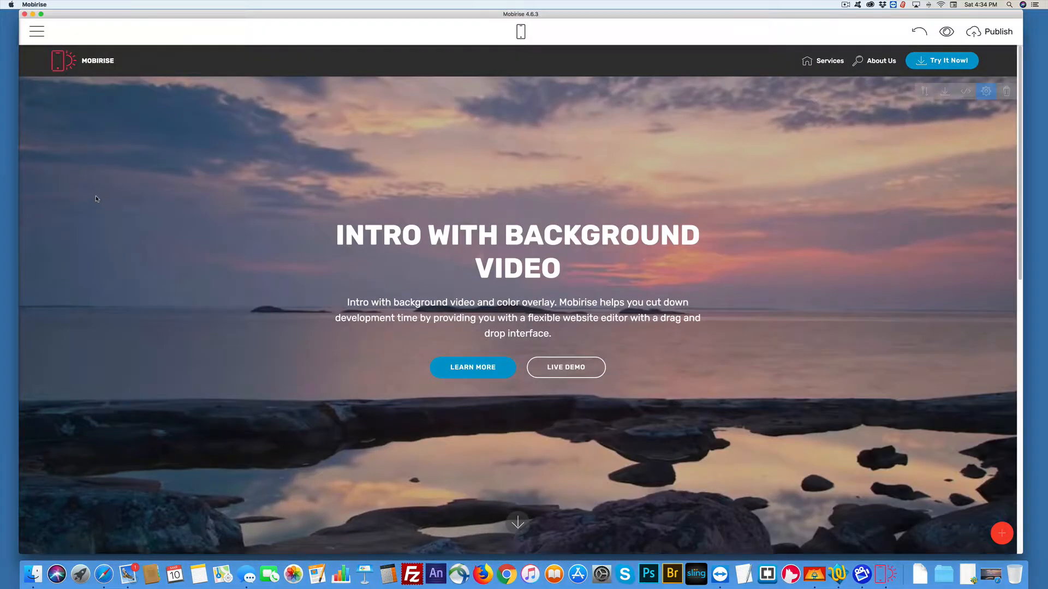
Step: Publish the site to the local Desktop/myAnimations folder
{"action": "left_click", "coordinate": [997, 31]}
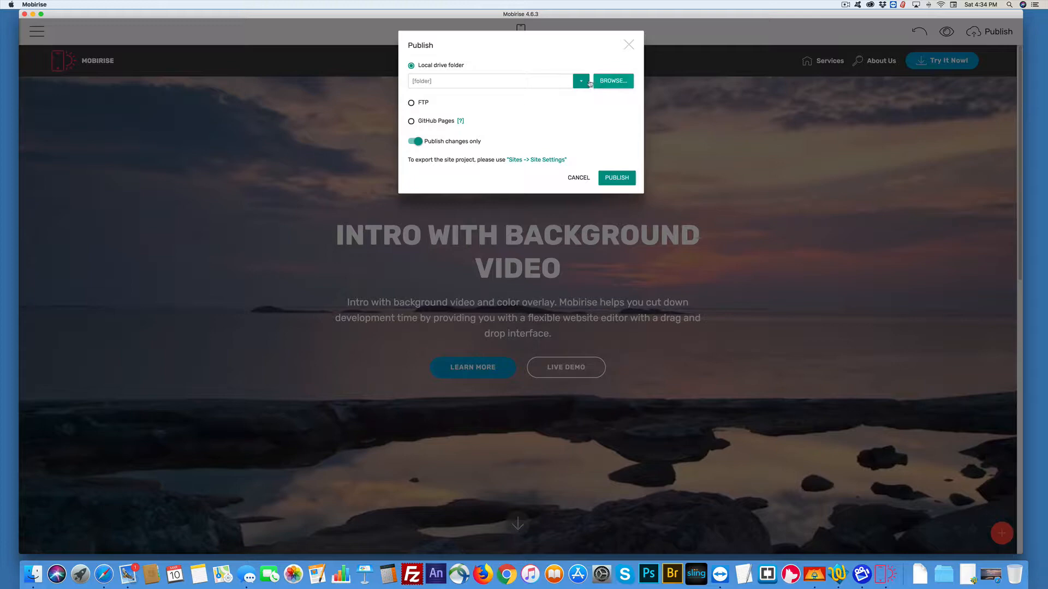
{"action": "left_click", "coordinate": [612, 81]}
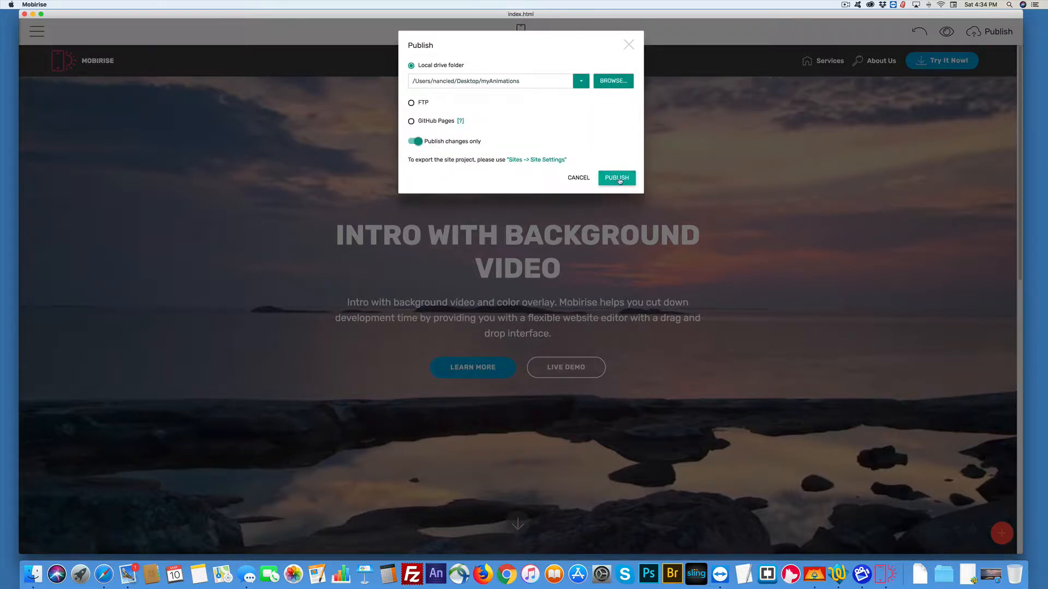
{"action": "left_click", "coordinate": [615, 178]}
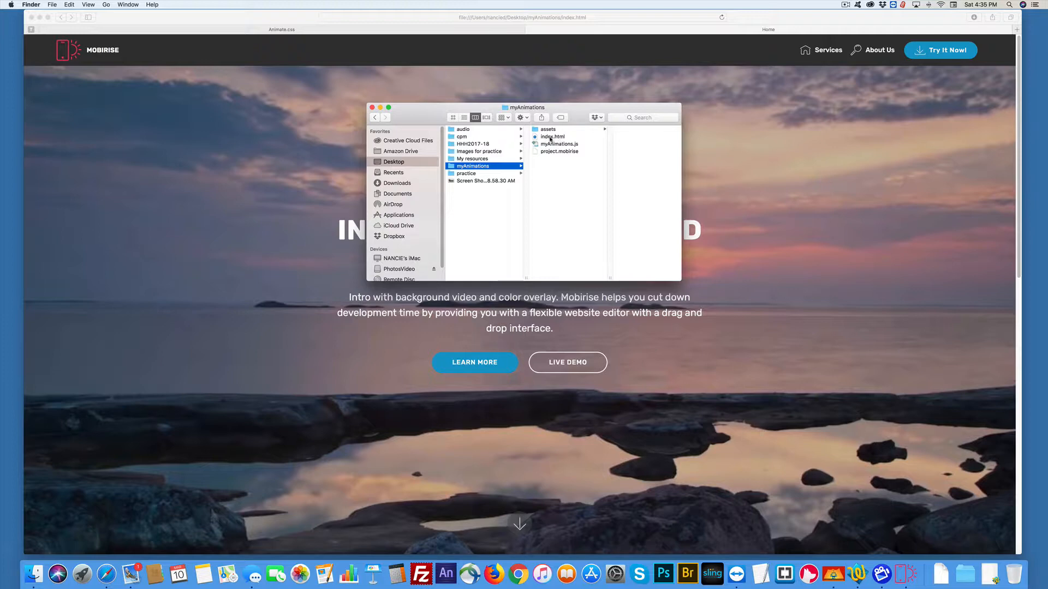
Step: Open index.html from Desktop/myAnimations in Safari
{"action": "left_click", "coordinate": [548, 128]}
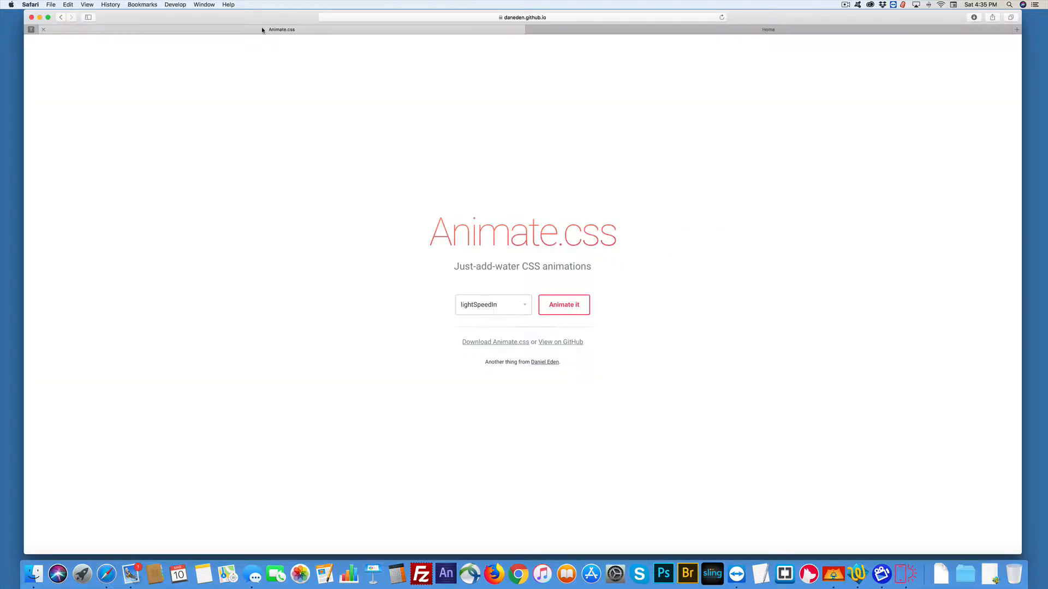
Step: Search the web for 'Animate' and open the Animate.css site
{"action": "left_click", "coordinate": [521, 17]}
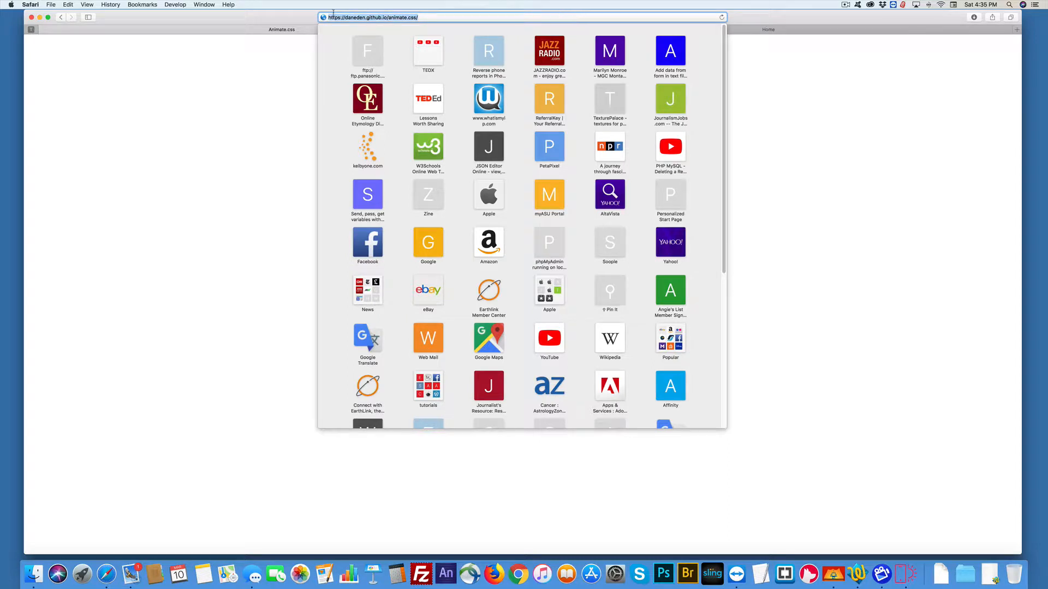
{"action": "type", "text": "ANimate CSS"}
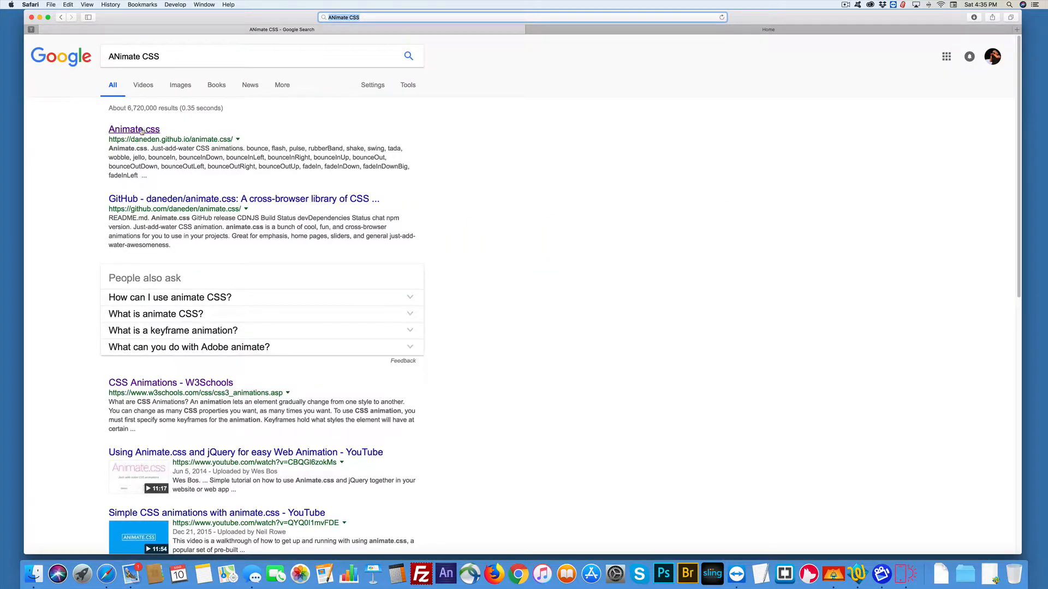
{"action": "left_click", "coordinate": [134, 129]}
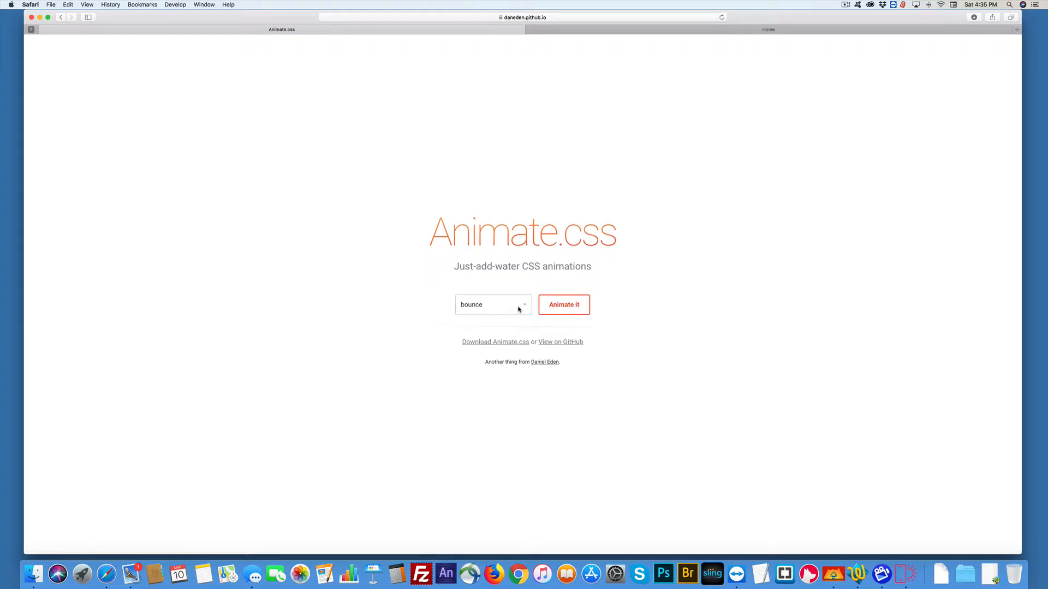
Step: Preview the bounceOutLeft animation, then choose another animation to try
{"action": "left_click", "coordinate": [493, 304]}
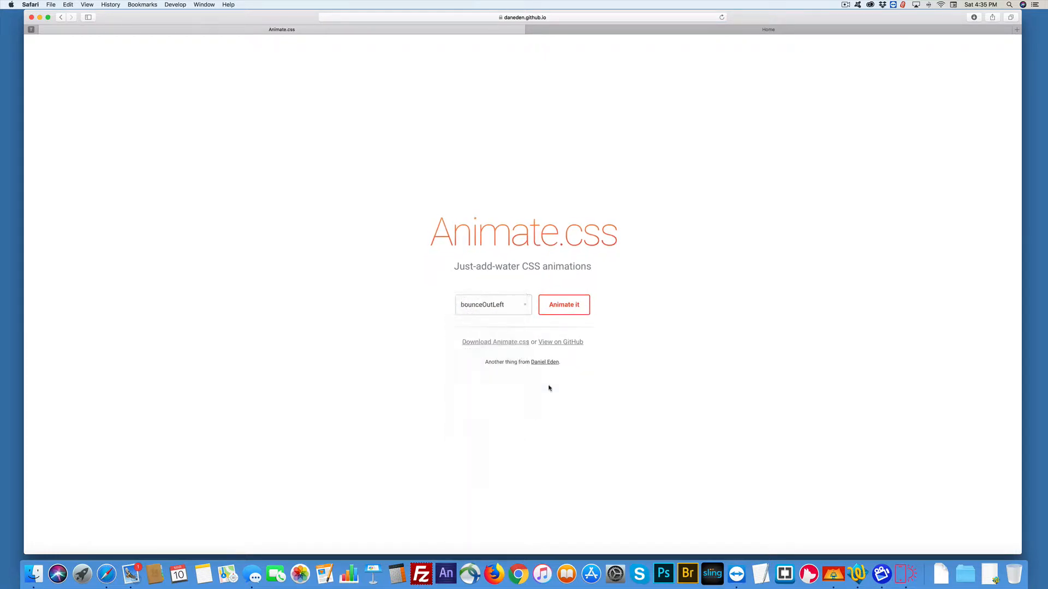
{"action": "left_click", "coordinate": [563, 305]}
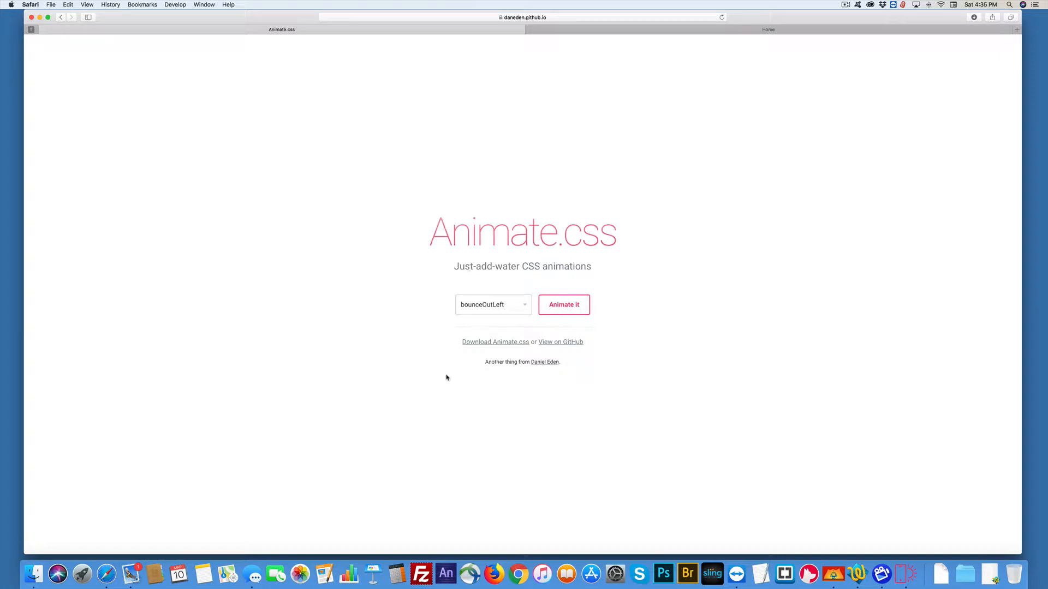
{"action": "left_click", "coordinate": [492, 304]}
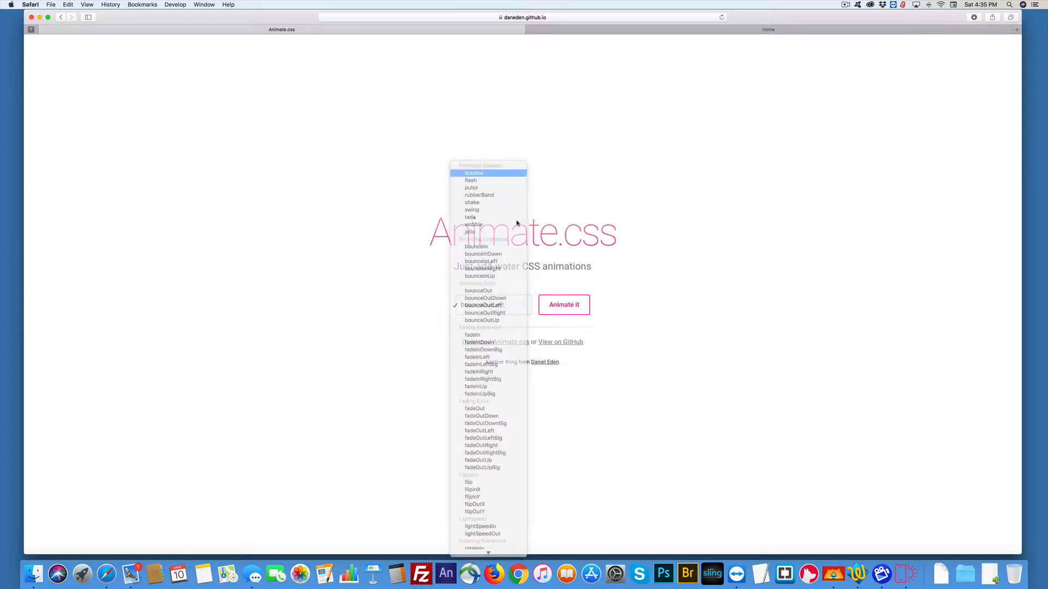
{"action": "left_click", "coordinate": [474, 172]}
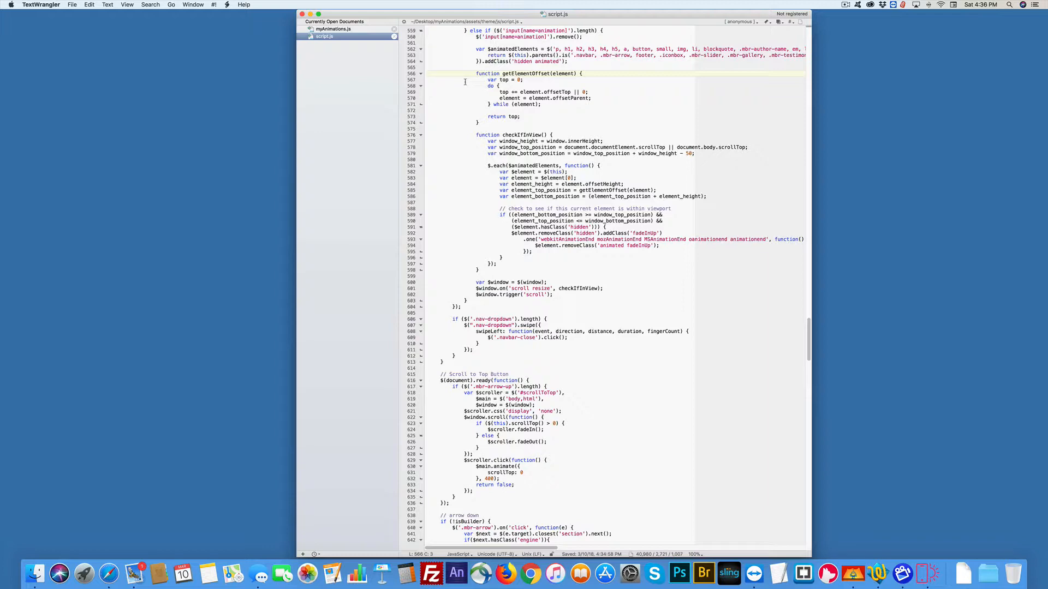
Step: Wrap the var $animatedElements code through .addClass('hidden animated'); in a /* */ comment in script.js
{"action": "key", "text": "cmd+f"}
{"action": "type", "text": "/* "}
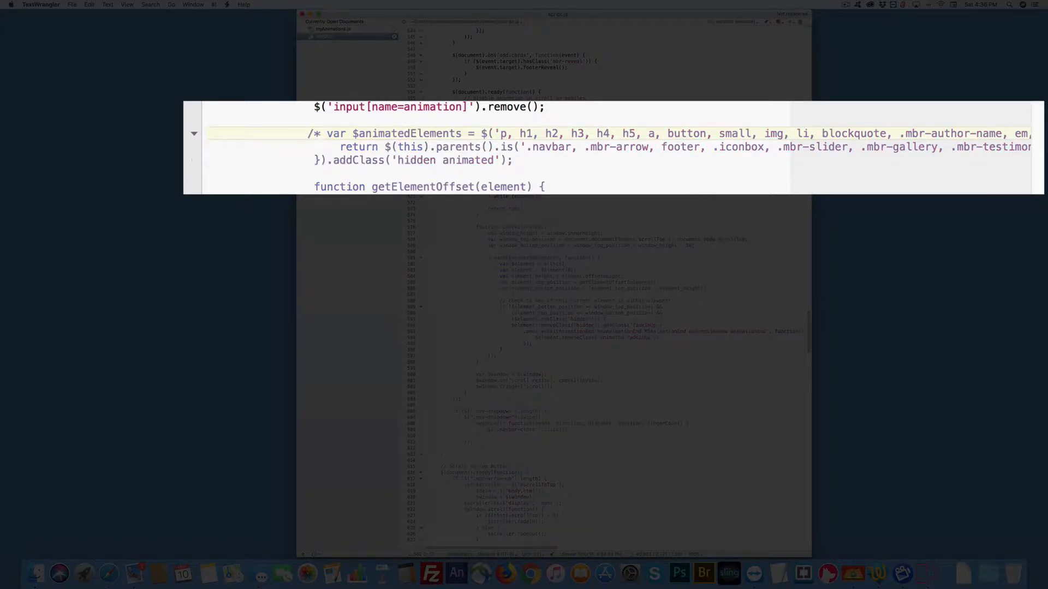
{"action": "left_click", "coordinate": [442, 160]}
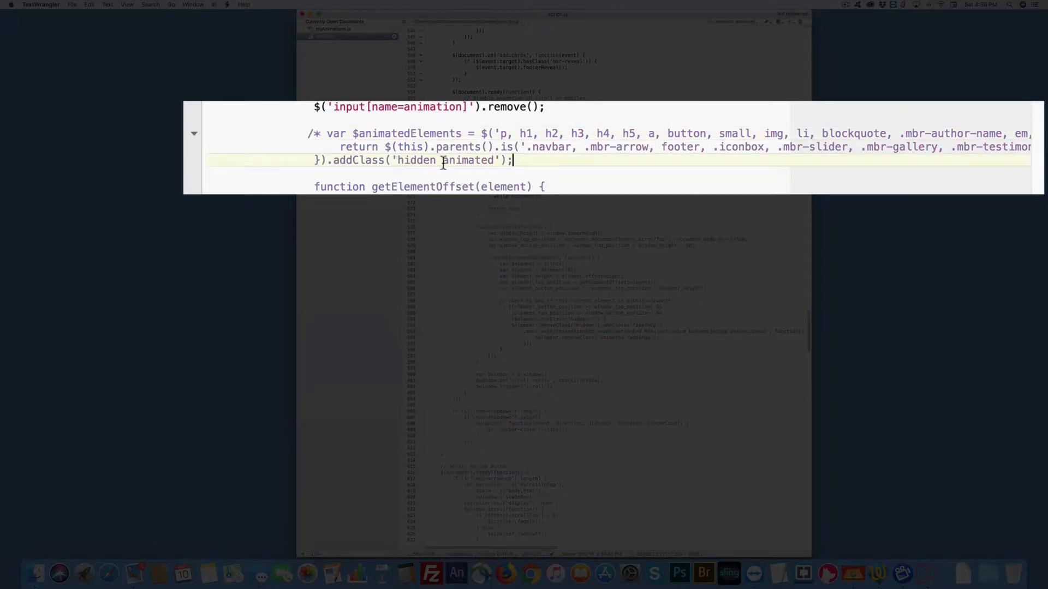
{"action": "left_click", "coordinate": [514, 160]}
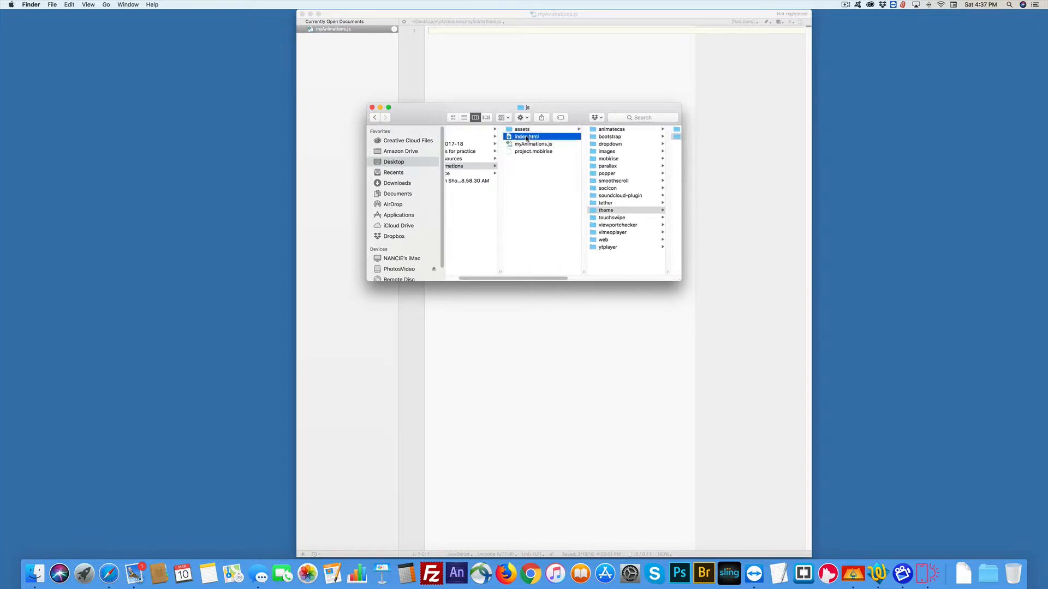
Step: Open Desktop/myAnimations/index.html in TextWrangler
{"action": "left_click", "coordinate": [526, 136]}
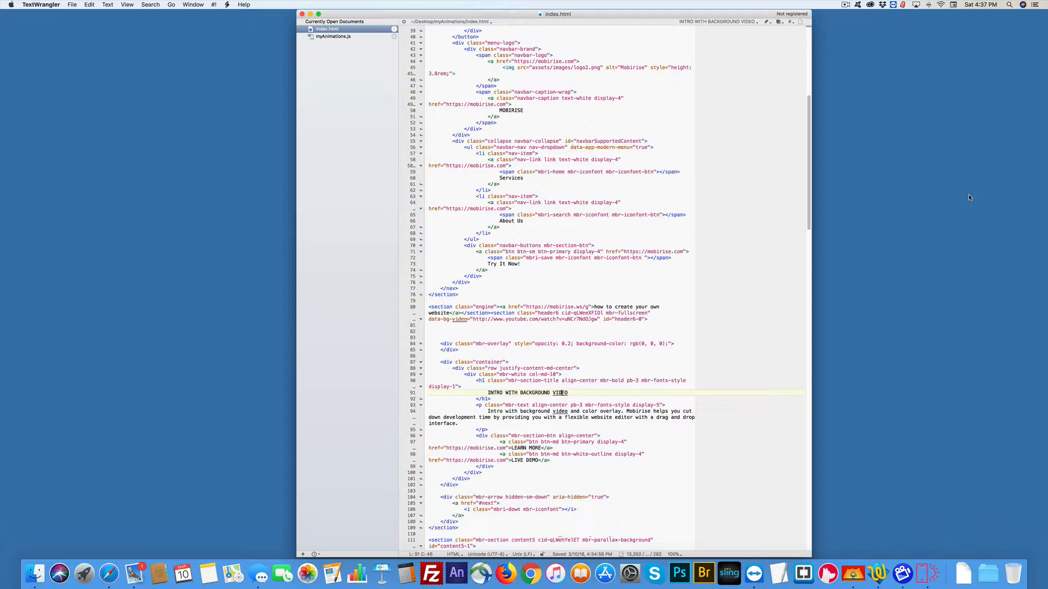
{"action": "mouse_move", "coordinate": [831, 504]}
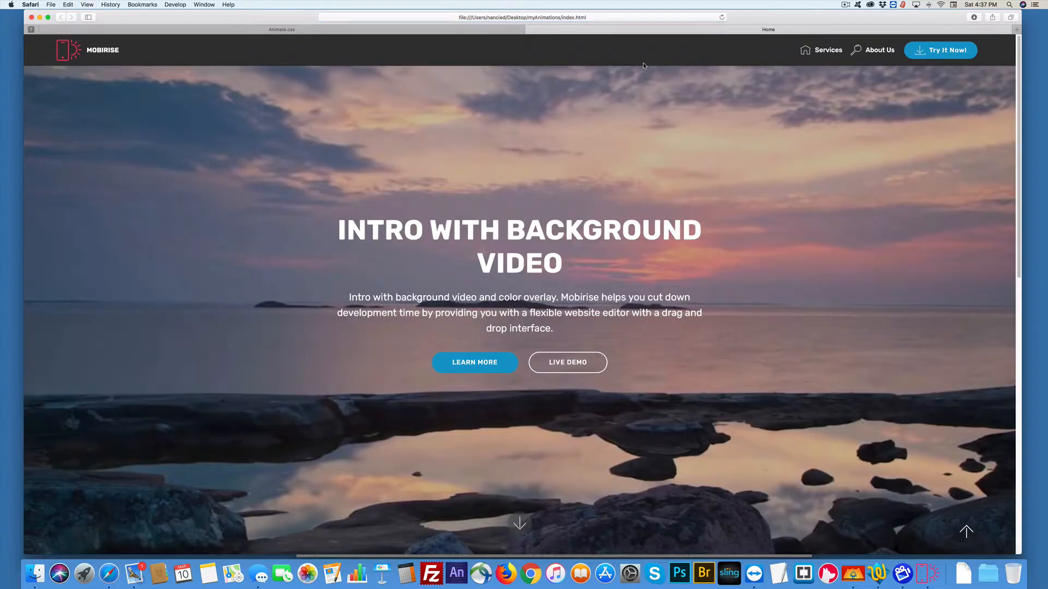
{"action": "scroll", "scroll_direction": "down", "scroll_amount": 3}
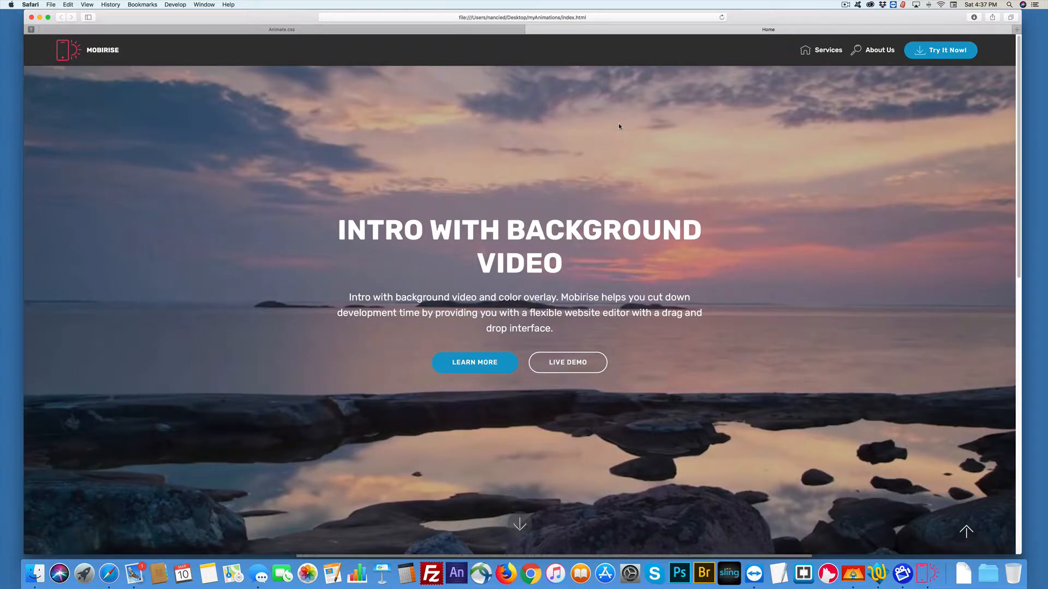
{"action": "double_click", "coordinate": [381, 229]}
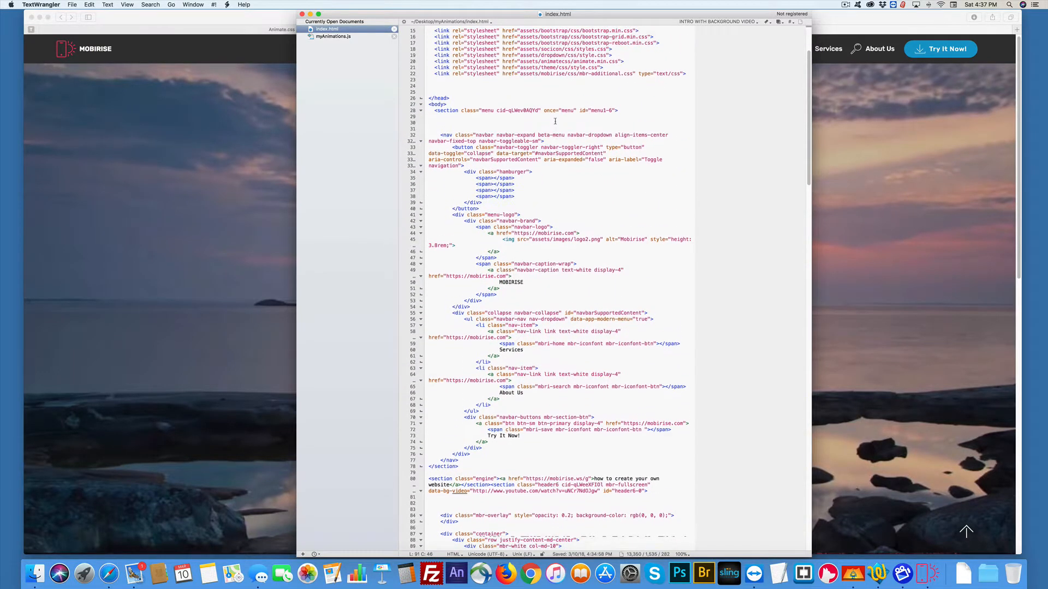
Step: Review the intro heading and paragraph in index.html, then switch to myAnimations.js
{"action": "scroll", "scroll_direction": "down", "scroll_amount": 3}
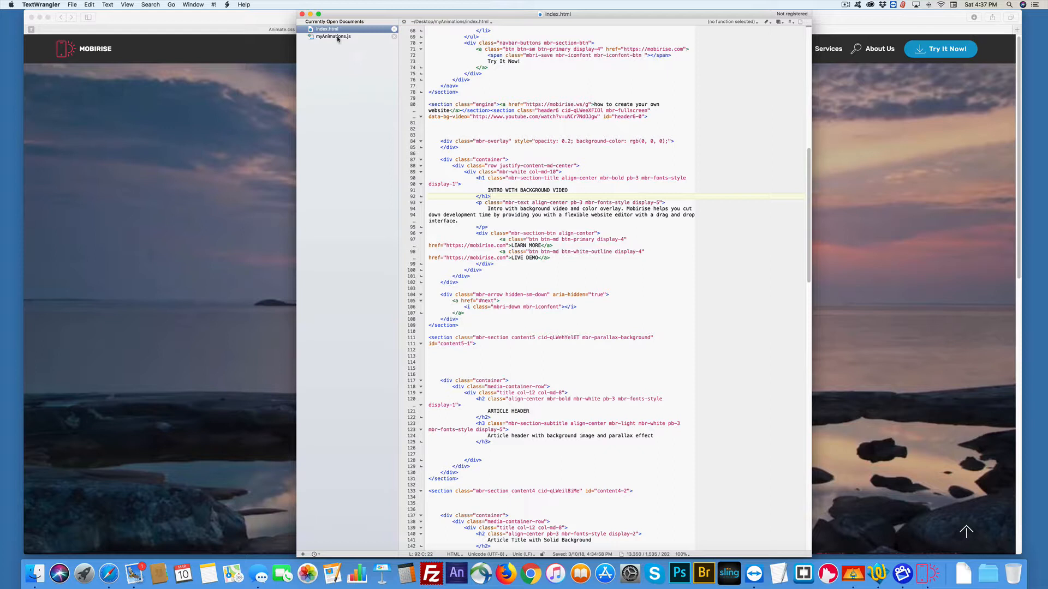
{"action": "left_click", "coordinate": [333, 36]}
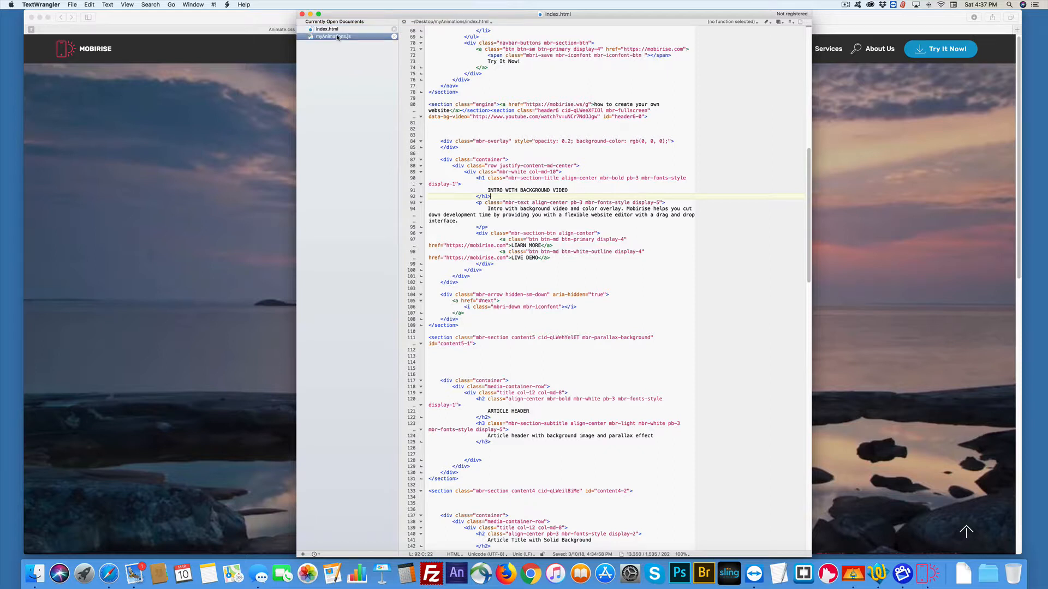
{"action": "left_click", "coordinate": [333, 36]}
{"action": "type", "text": "$"}
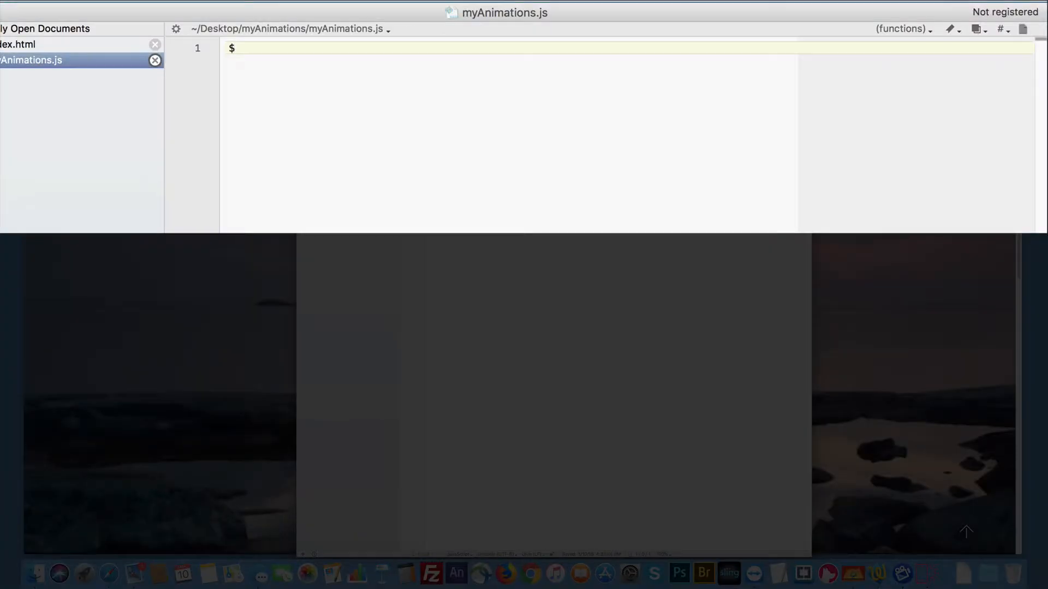
Step: Write $("p").addClass("animated"); on line 1 of myAnimations.js
{"action": "type", "text": "(\"\")."}
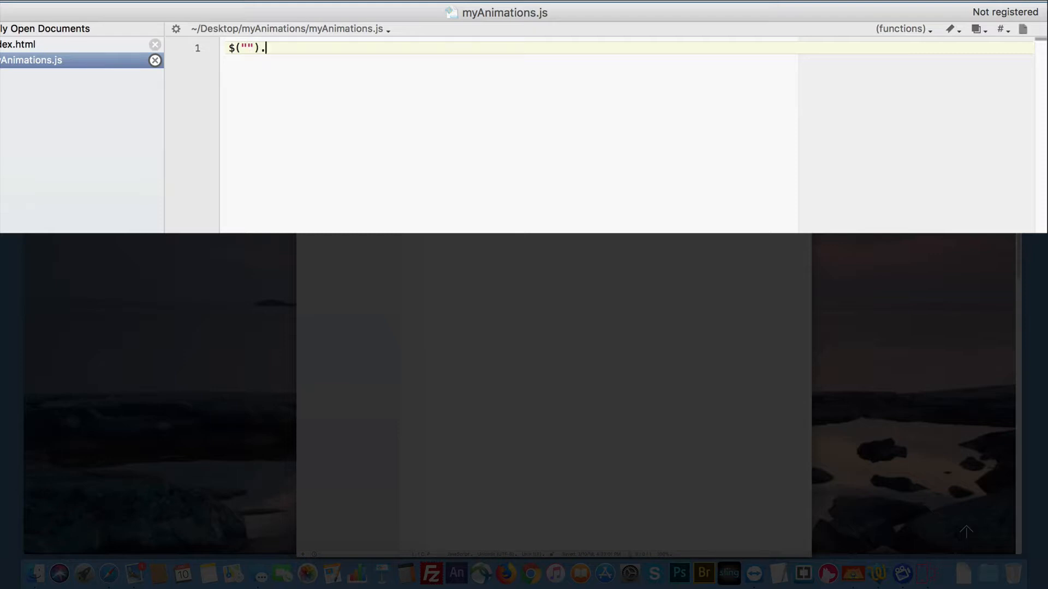
{"action": "type", "text": "add"}
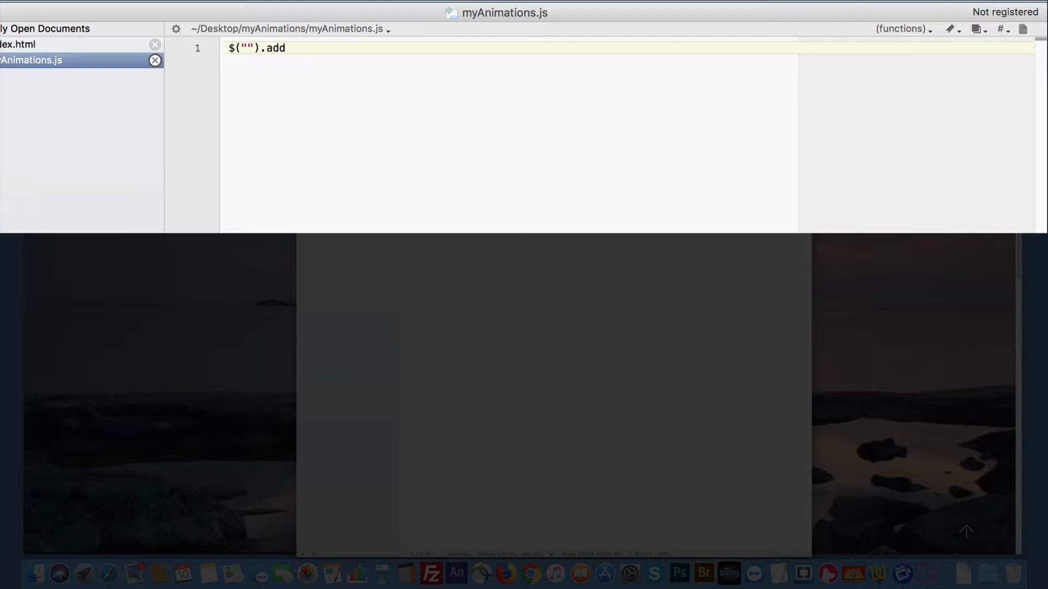
{"action": "type", "text": "Class"}
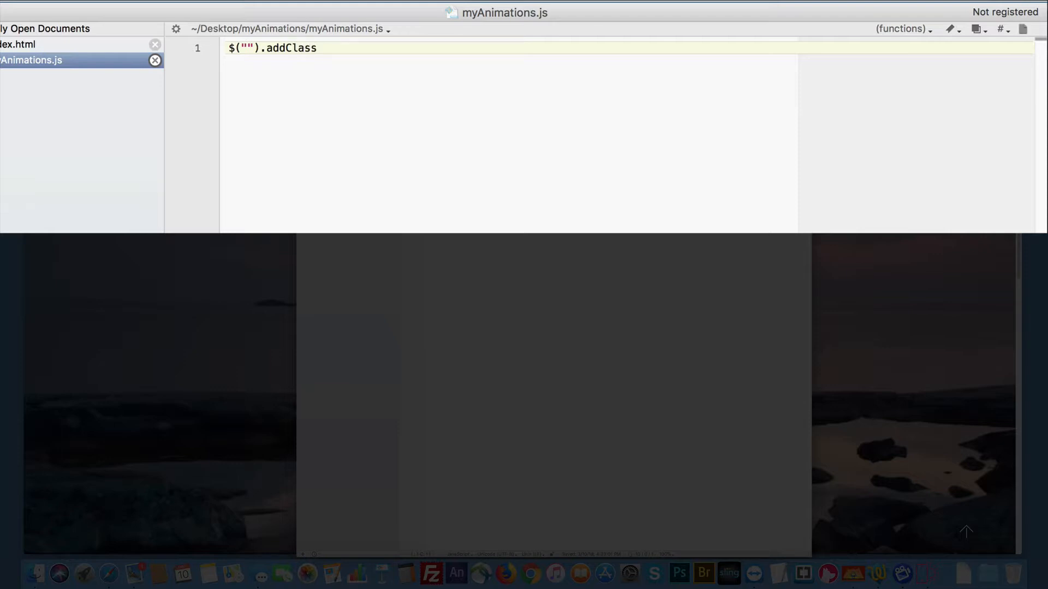
{"action": "type", "text": "("}
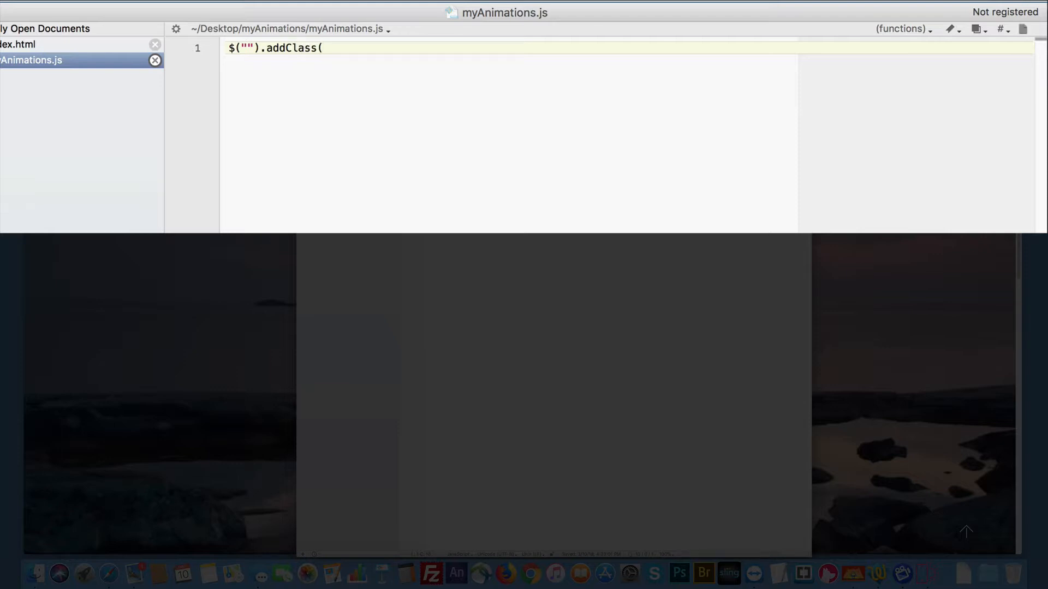
{"action": "type", "text": "\"\");"}
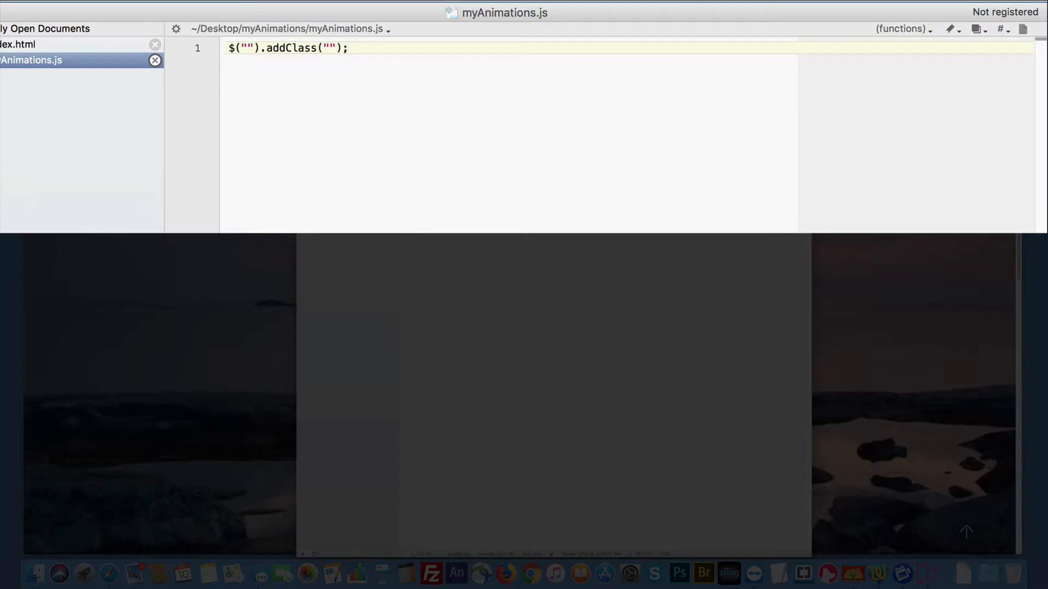
{"action": "mouse_move", "coordinate": [944, 77]}
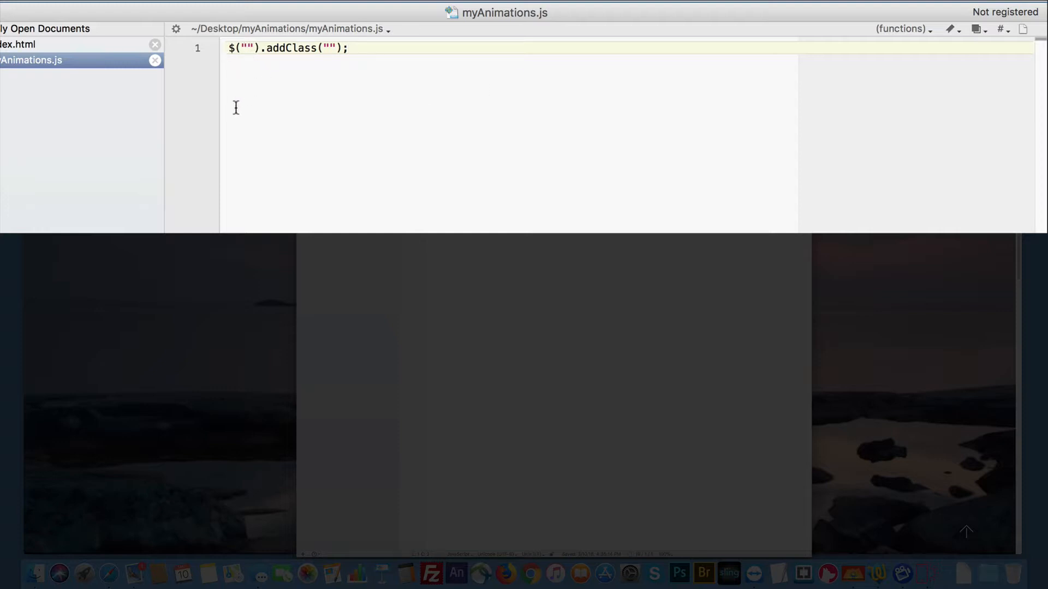
{"action": "type", "text": "p"}
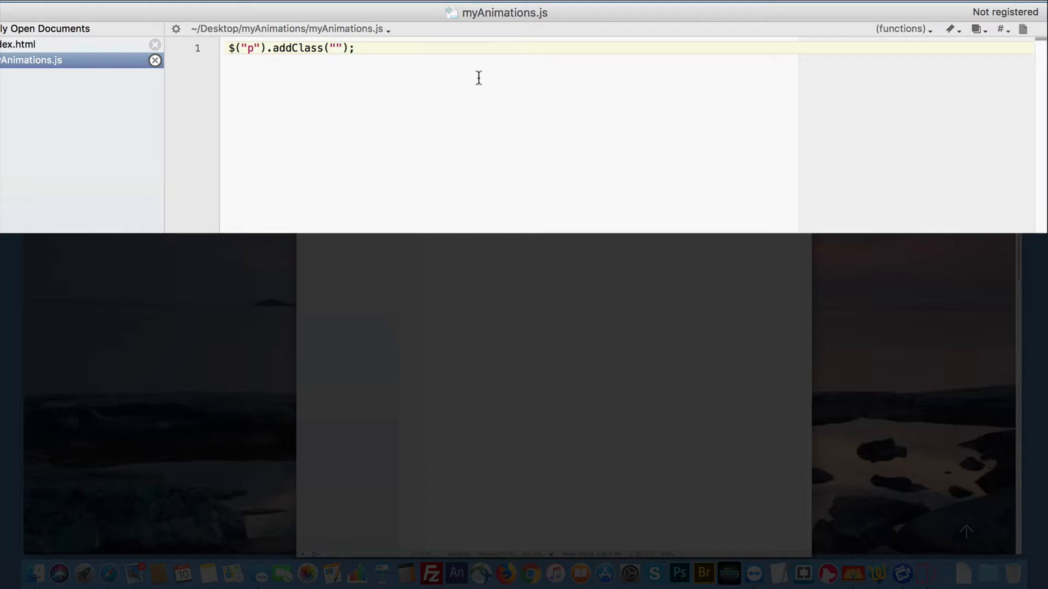
{"action": "mouse_move", "coordinate": [536, 86]}
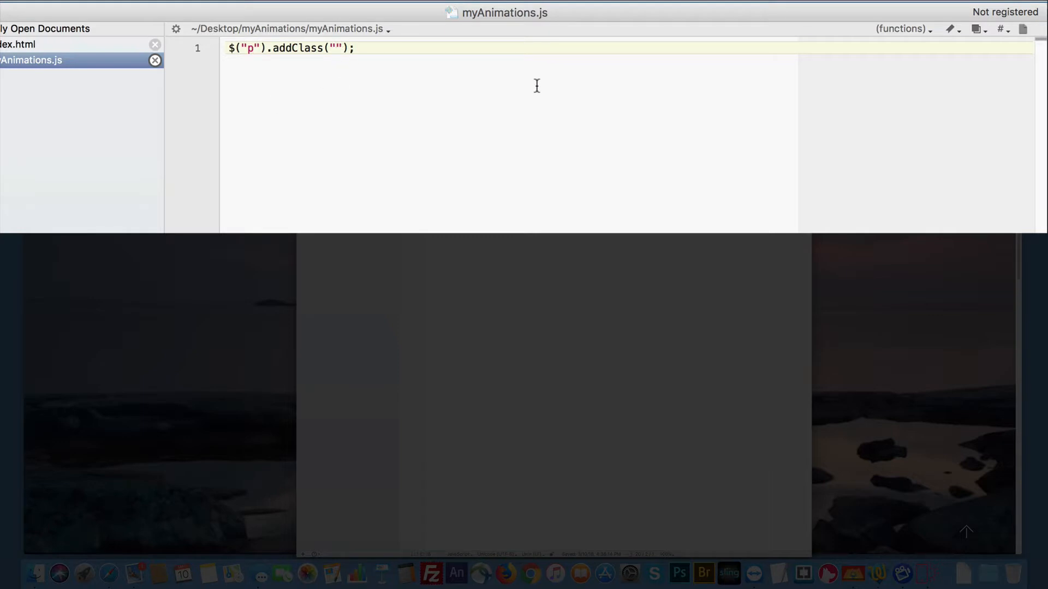
{"action": "type", "text": "animate"}
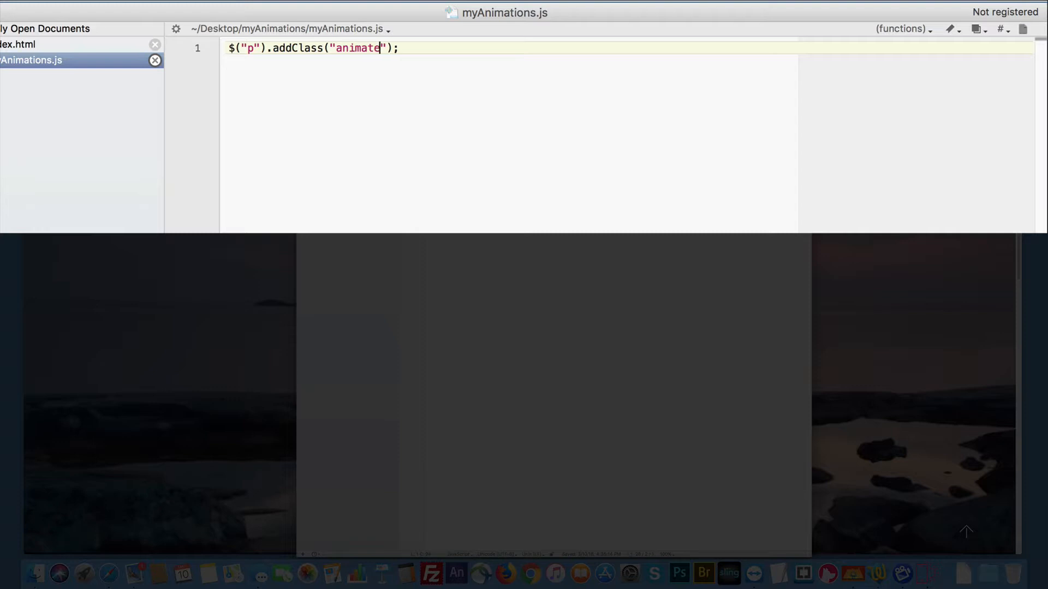
{"action": "type", "text": "d"}
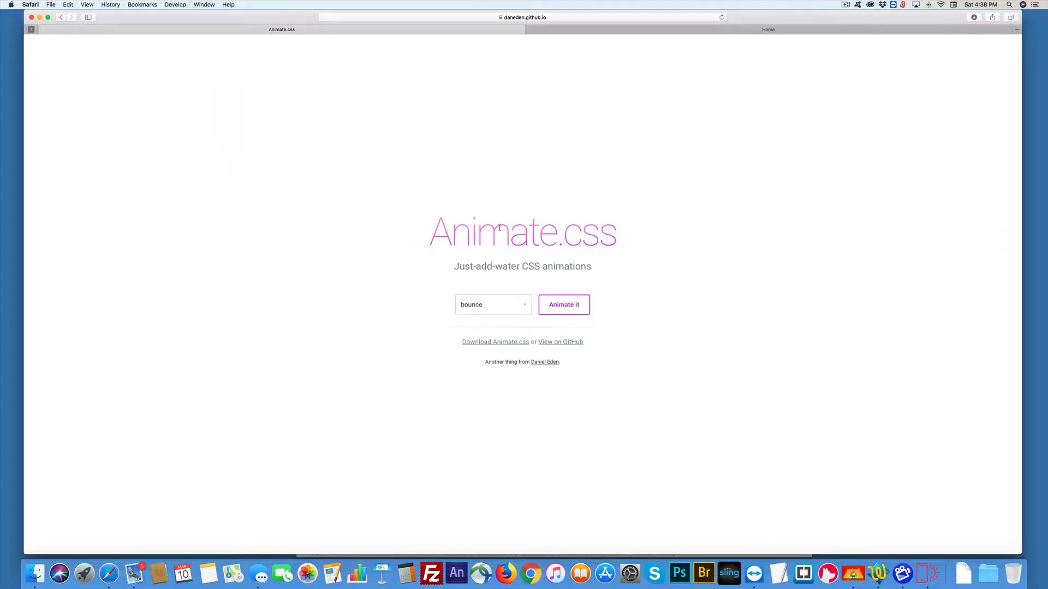
Step: Choose lightSpeedIn from the Animate.css demo's effect dropdown
{"action": "left_click", "coordinate": [493, 304]}
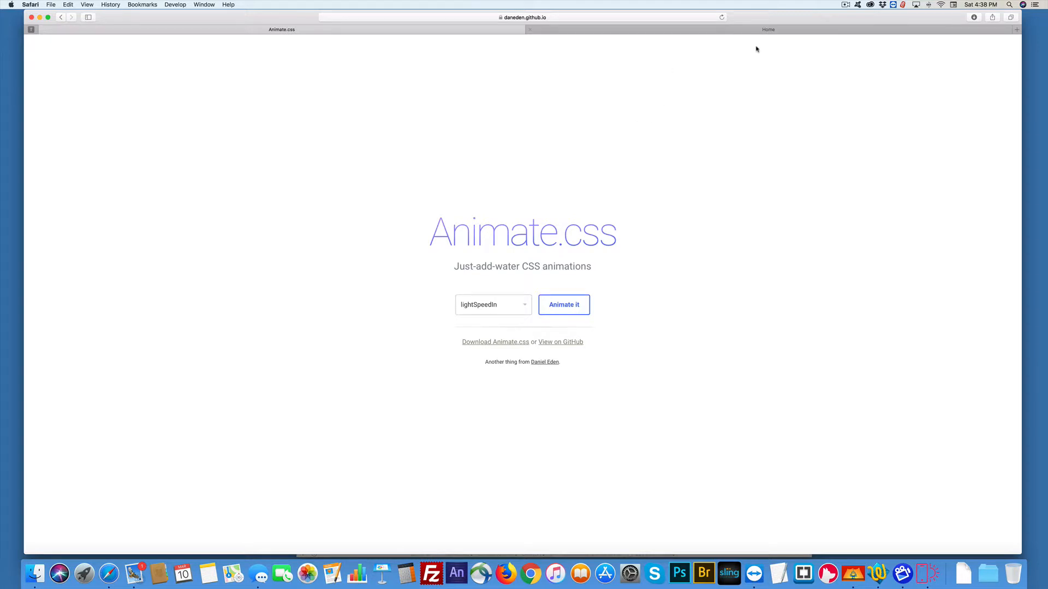
{"action": "mouse_move", "coordinate": [877, 574]}
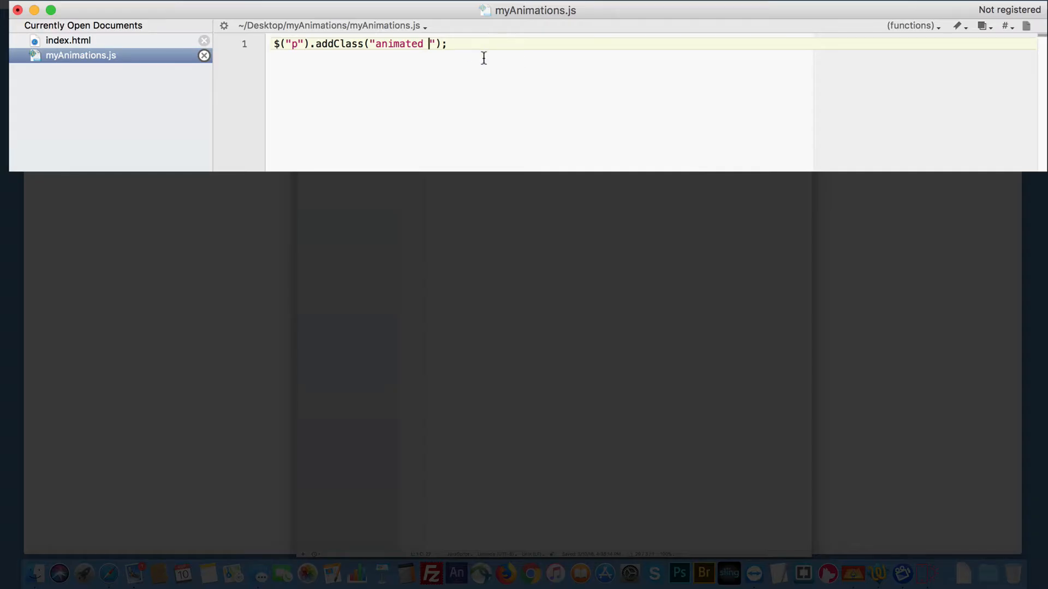
Step: Add lightSpeedIn after "animated " in the addClass call
{"action": "type", "text": "lightSpeedIn"}
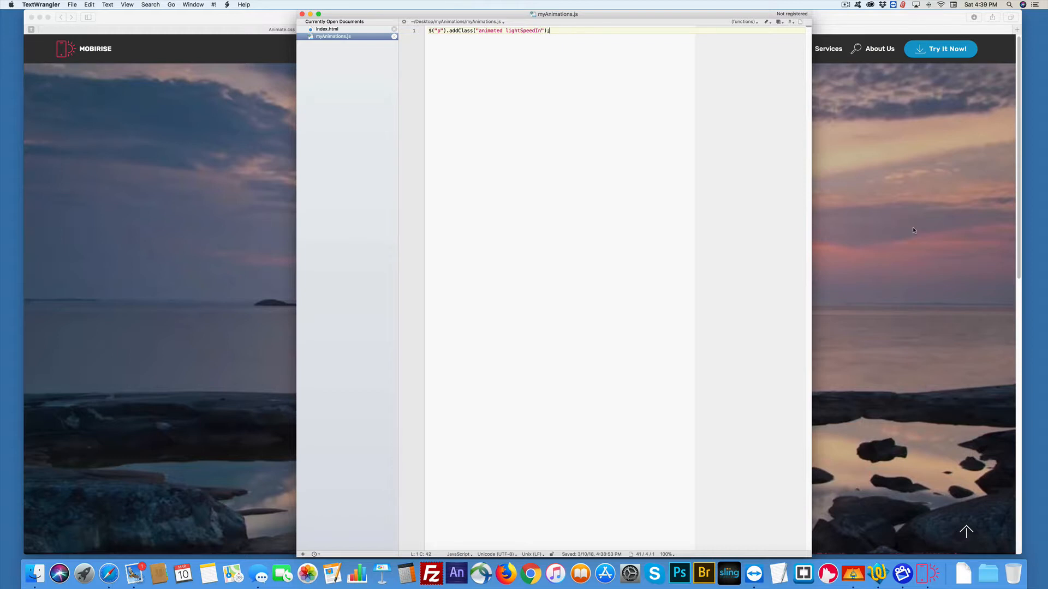
{"action": "mouse_move", "coordinate": [904, 252]}
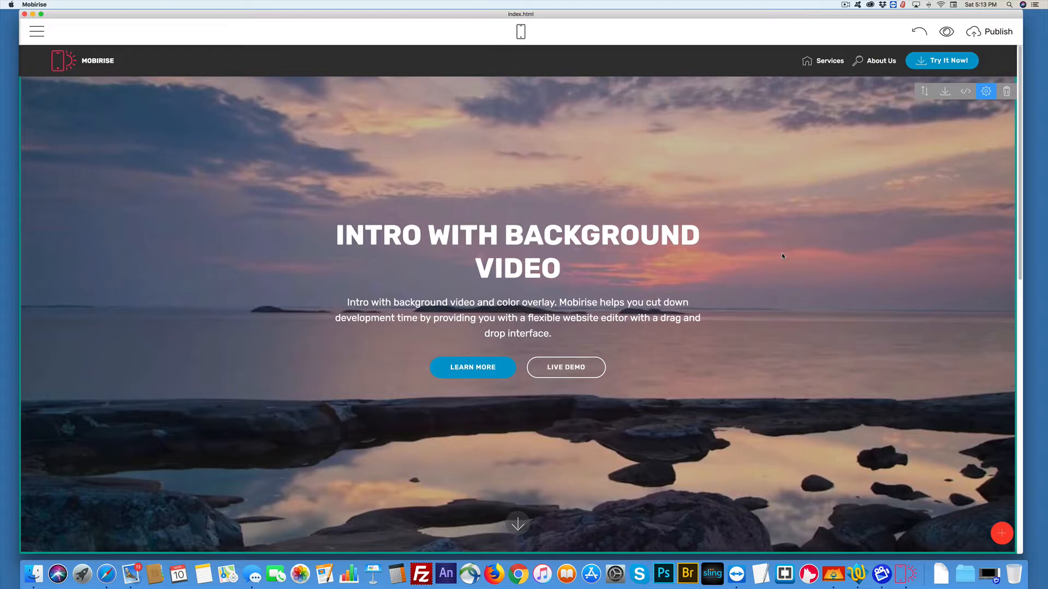
{"action": "mouse_move", "coordinate": [372, 574]}
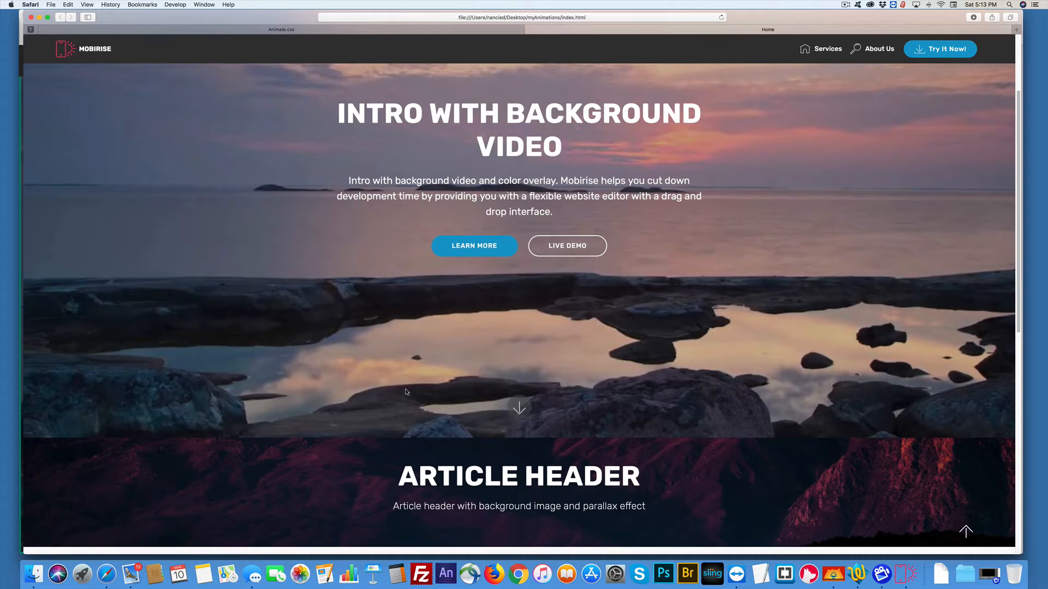
Step: Scroll the published page in Safari from the intro down to the footer
{"action": "scroll", "scroll_direction": "down", "scroll_amount": 3}
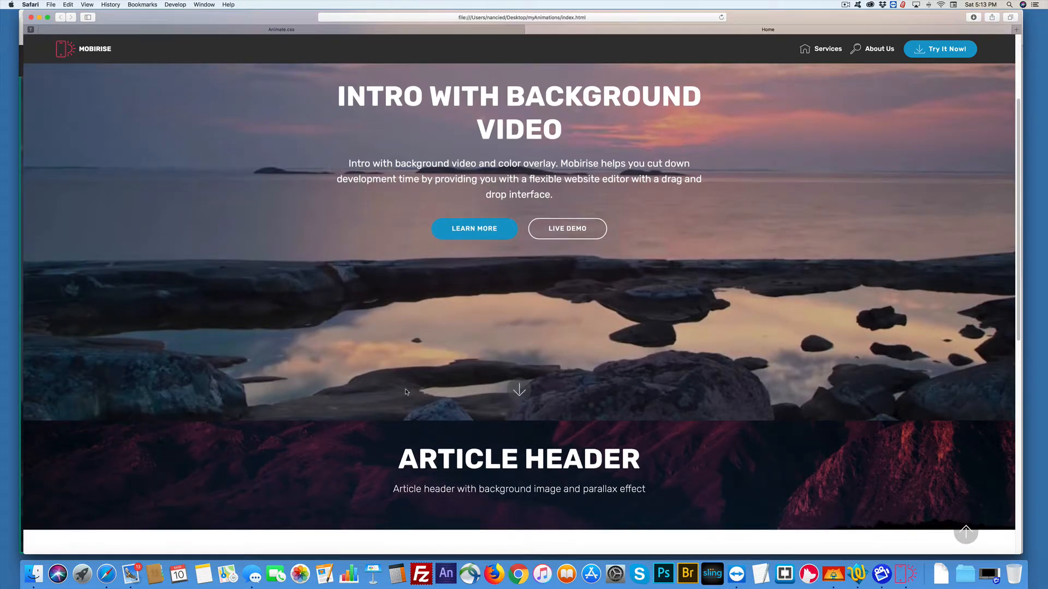
{"action": "scroll", "scroll_direction": "down", "scroll_amount": 3}
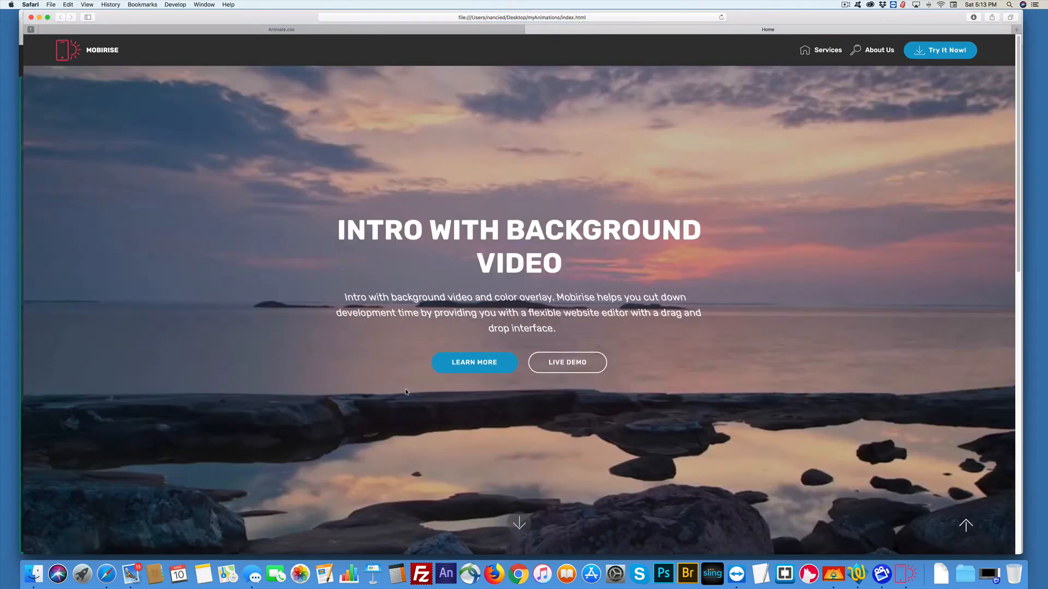
{"action": "scroll", "scroll_direction": "down", "scroll_amount": 3}
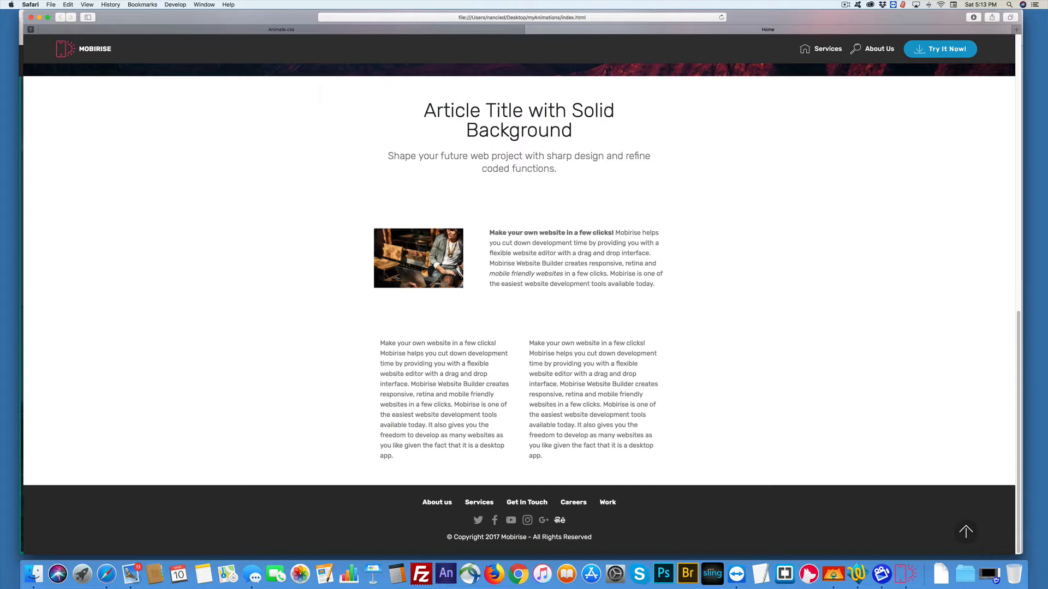
{"action": "mouse_move", "coordinate": [862, 574]}
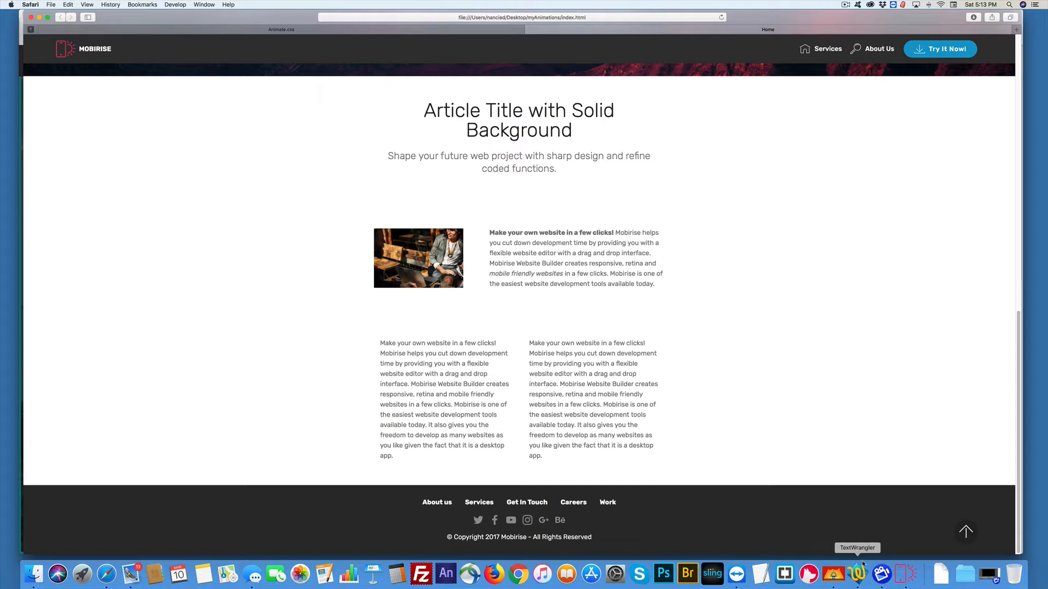
Step: Start a $("").click(function(){ handler on line 1 of myAnimations.js
{"action": "left_click", "coordinate": [857, 574]}
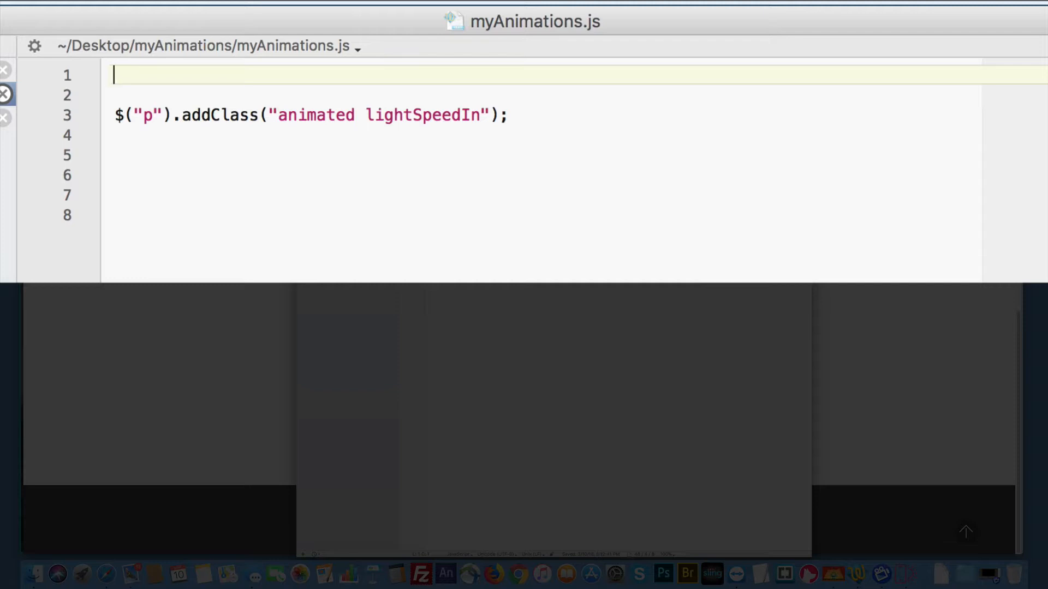
{"action": "type", "text": "$"}
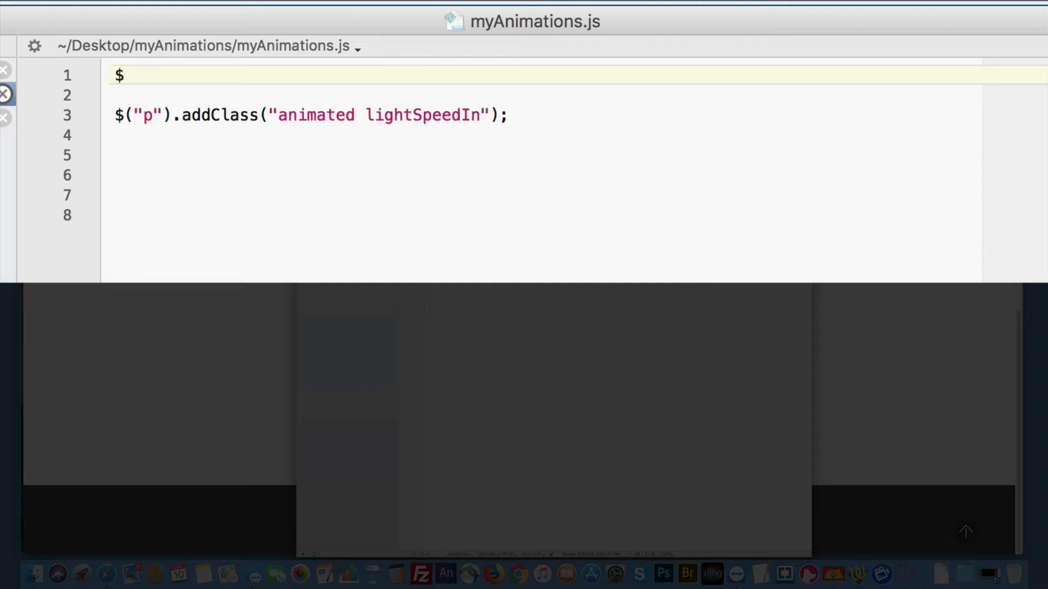
{"action": "type", "text": "("}
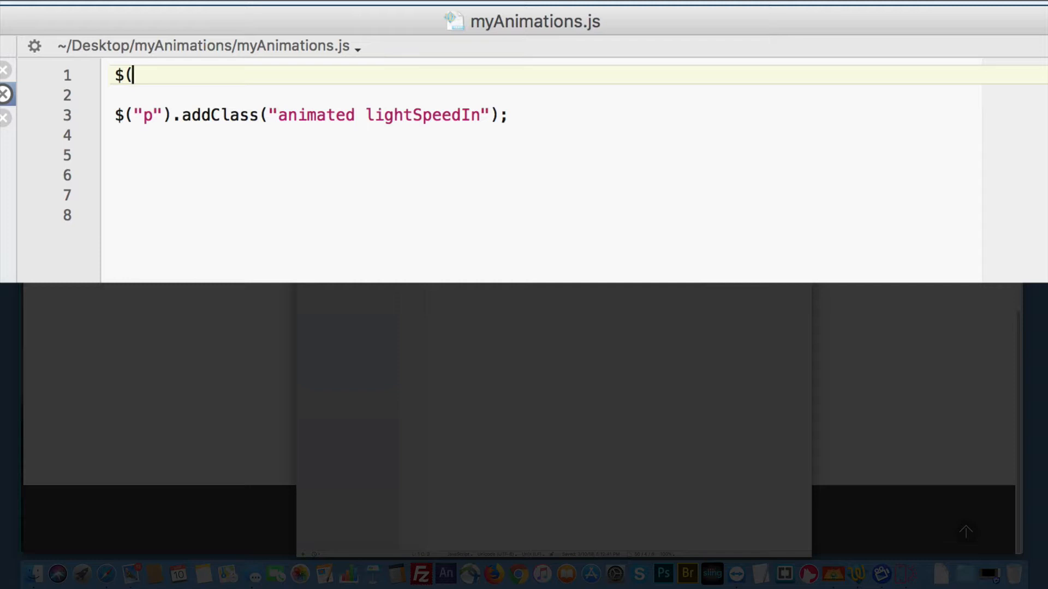
{"action": "type", "text": "\"\""}
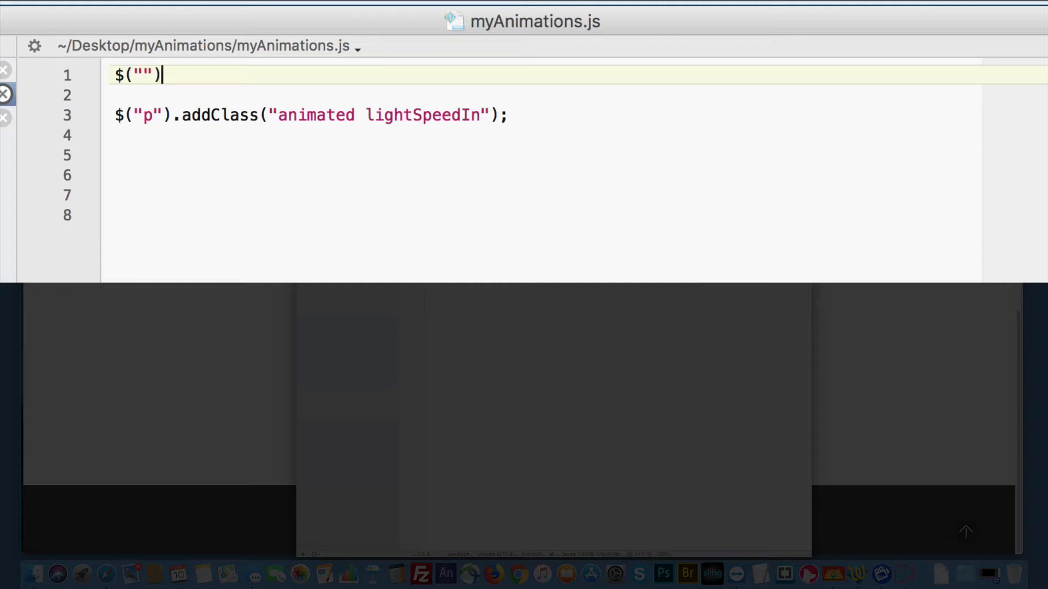
{"action": "type", "text": ".cl"}
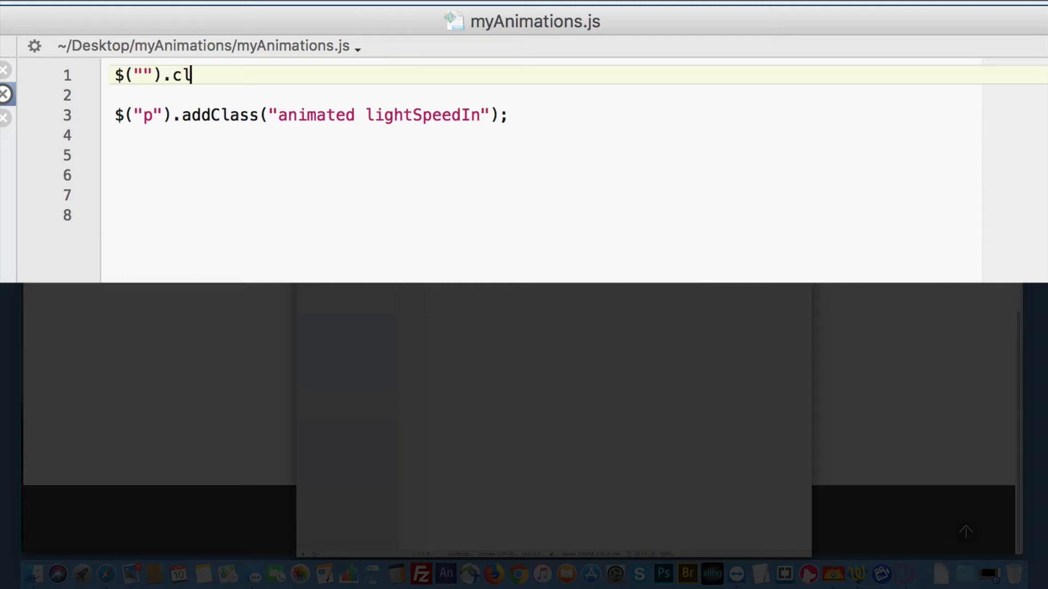
{"action": "type", "text": "ick("}
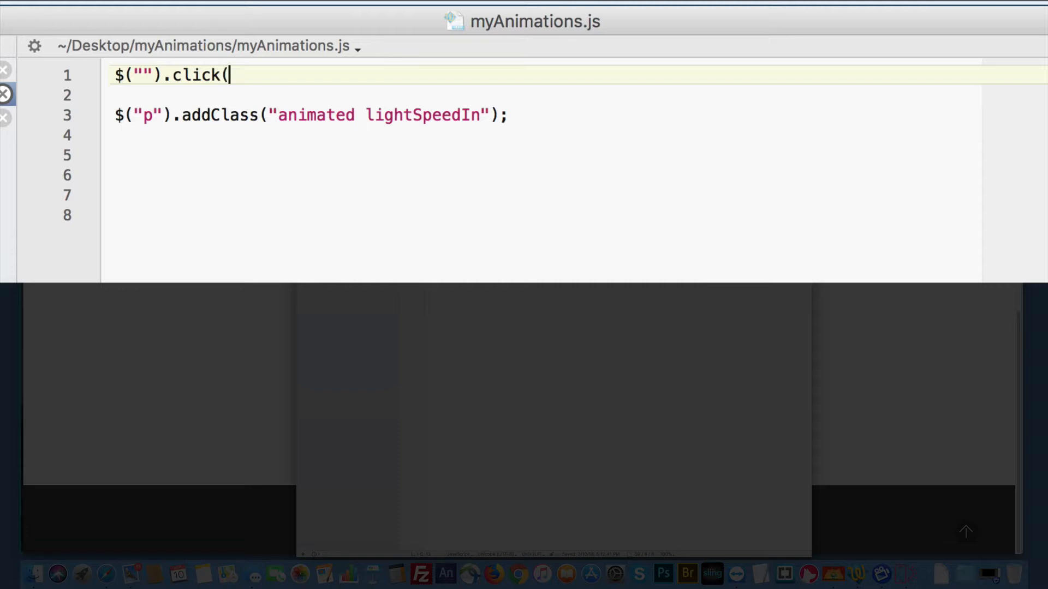
{"action": "type", "text": "functi"}
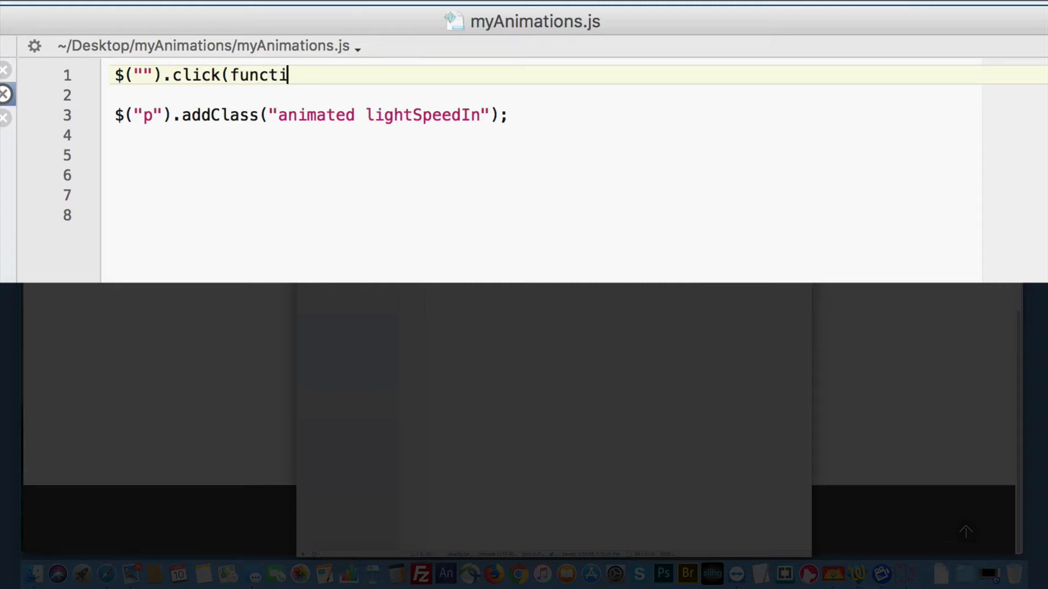
{"action": "type", "text": "on"}
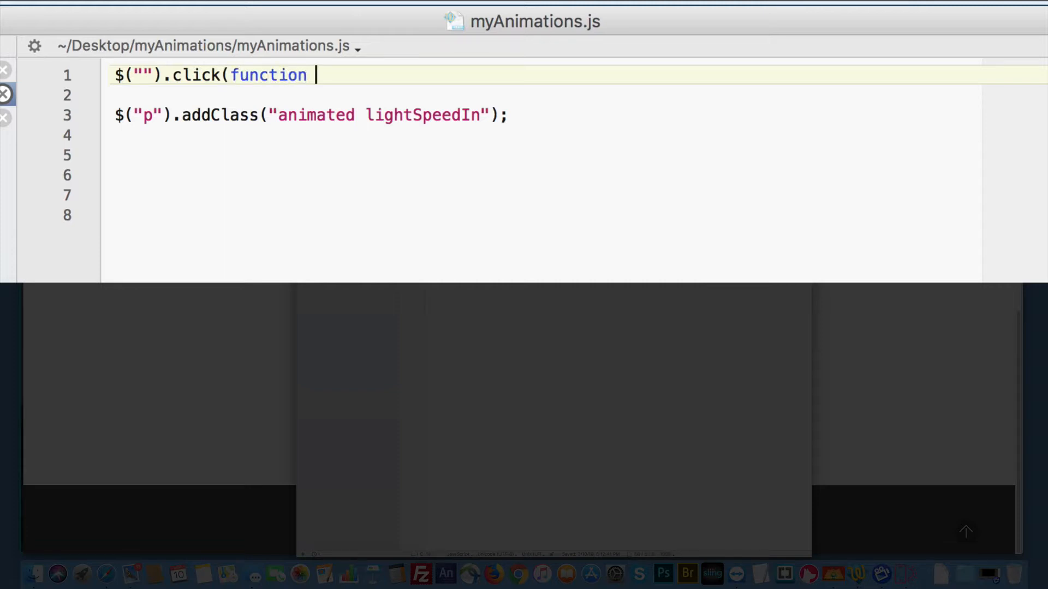
{"action": "type", "text": "()"}
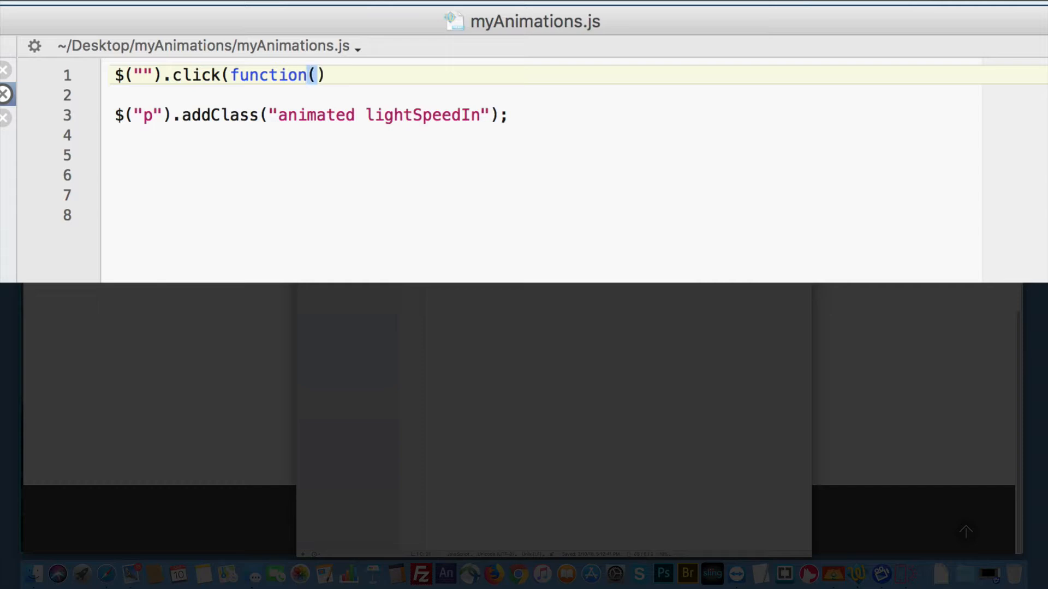
{"action": "type", "text": "{"}
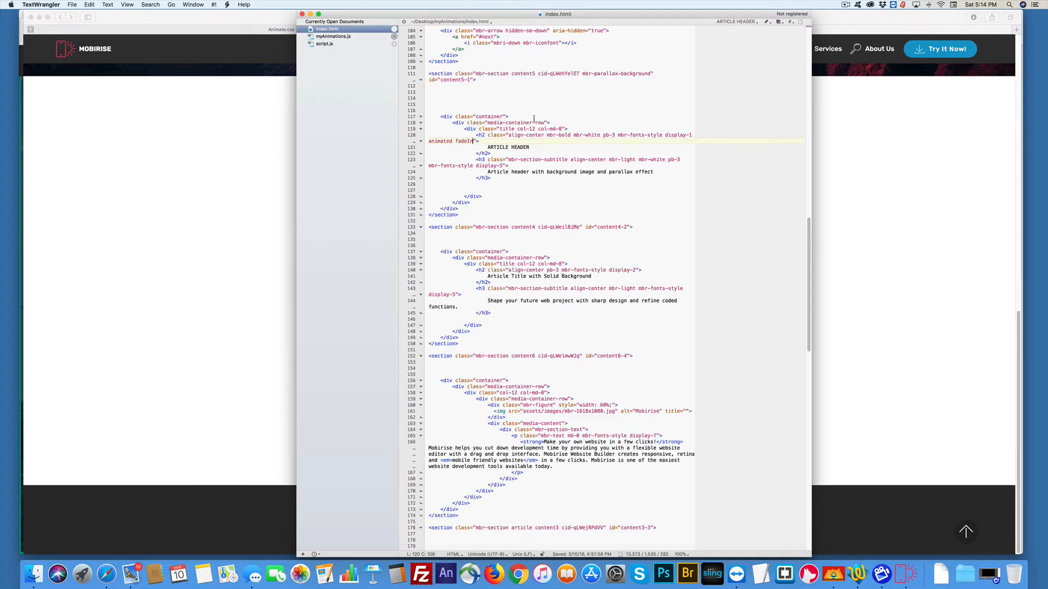
Step: Select the intro paragraph's id "topP" in index.html
{"action": "scroll", "scroll_direction": "down", "scroll_amount": 3}
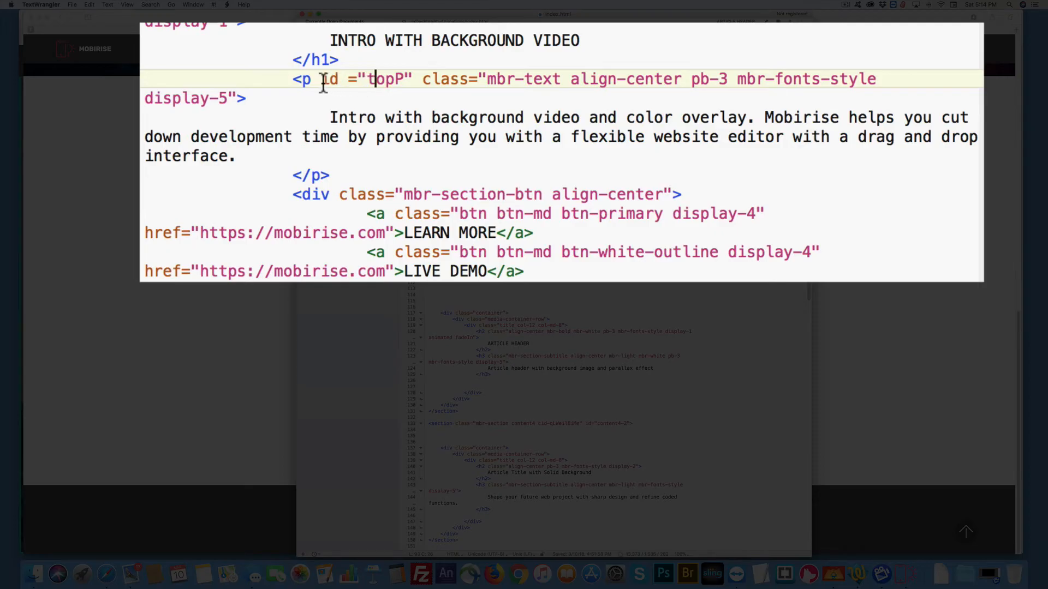
{"action": "double_click", "coordinate": [366, 79]}
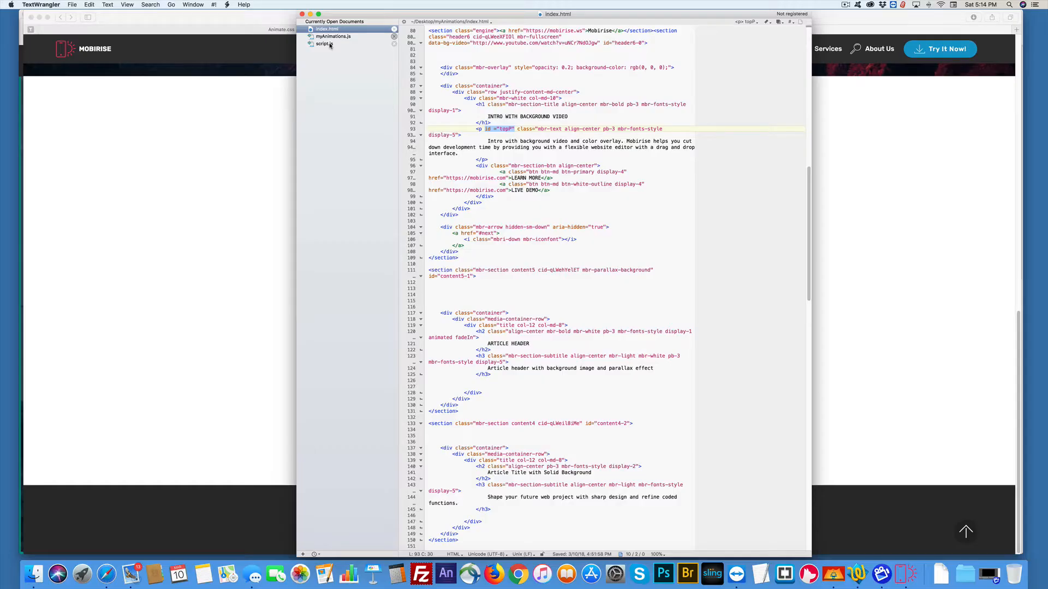
Step: Complete the #topP click handler adding "animated lightSpeedOut" to #topP, closed with });
{"action": "left_click", "coordinate": [334, 36]}
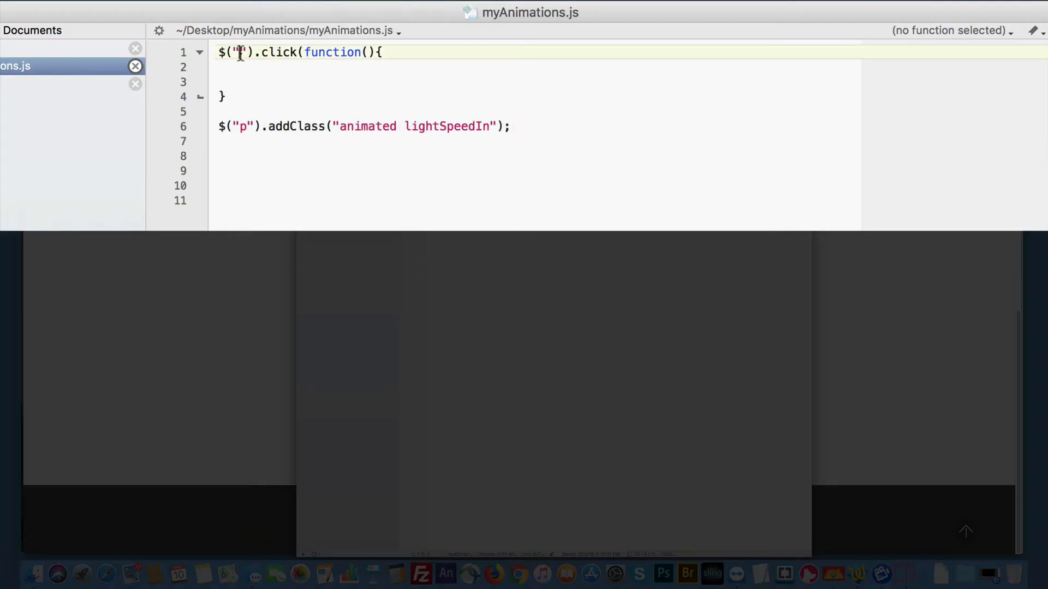
{"action": "type", "text": "#"}
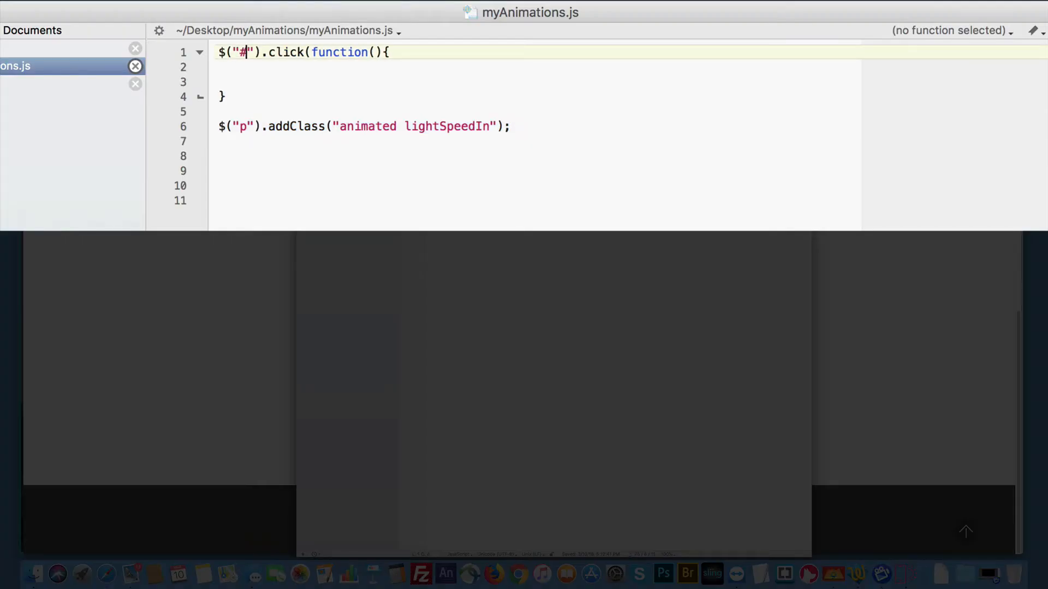
{"action": "type", "text": "topP"}
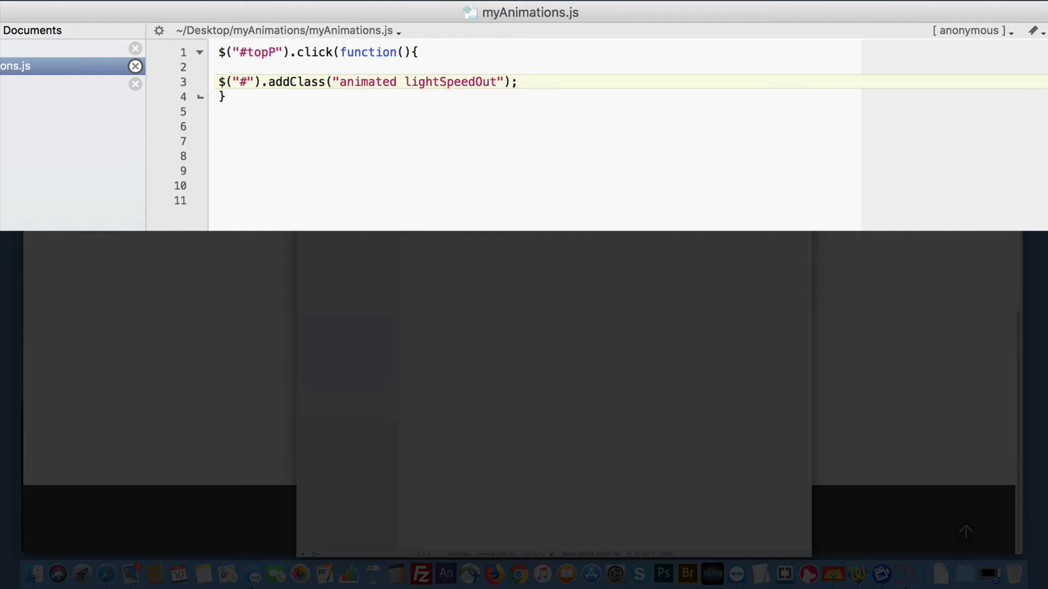
{"action": "type", "text": "topP"}
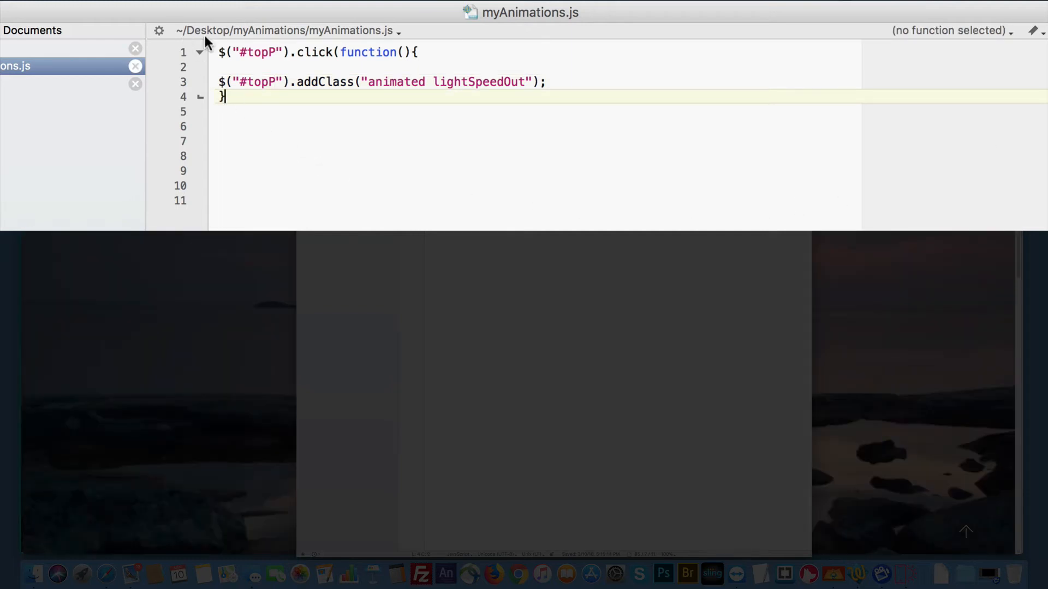
{"action": "mouse_move", "coordinate": [268, 96]}
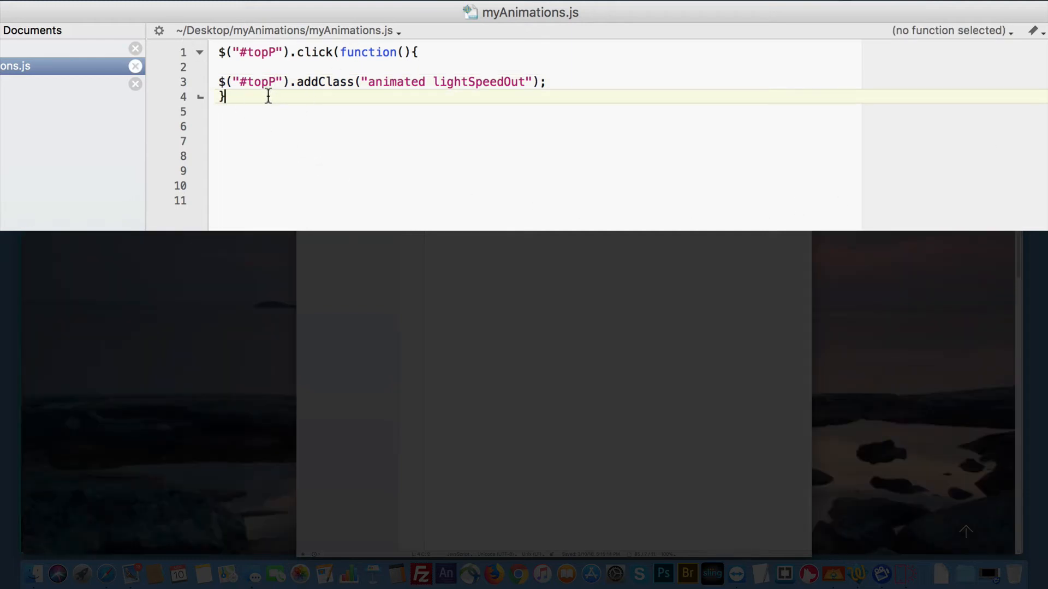
{"action": "type", "text": ")"}
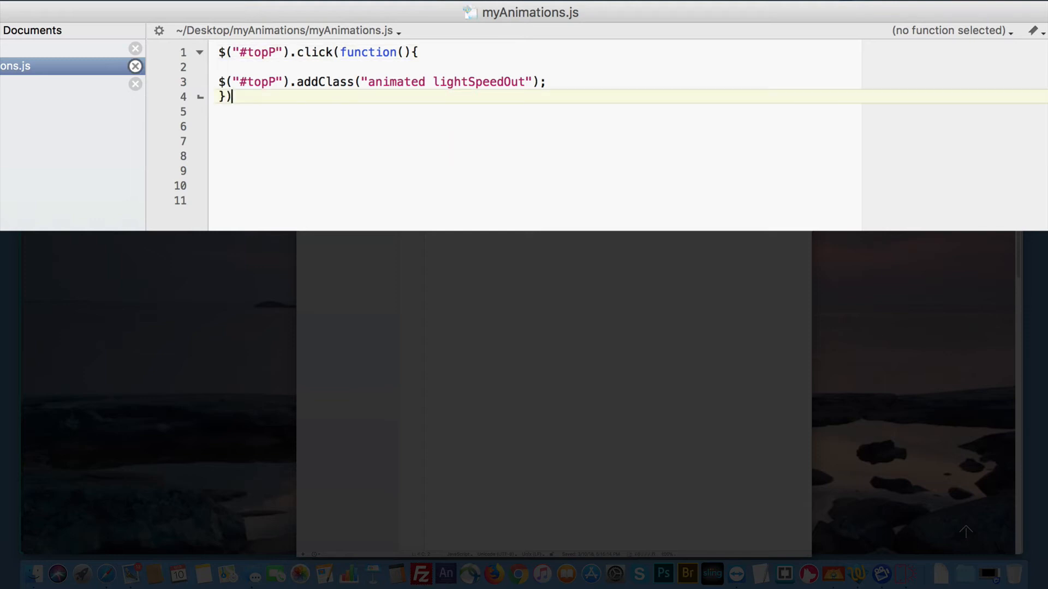
{"action": "type", "text": ";"}
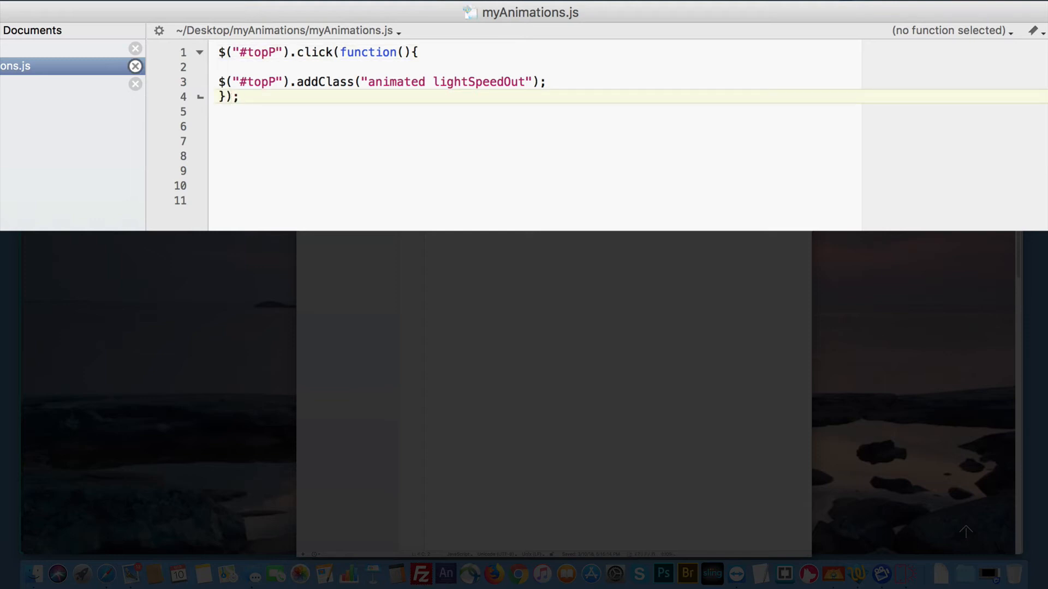
{"action": "mouse_move", "coordinate": [860, 169]}
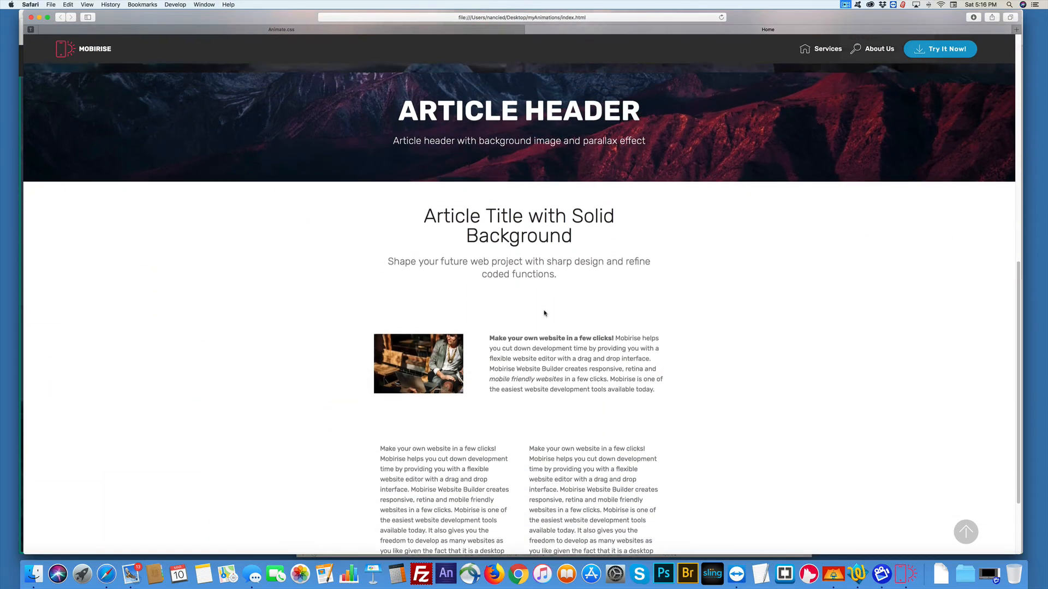
Step: Scroll through the reloaded published page in Safari to test the intro paragraph animation
{"action": "scroll", "scroll_direction": "down", "scroll_amount": 3}
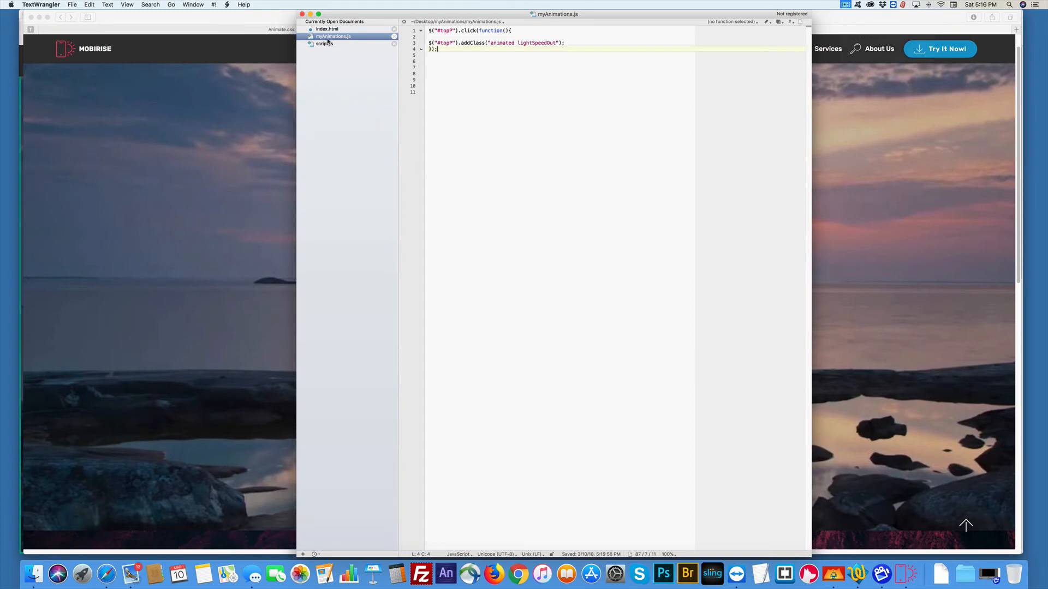
Step: Add "animated bounce" after display-1 in the intro h1's class attribute in index.html
{"action": "left_click", "coordinate": [327, 29]}
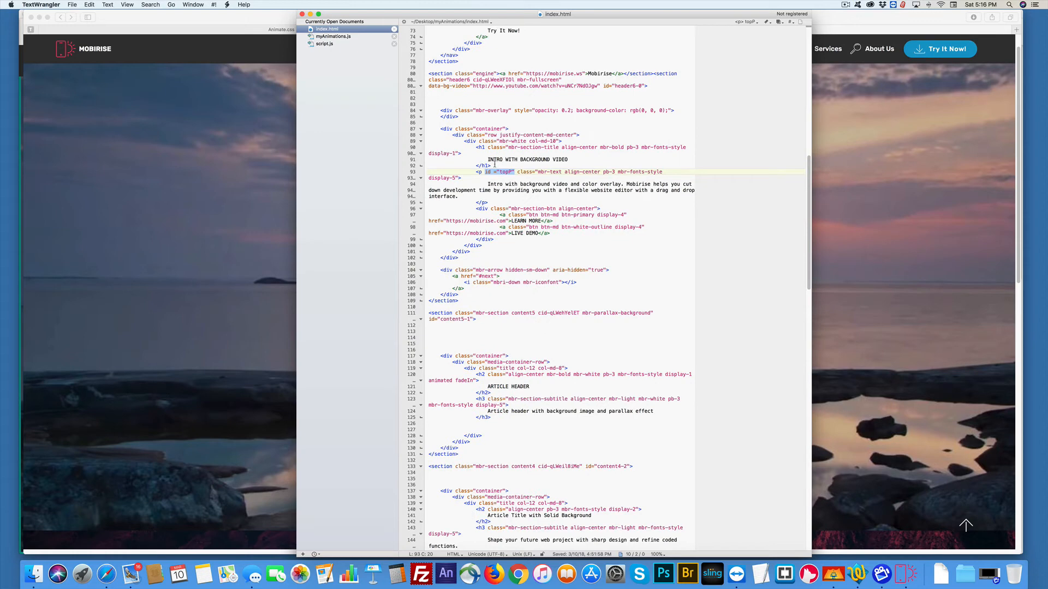
{"action": "double_click", "coordinate": [527, 159]}
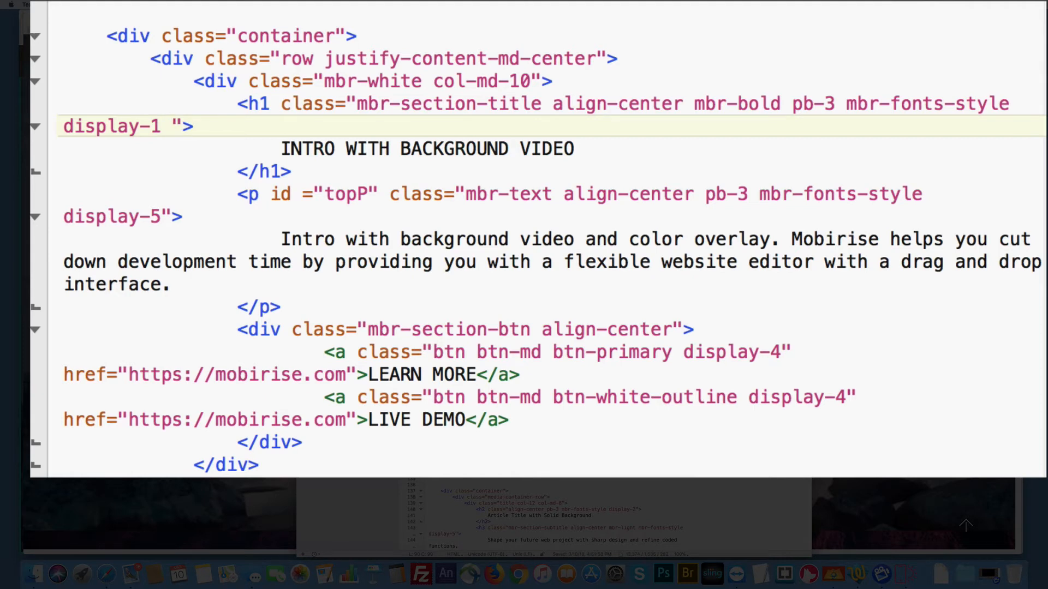
{"action": "left_click", "coordinate": [186, 126]}
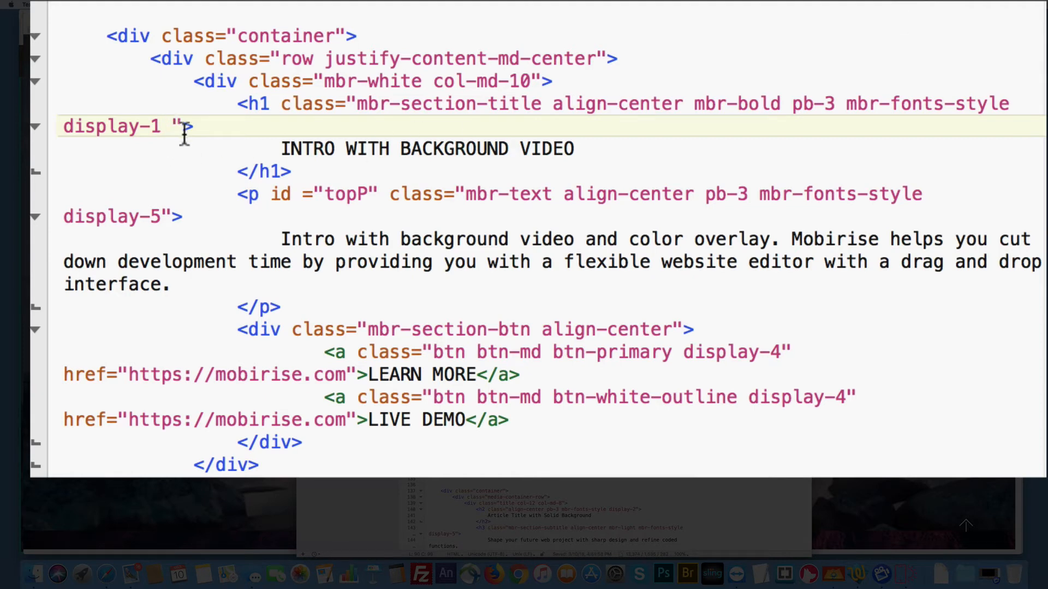
{"action": "type", "text": "an"}
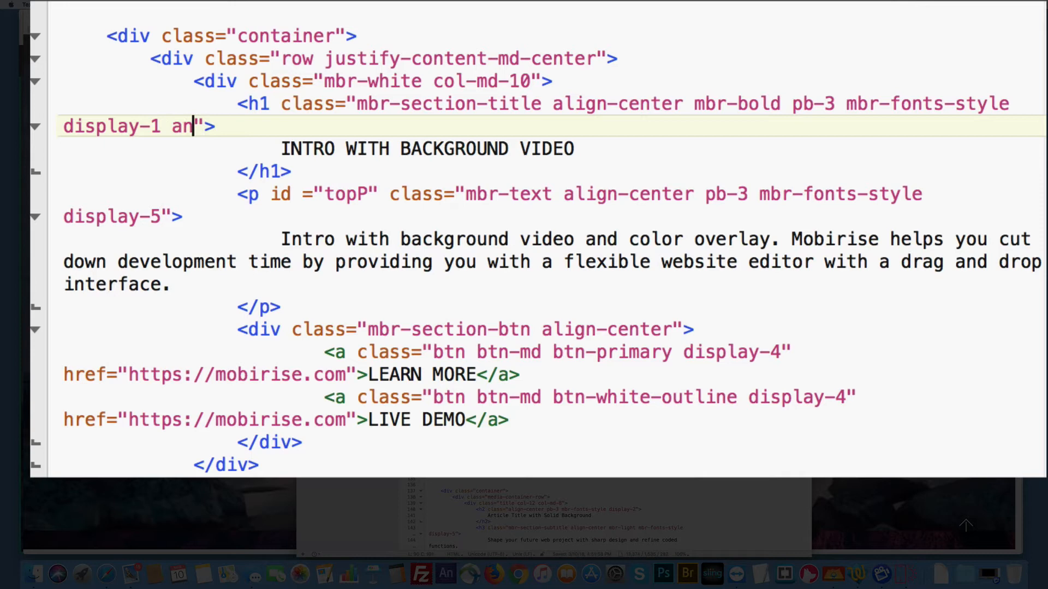
{"action": "type", "text": "imated"}
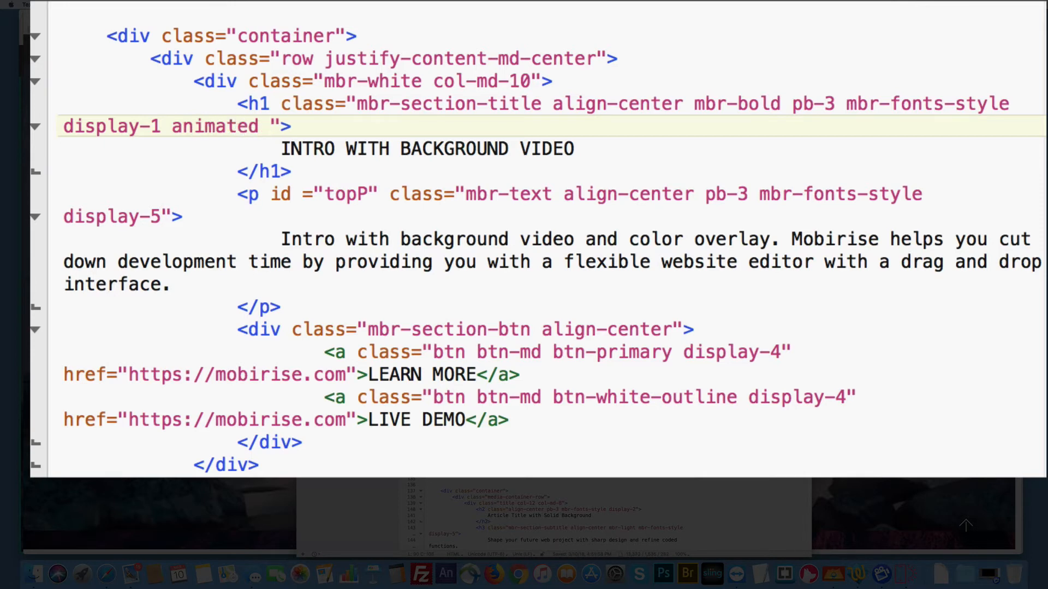
{"action": "type", "text": "bounce"}
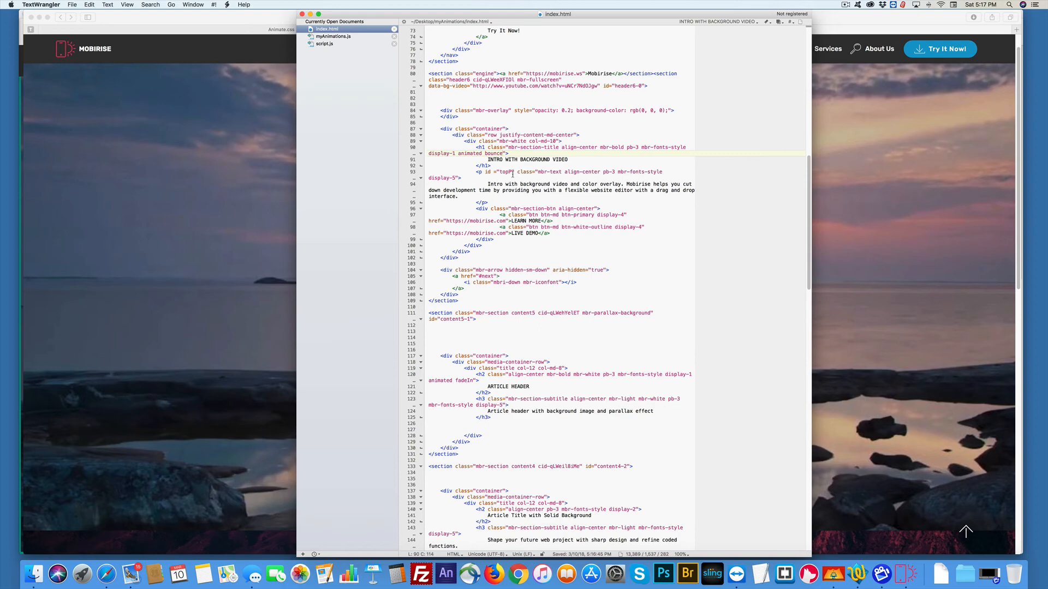
{"action": "mouse_move", "coordinate": [646, 331]}
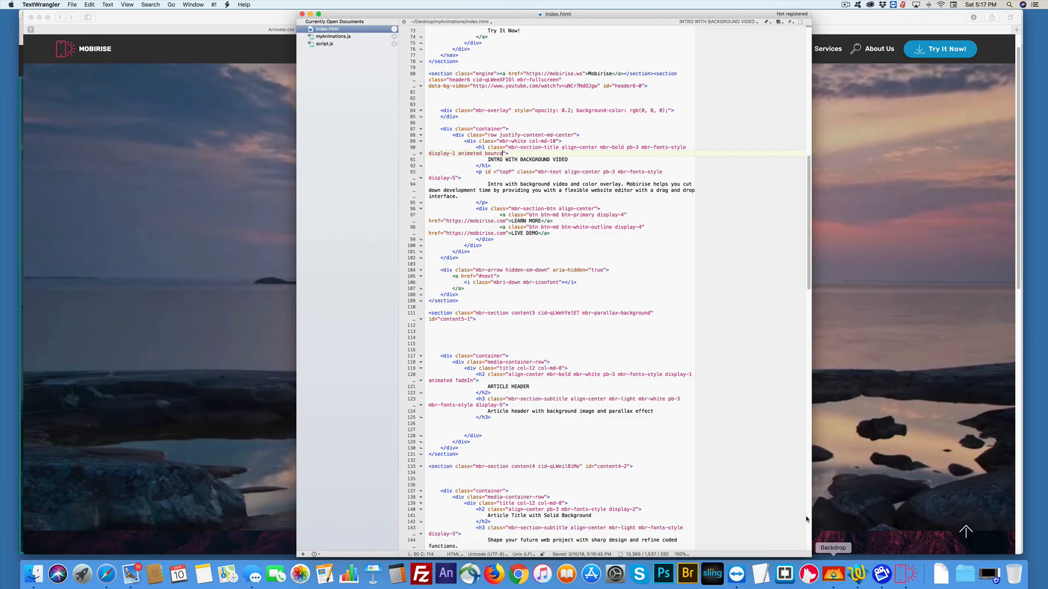
{"action": "left_click", "coordinate": [333, 37]}
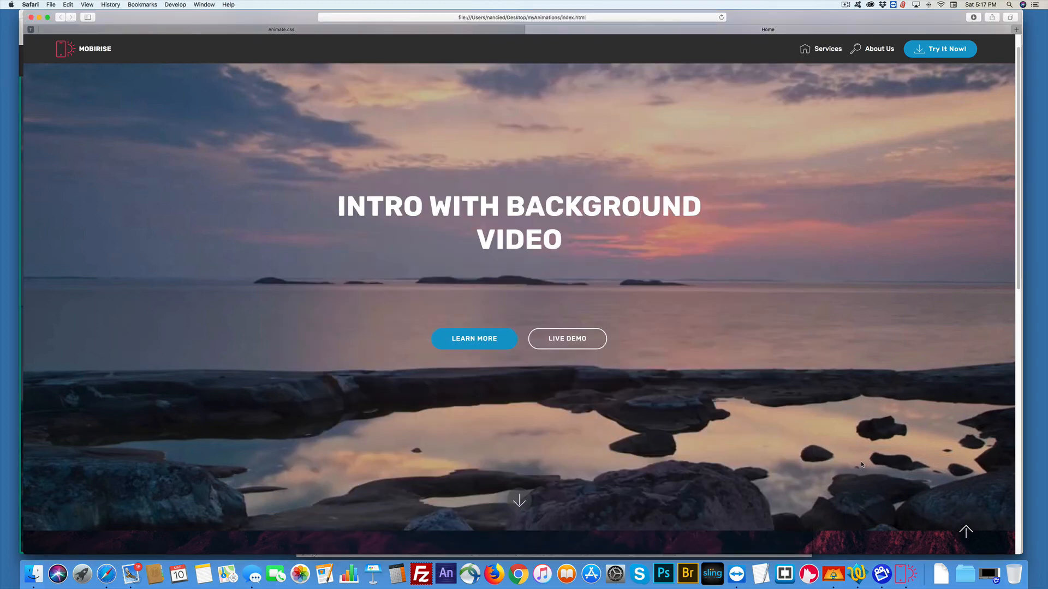
{"action": "mouse_move", "coordinate": [900, 574]}
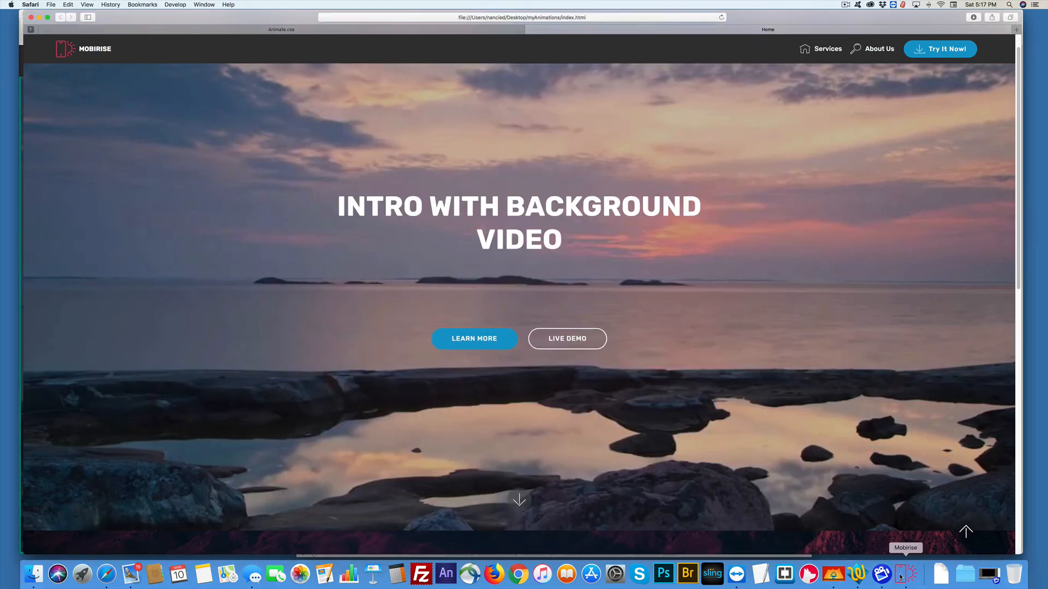
{"action": "mouse_move", "coordinate": [813, 406]}
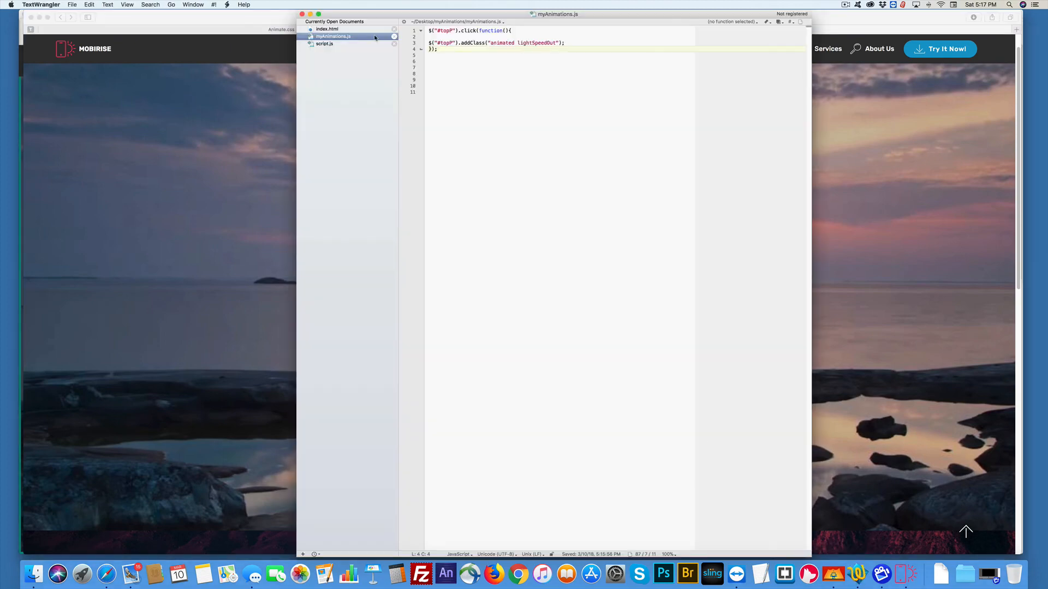
Step: Review script.js's scroll animation code, then return to index.html
{"action": "left_click", "coordinate": [325, 44]}
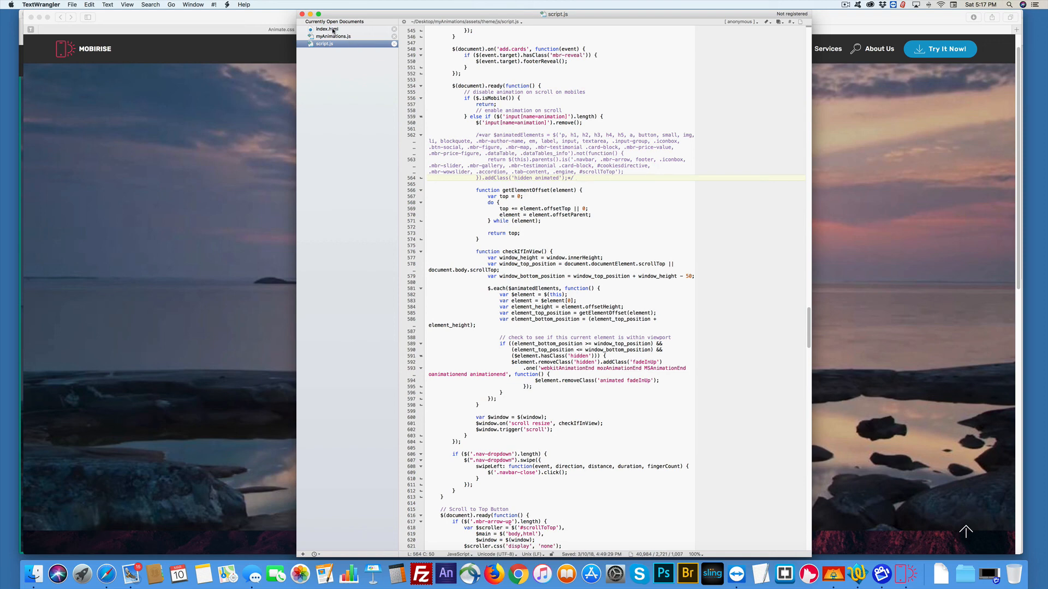
{"action": "left_click", "coordinate": [326, 29]}
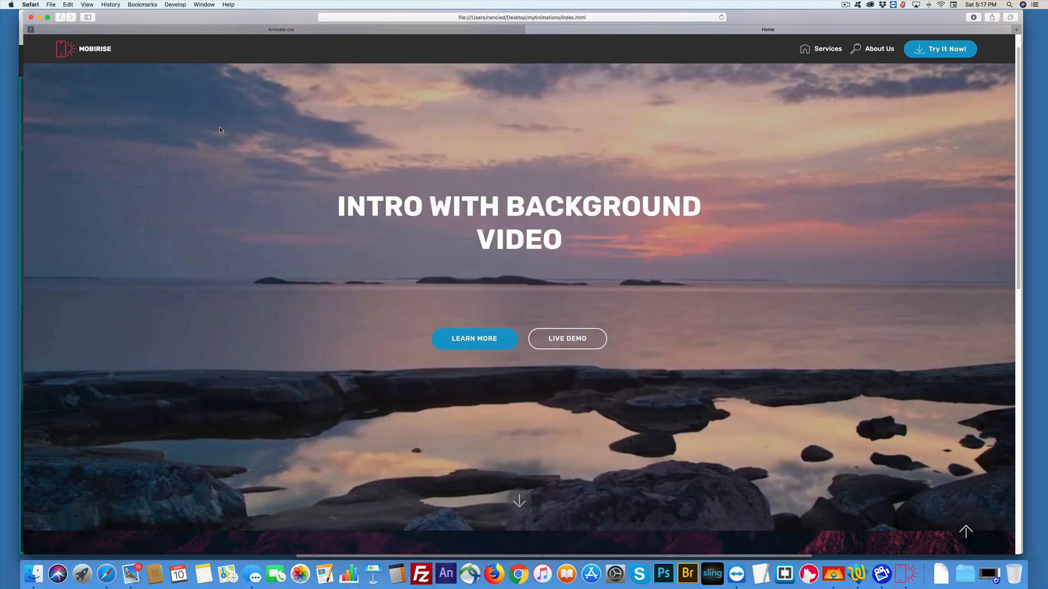
{"action": "mouse_move", "coordinate": [360, 127]}
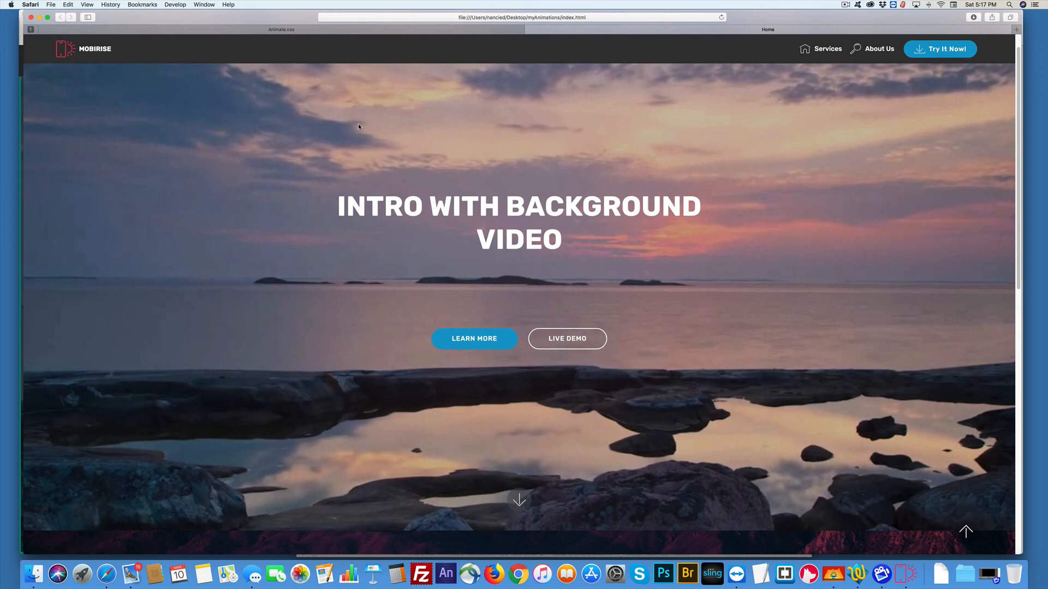